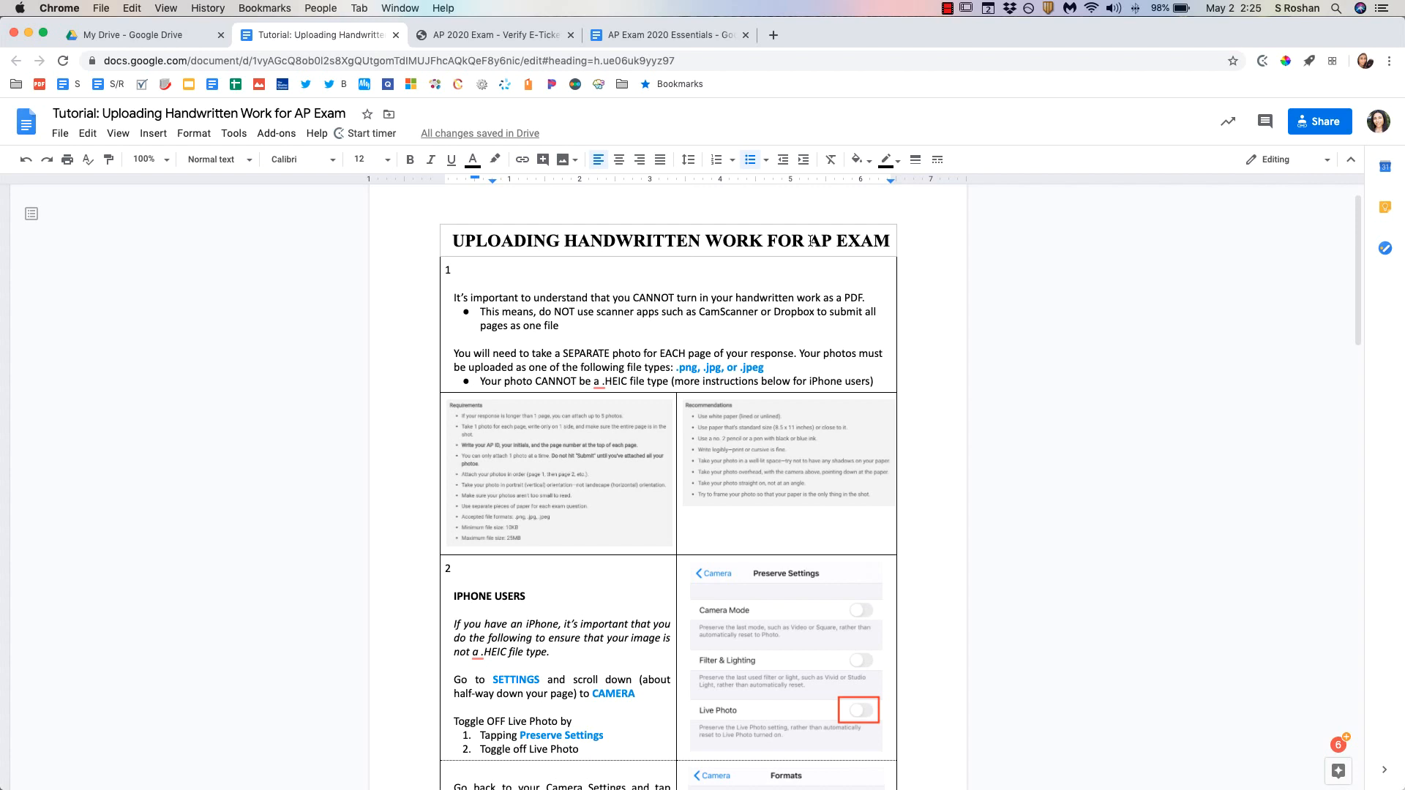
Step: Scroll iOS Settings and open Camera to check Preserve Settings and Formats
scroll("down", 3)
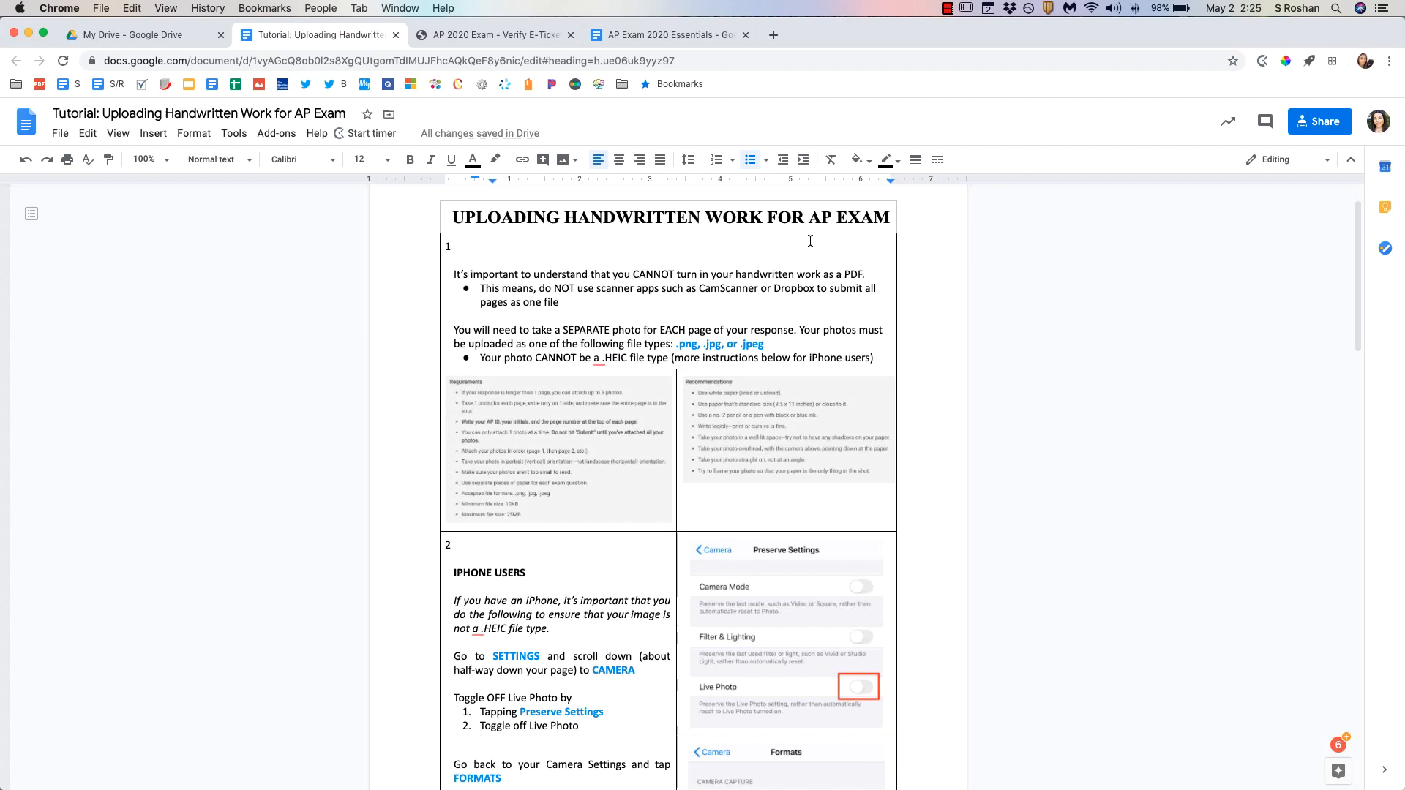
left_click(144, 160)
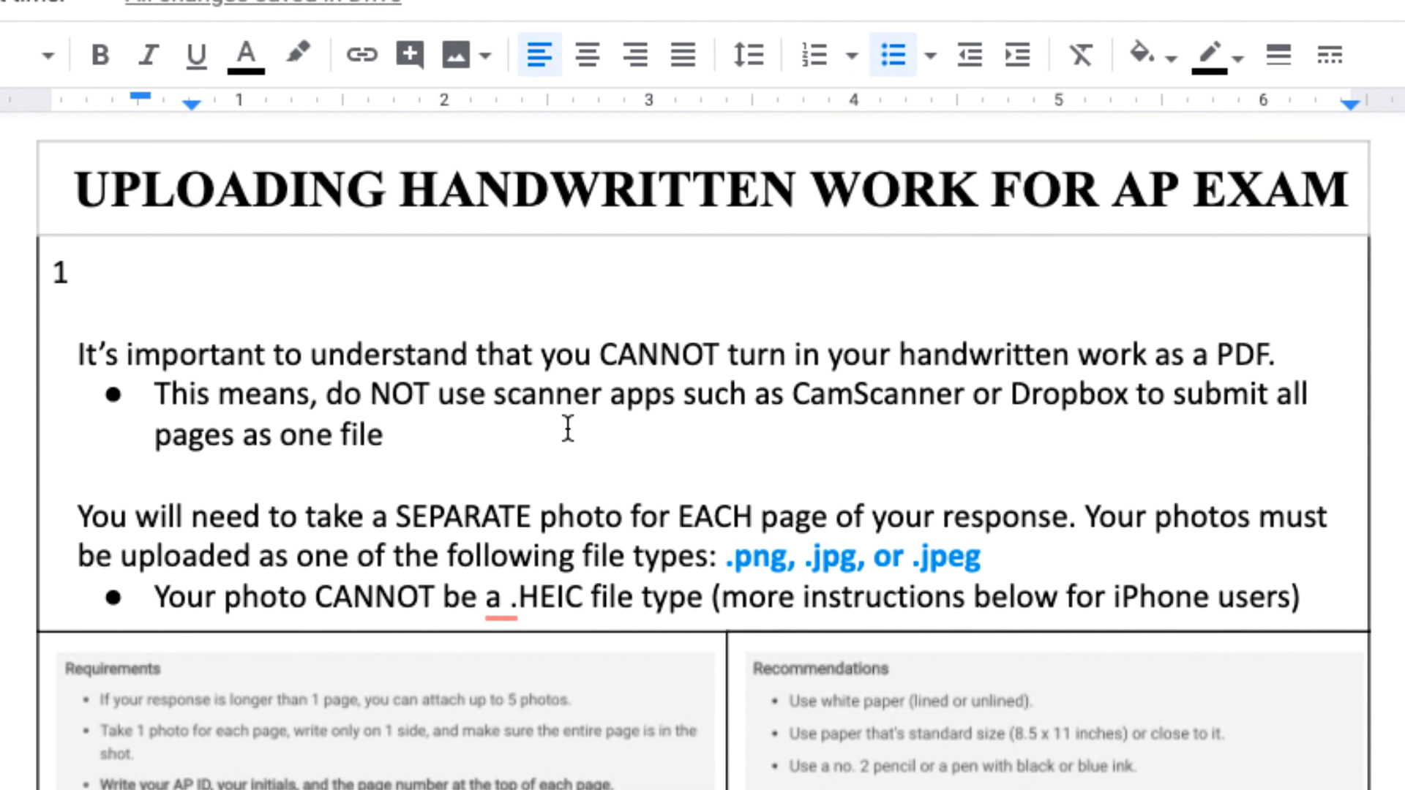
mouse_move(748, 592)
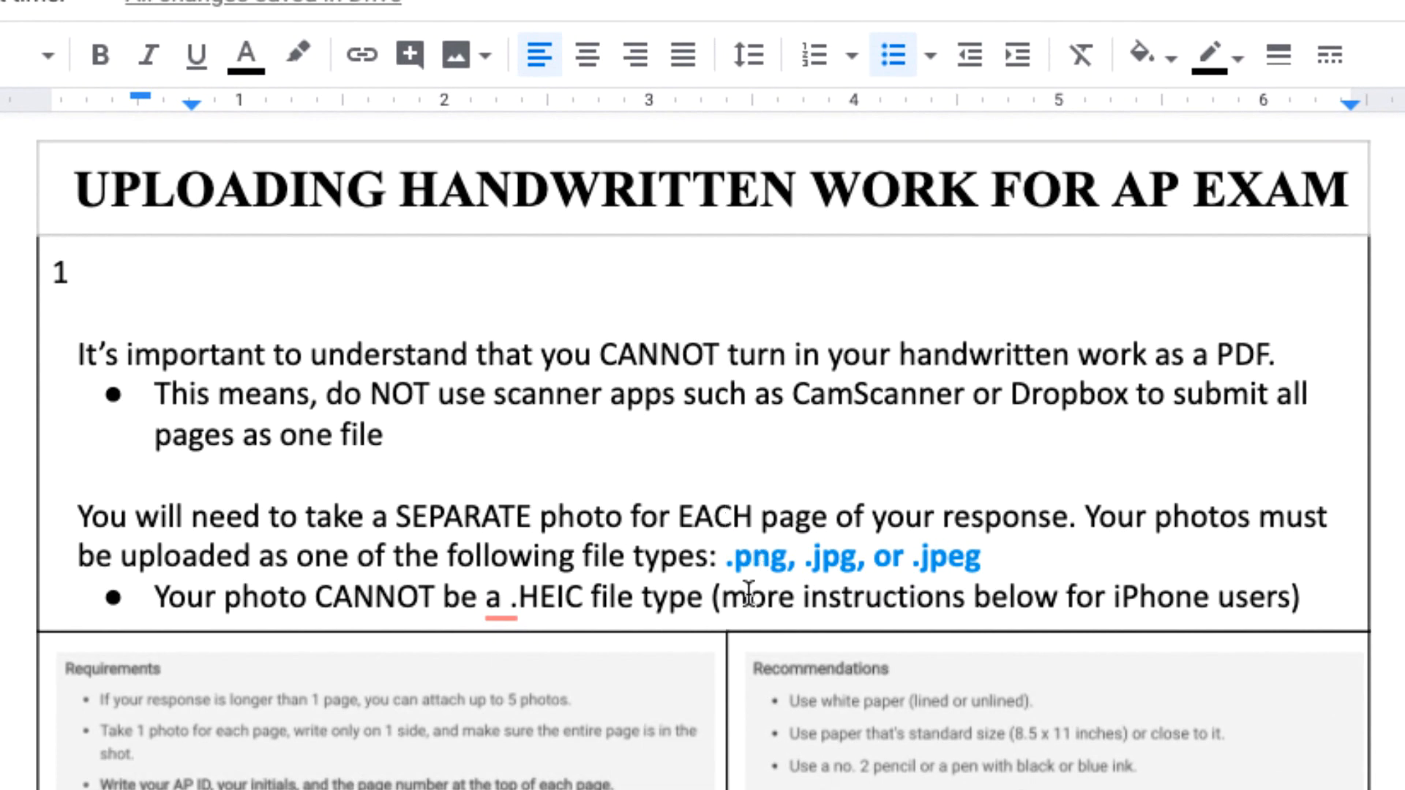
mouse_move(932, 571)
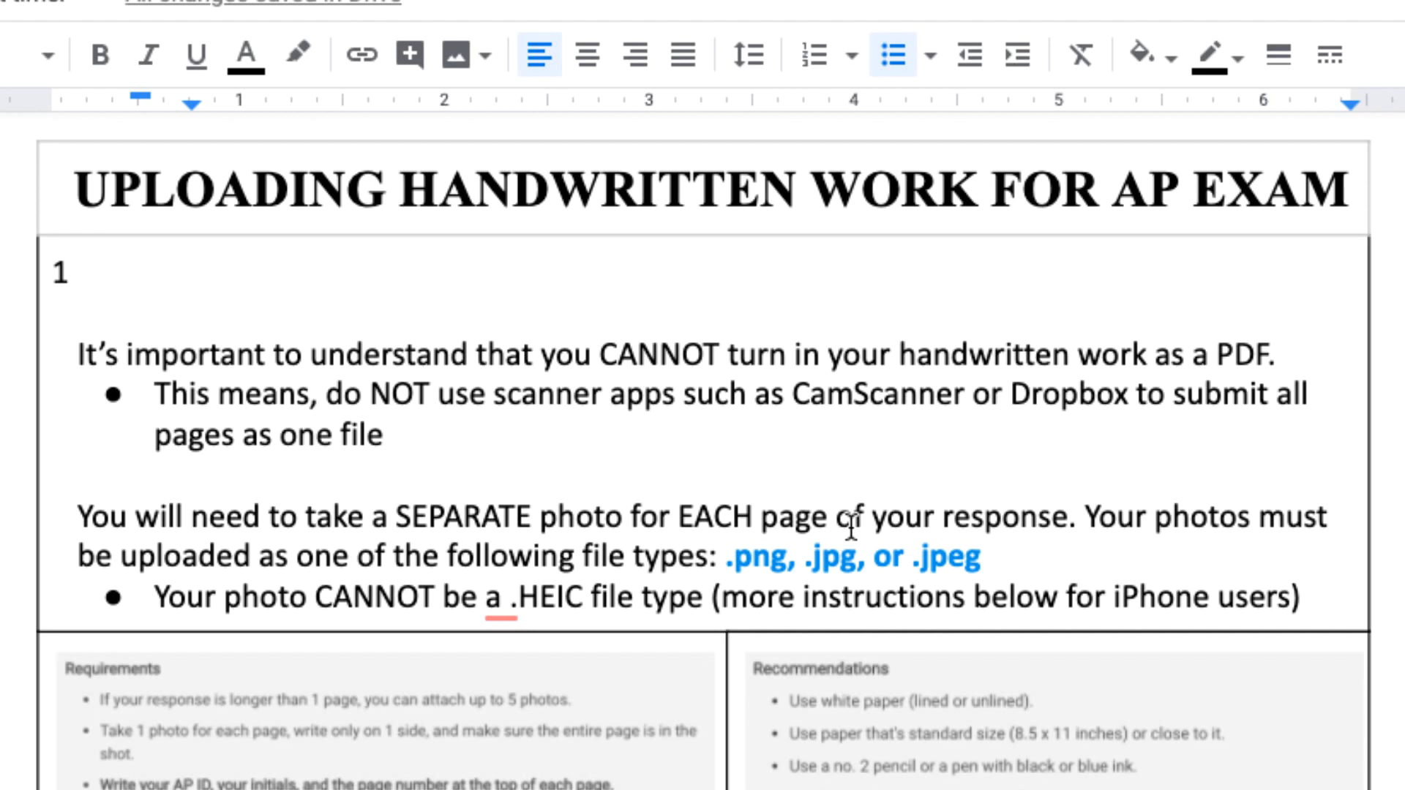
mouse_move(1017, 563)
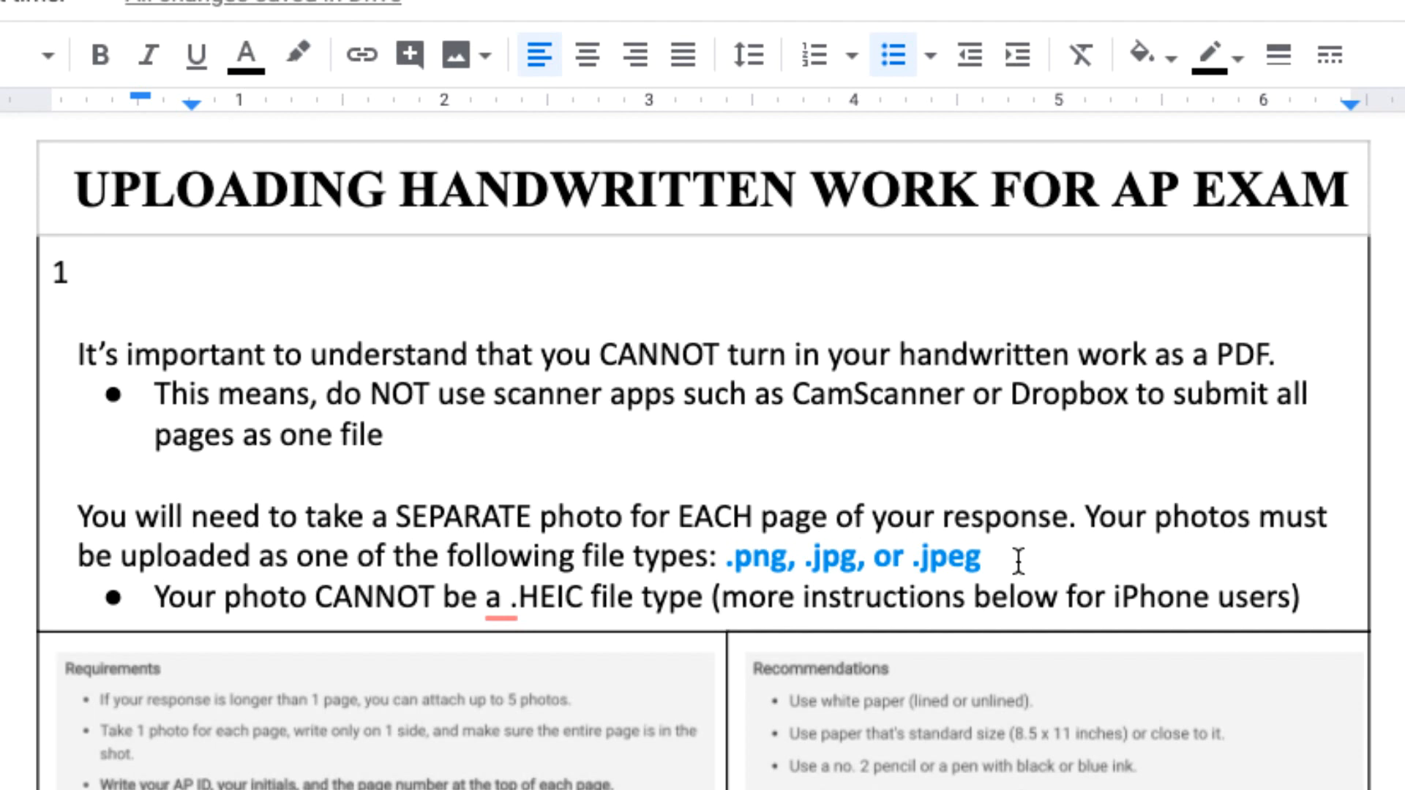
scroll("down", 3)
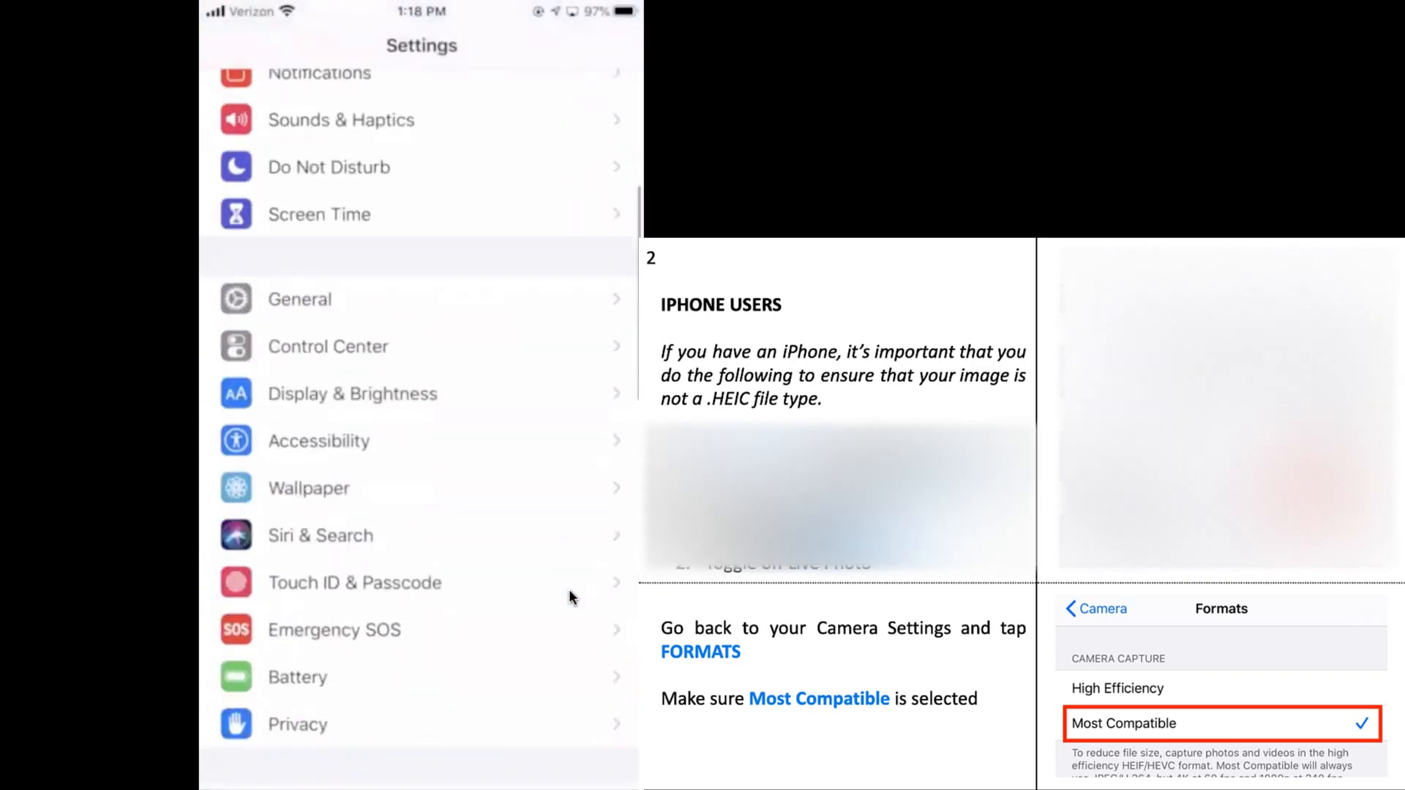
scroll("down", 3)
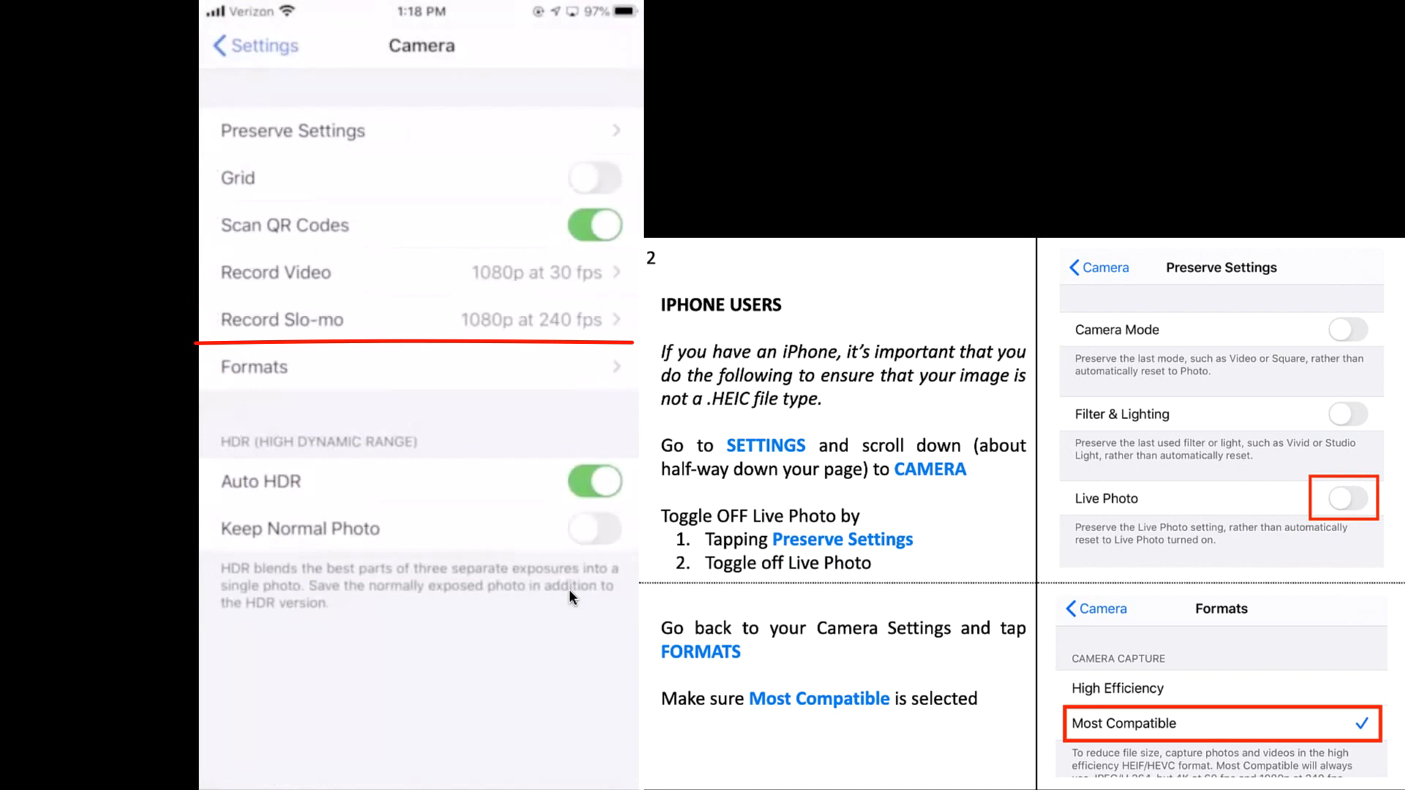
left_click(254, 366)
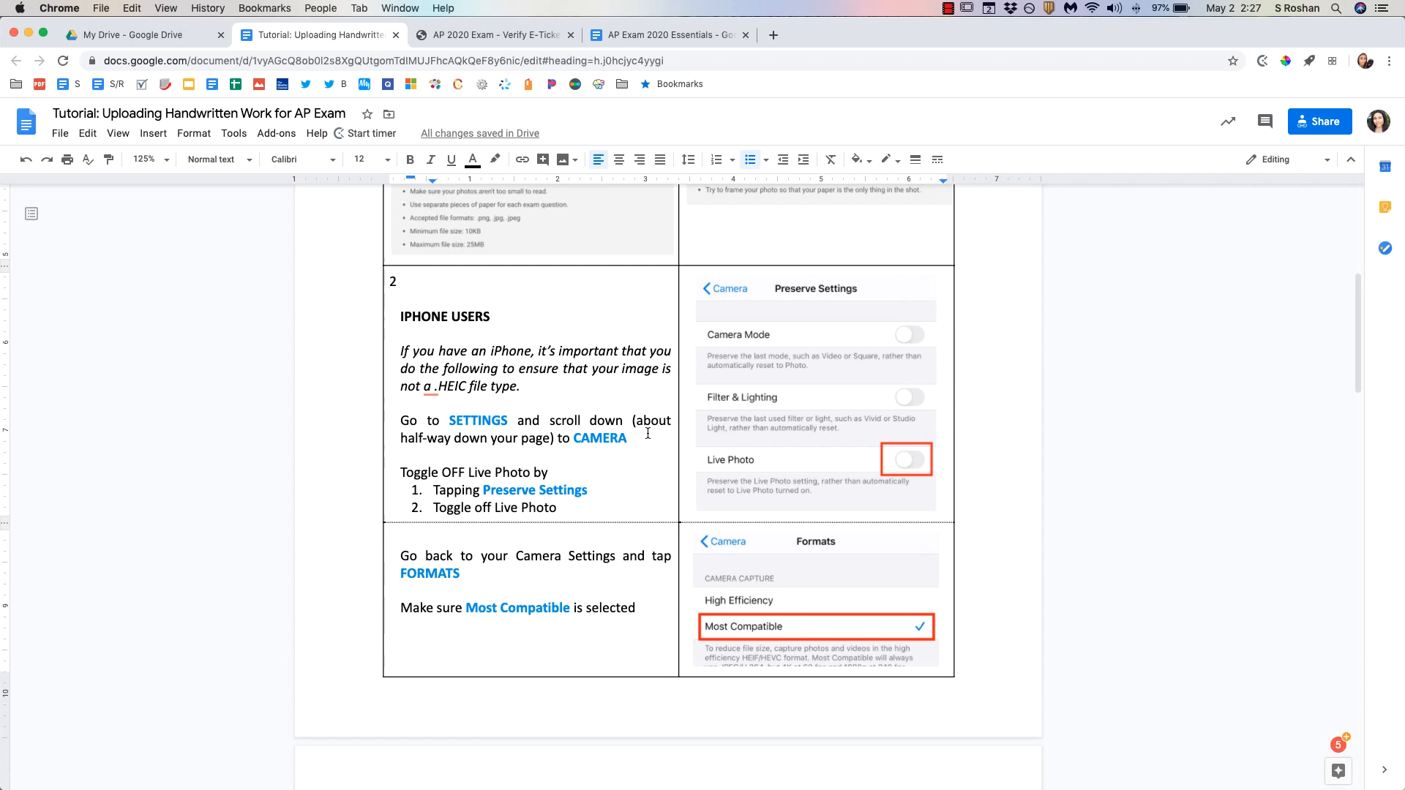
Step: Scroll to section 3's page-labelling reminder and the (a) Google Drive Option
scroll("down", 3)
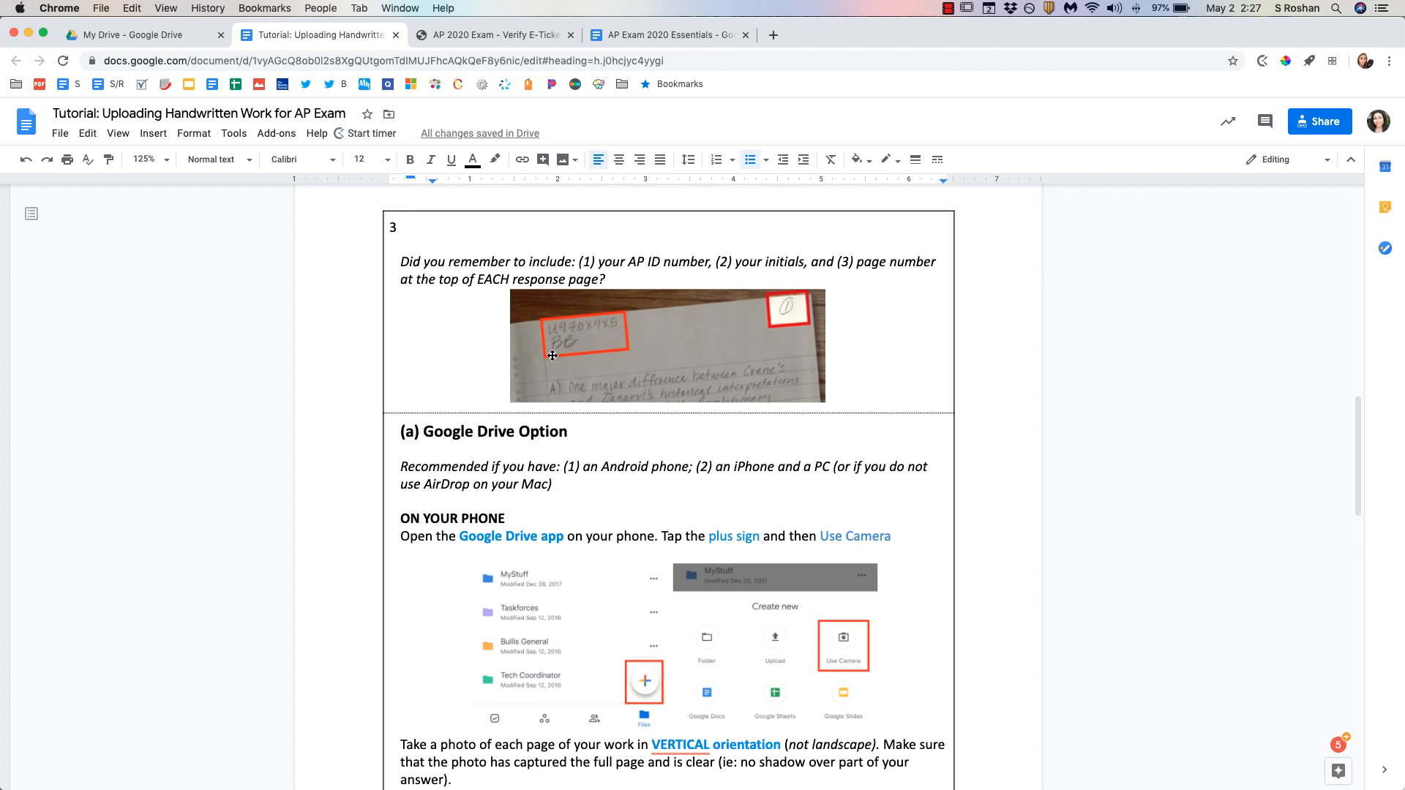
mouse_move(556, 340)
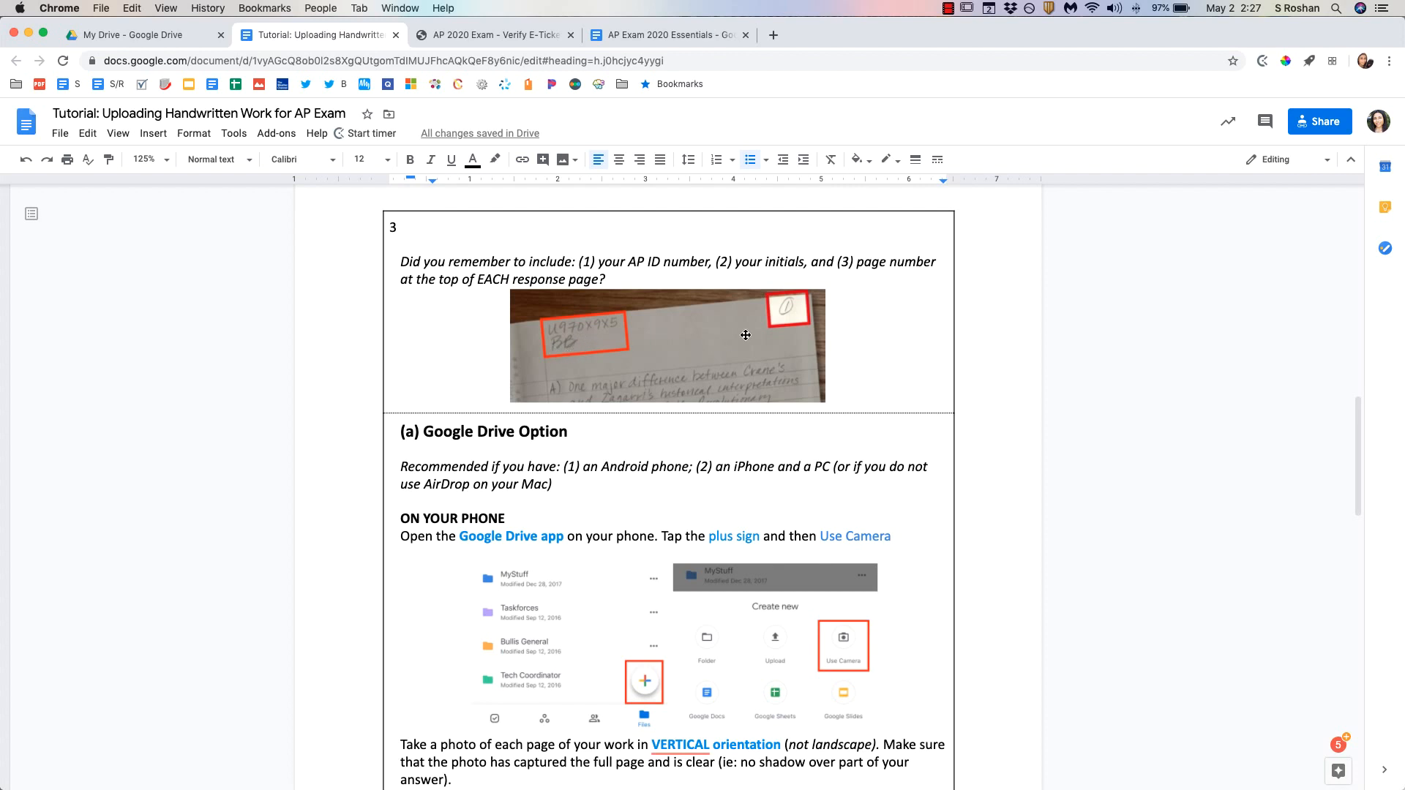
mouse_move(776, 322)
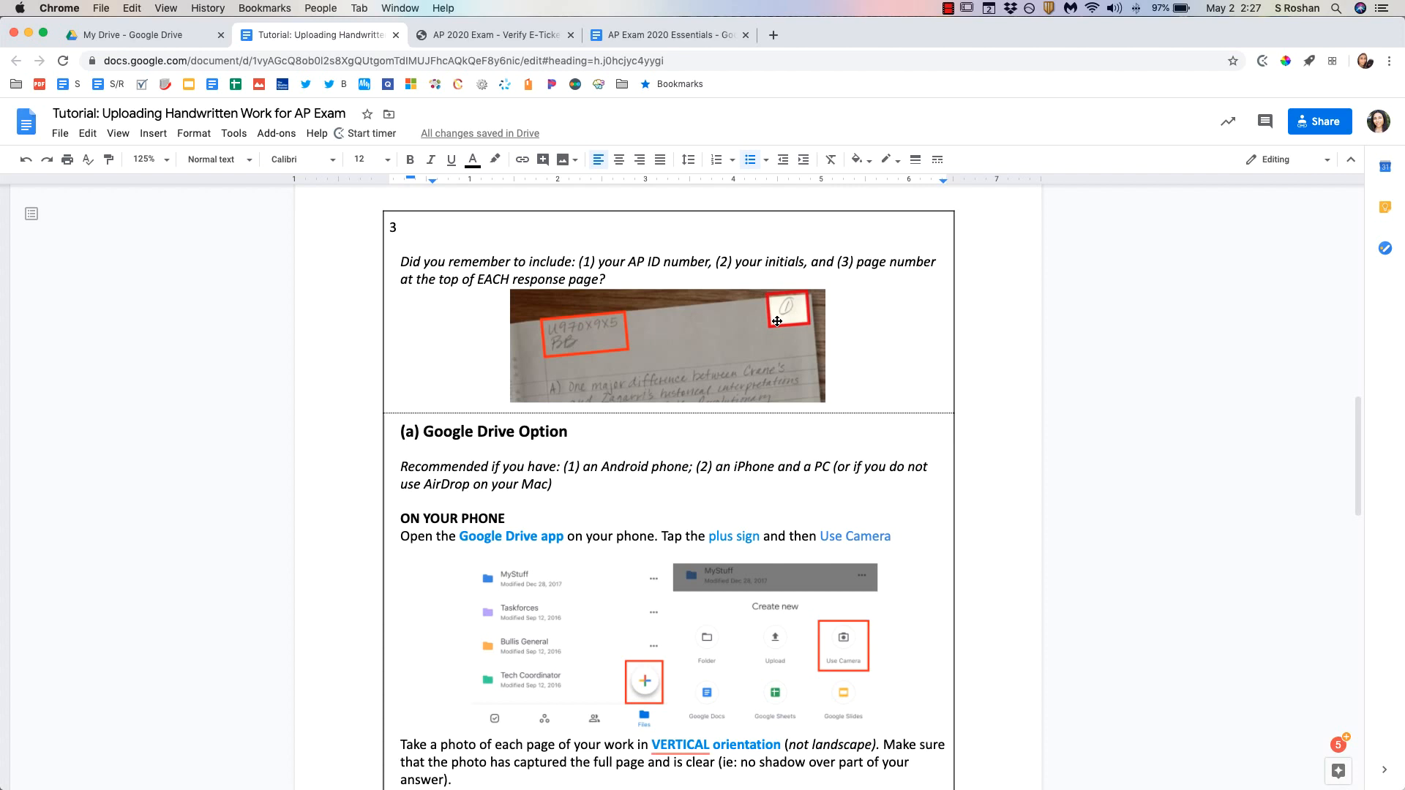
mouse_move(694, 281)
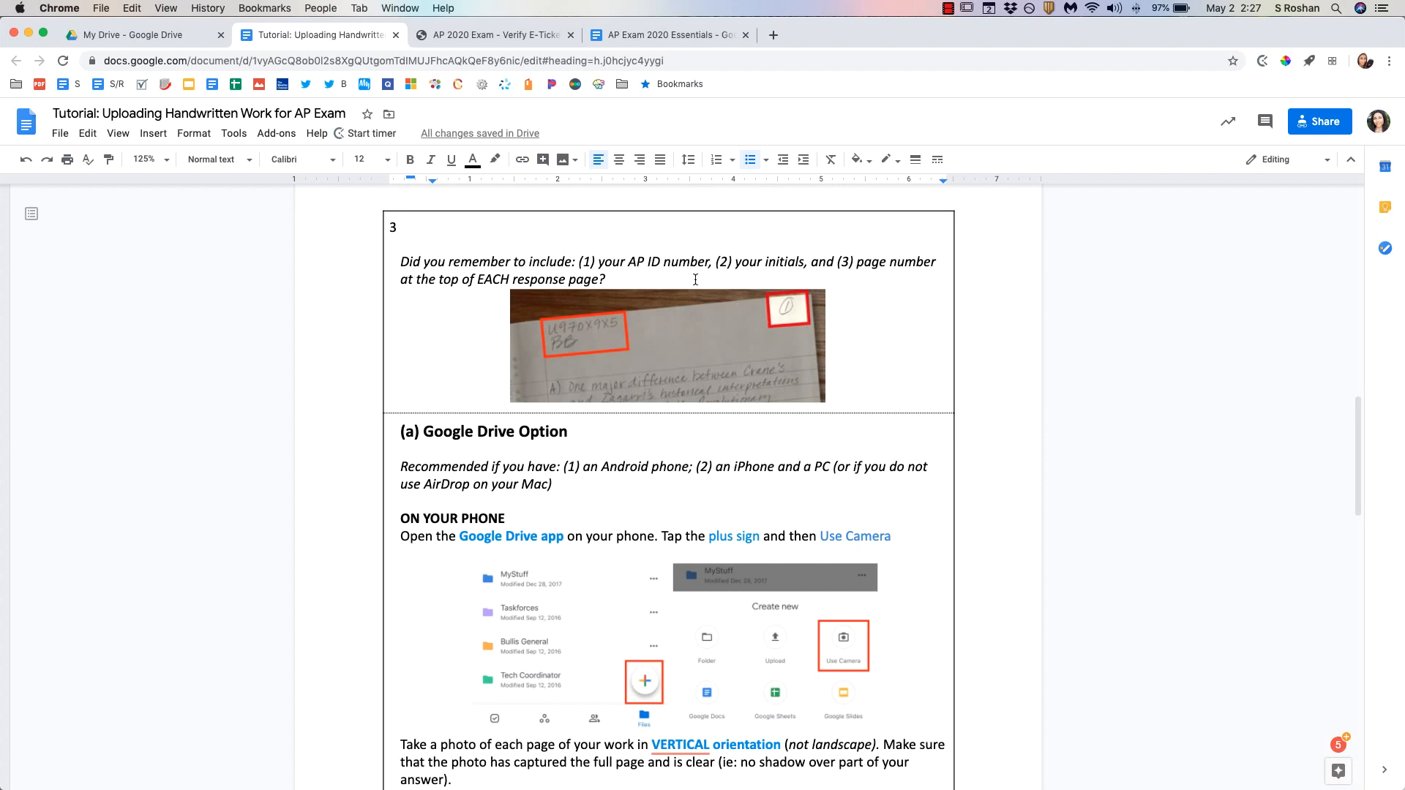
scroll("down", 3)
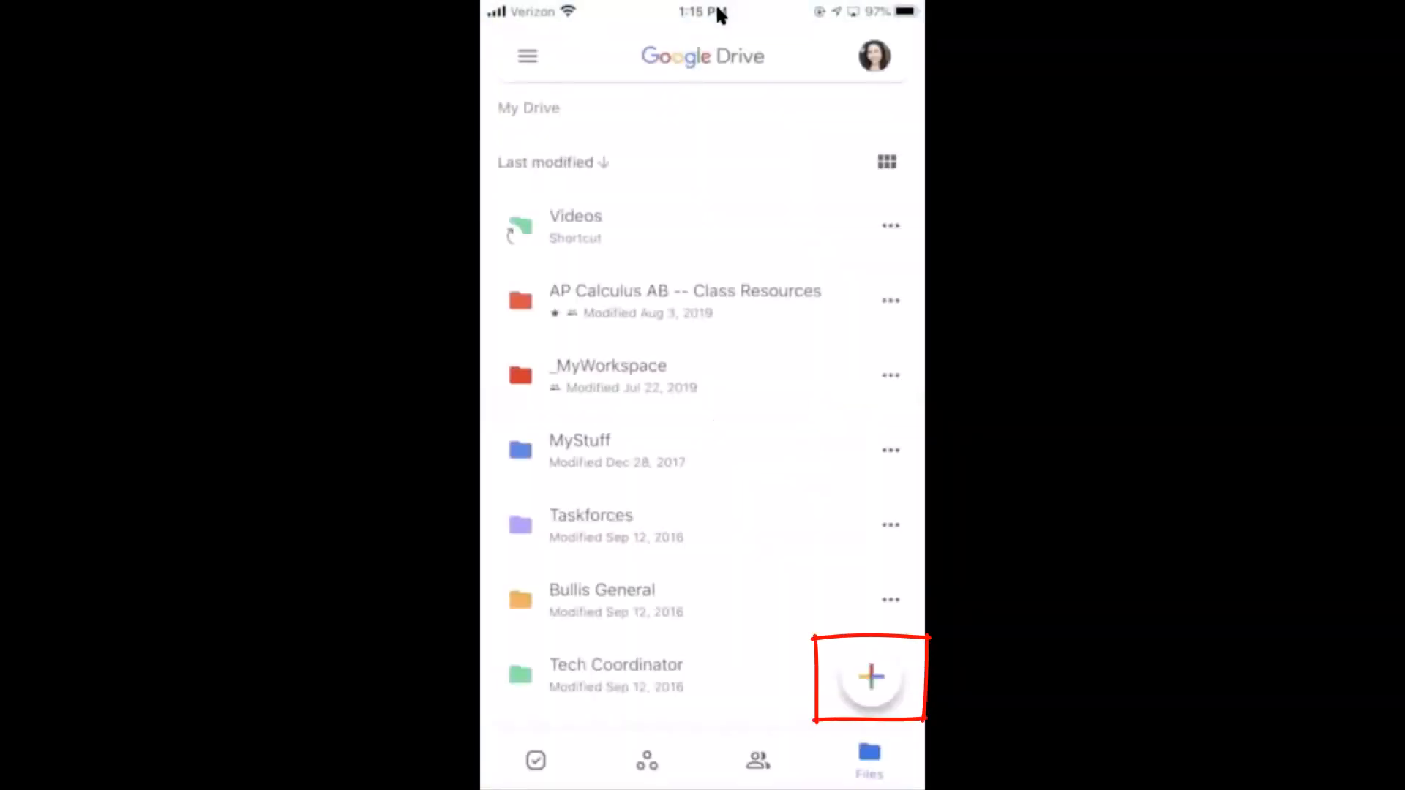
Step: Use Drive's + and Use Camera to shoot page 1 and upload IMG_3065.JPG
left_click(868, 676)
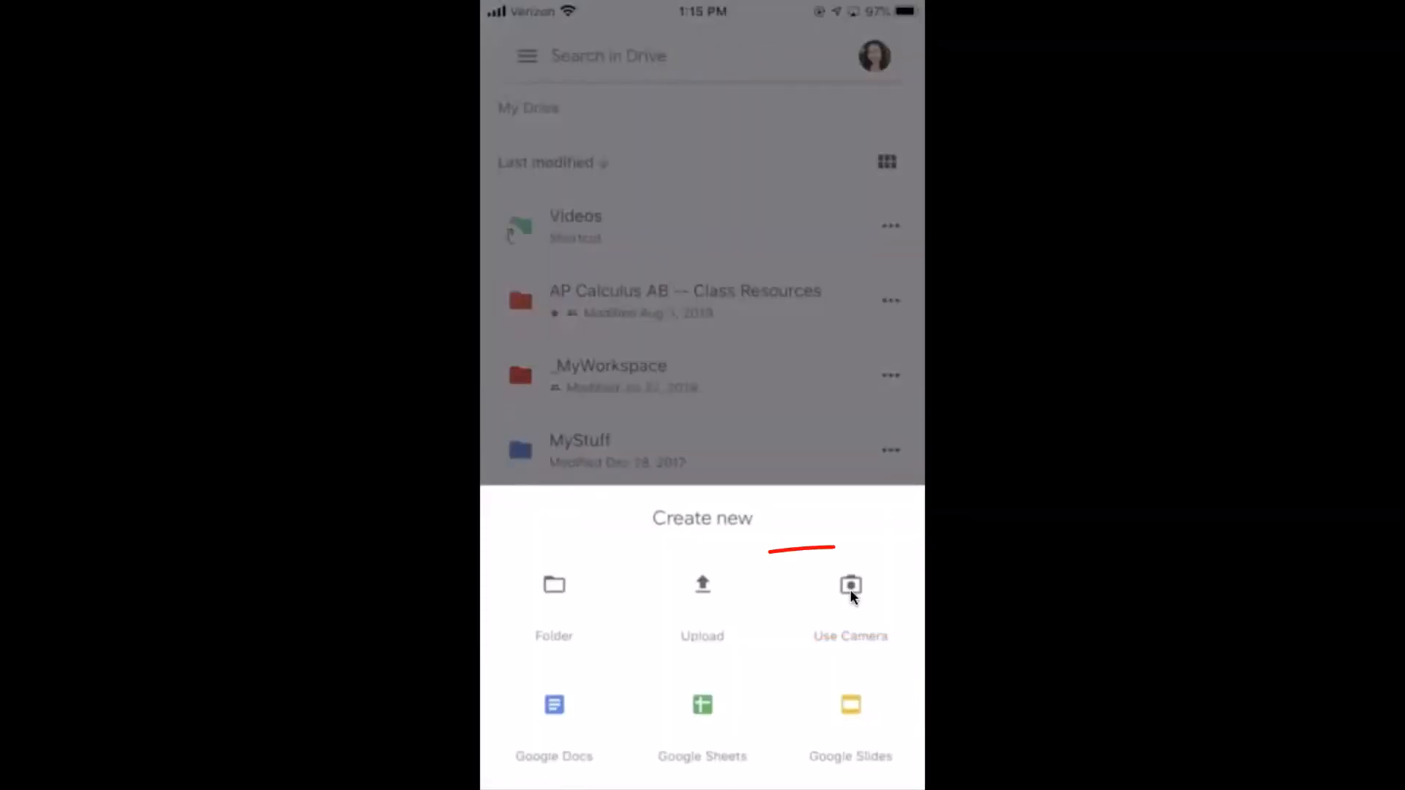
left_click(850, 586)
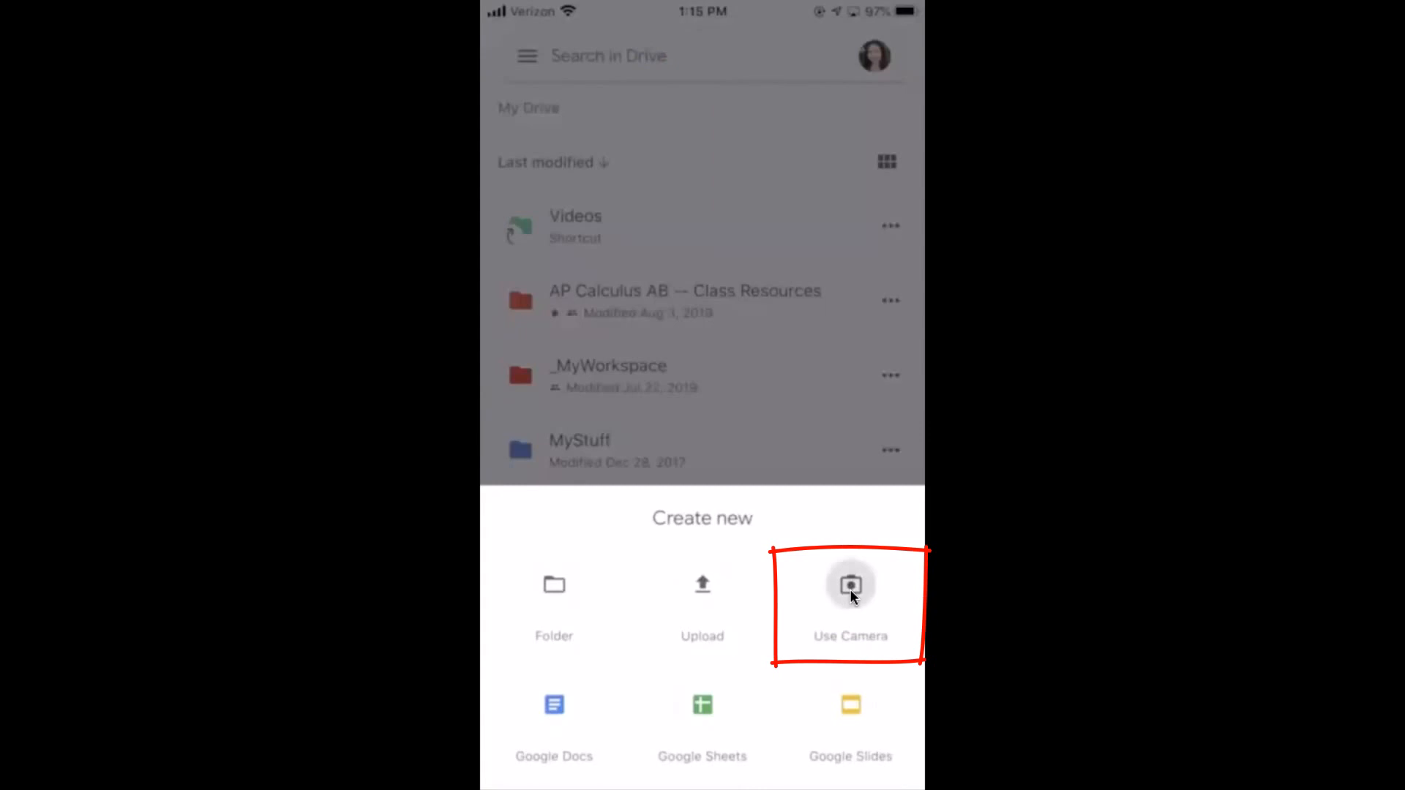
left_click(850, 598)
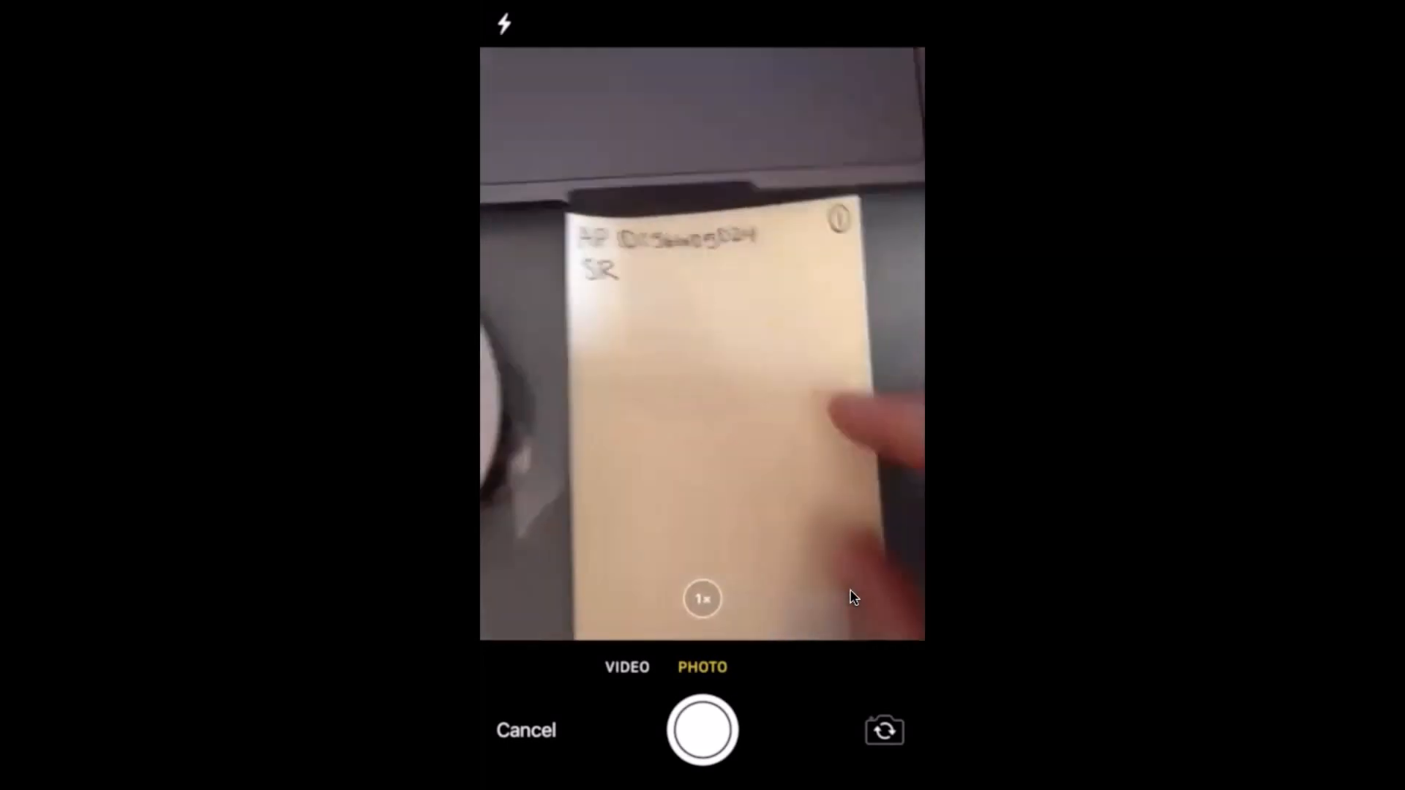
left_click(702, 730)
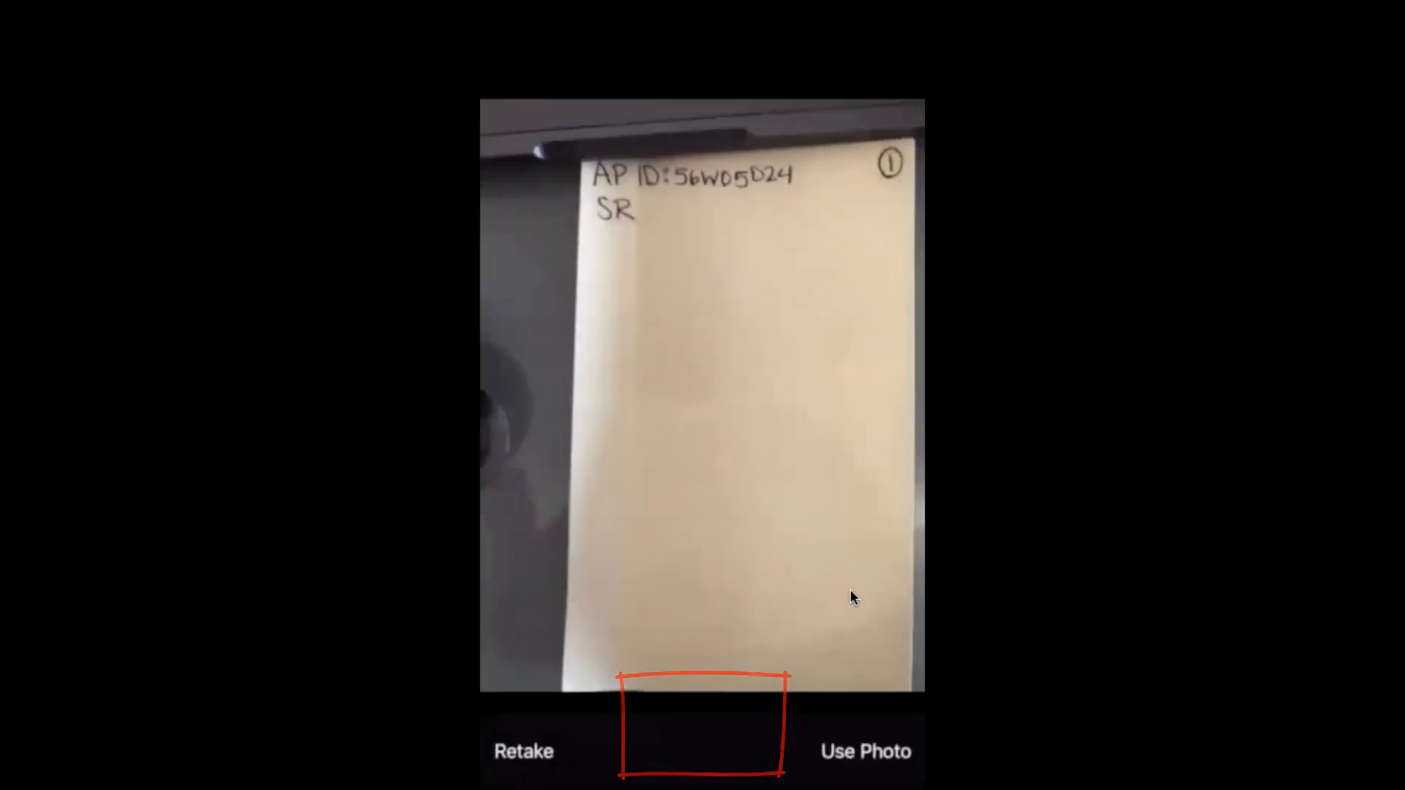
left_click(863, 751)
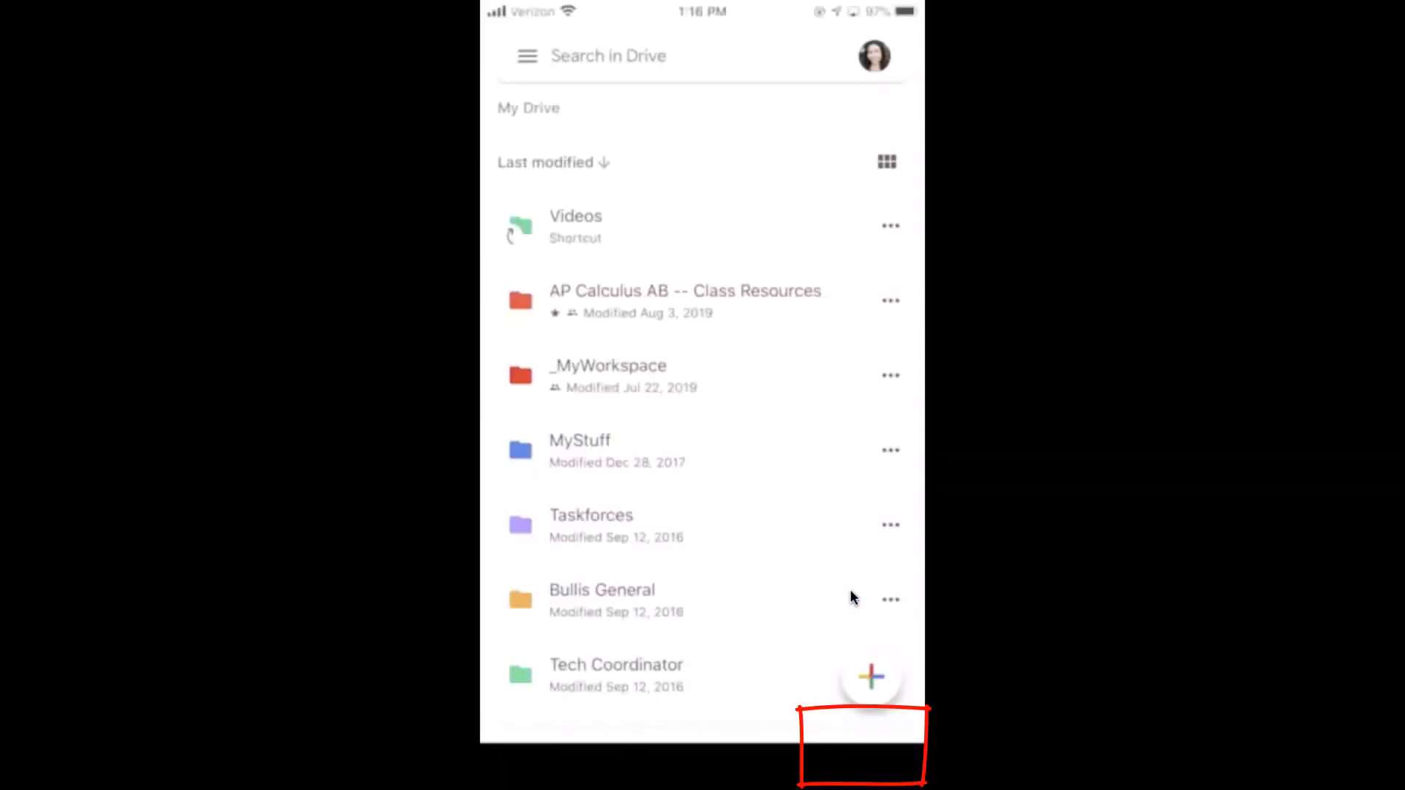
left_click(870, 676)
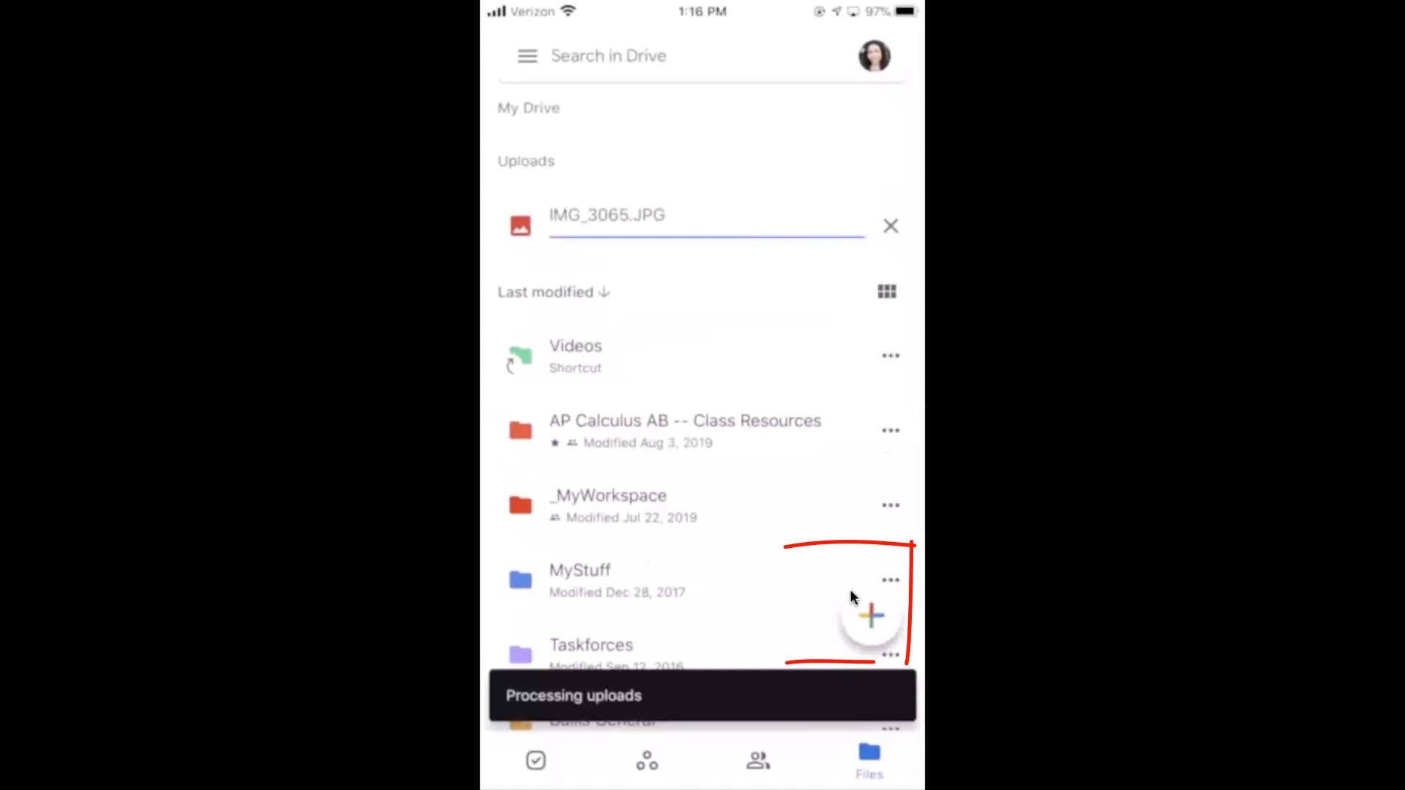
Step: Shoot handwritten page 2 with Drive's camera and upload it as IMG_3066.JPG
left_click(869, 615)
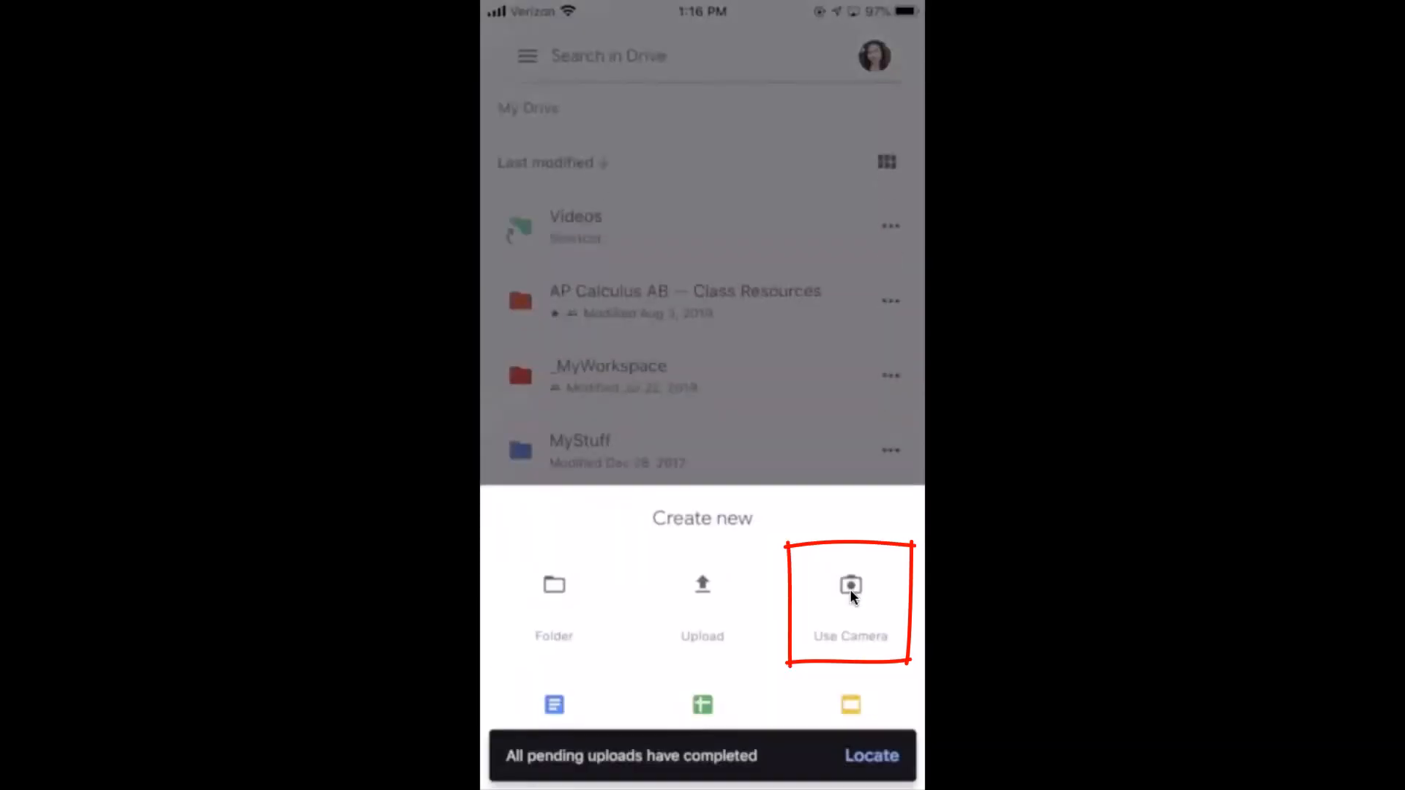
left_click(849, 595)
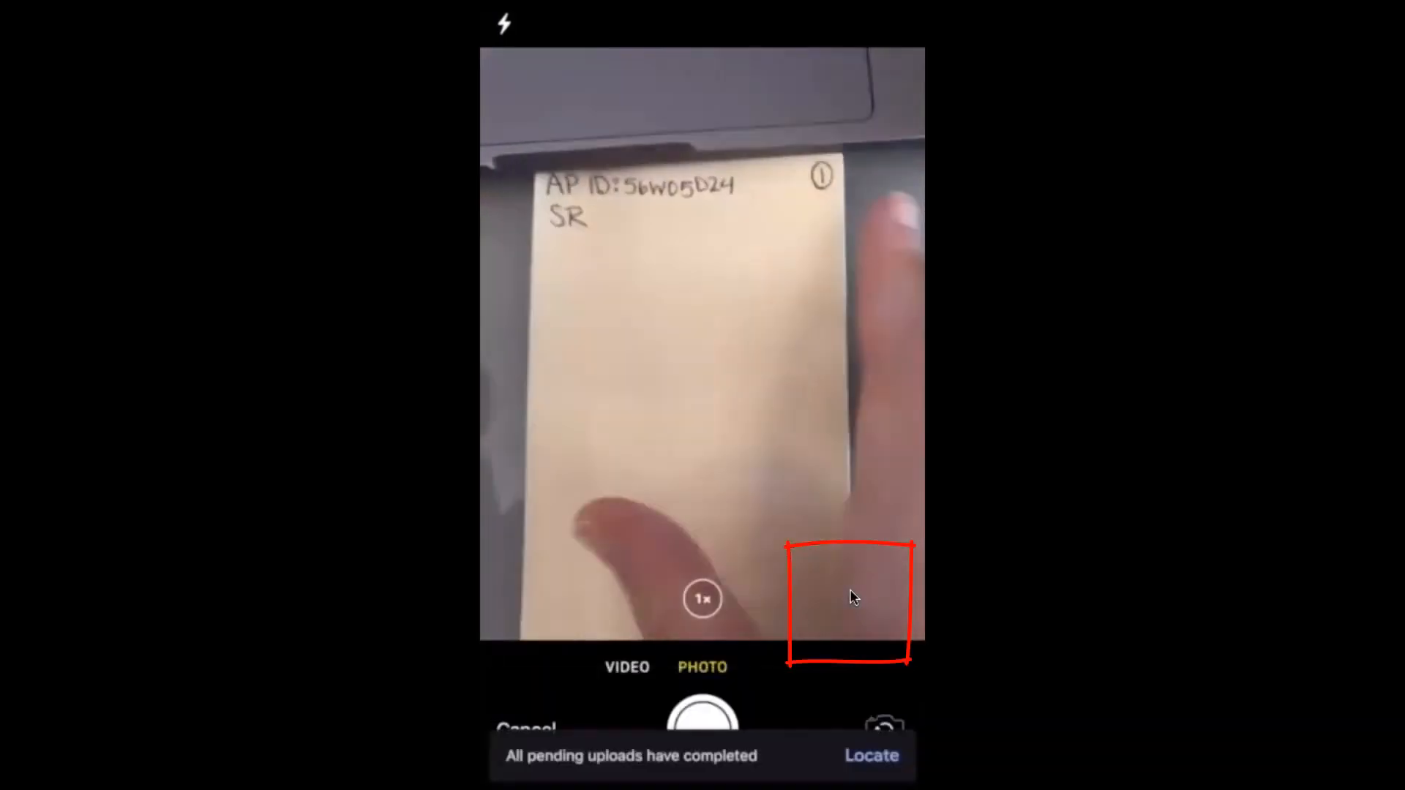
left_click(703, 718)
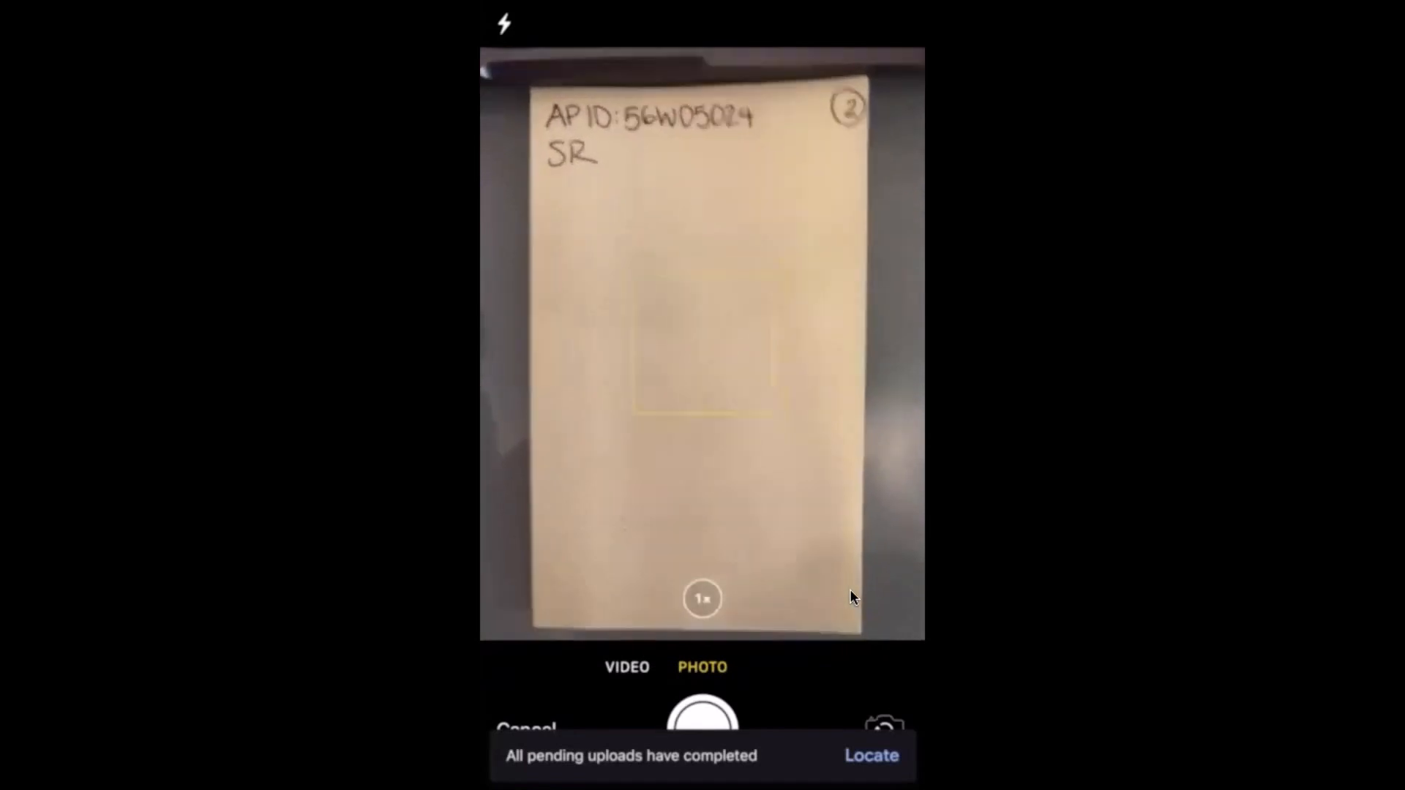
left_click(702, 718)
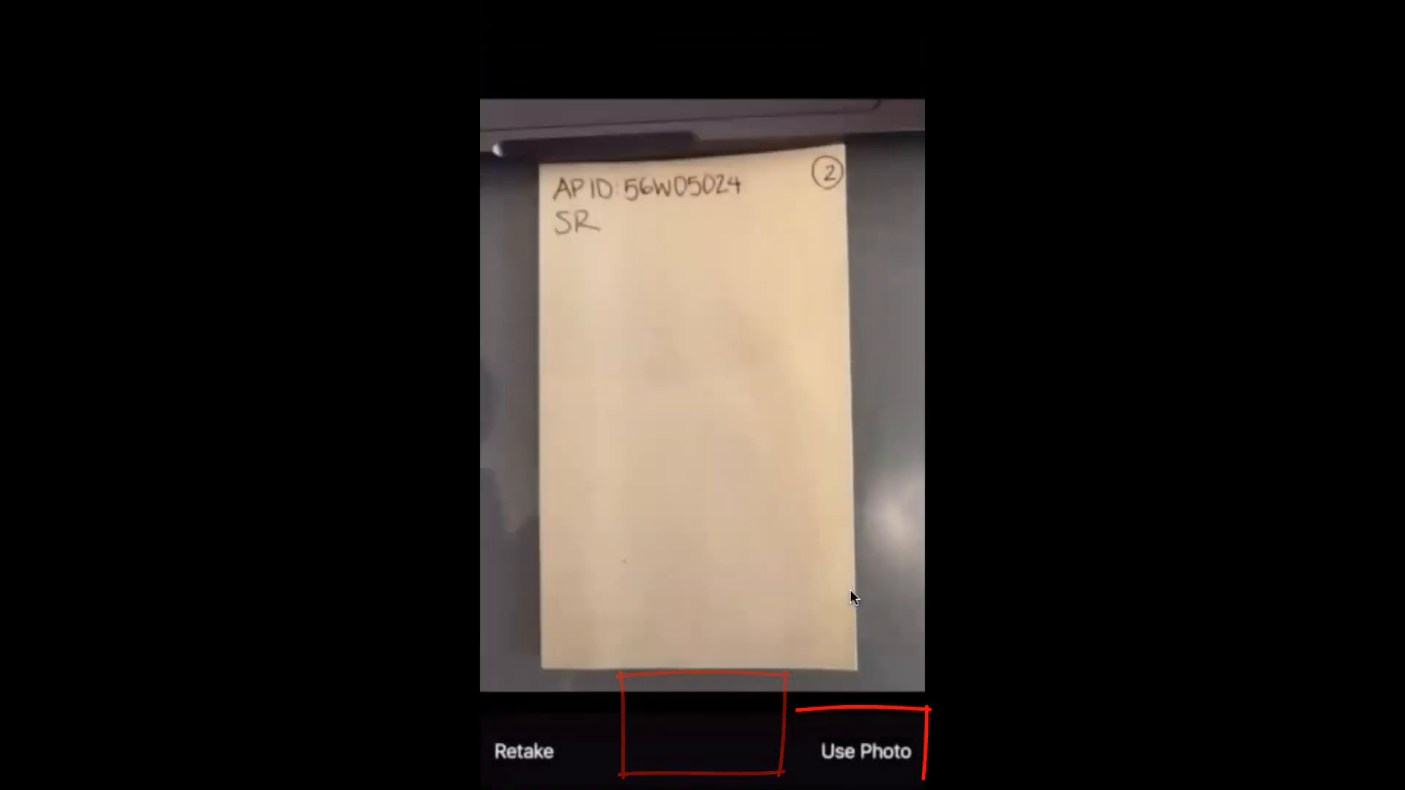
left_click(864, 751)
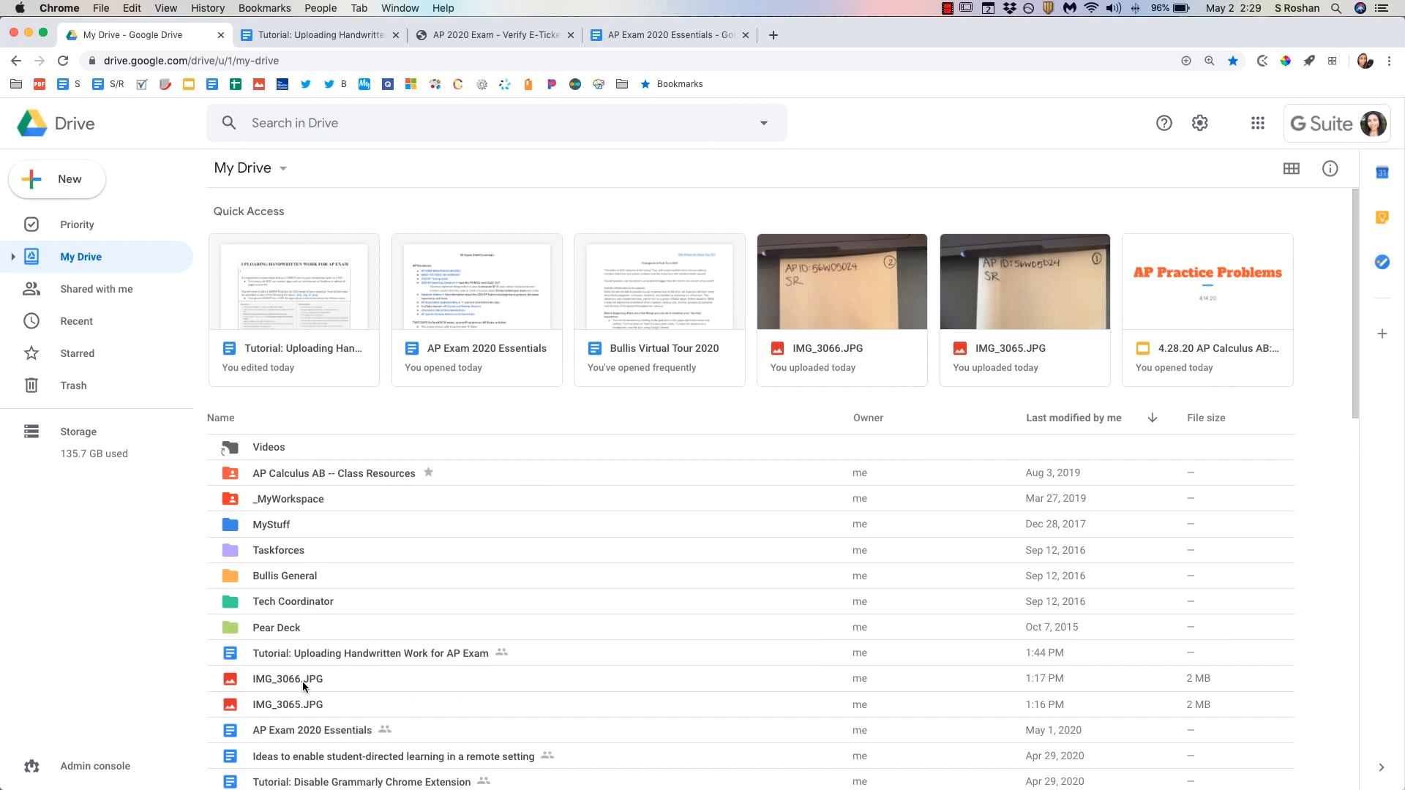
Step: Download IMG_3066.JPG and IMG_3065.JPG from My Drive via their right-click menus
left_click(287, 704)
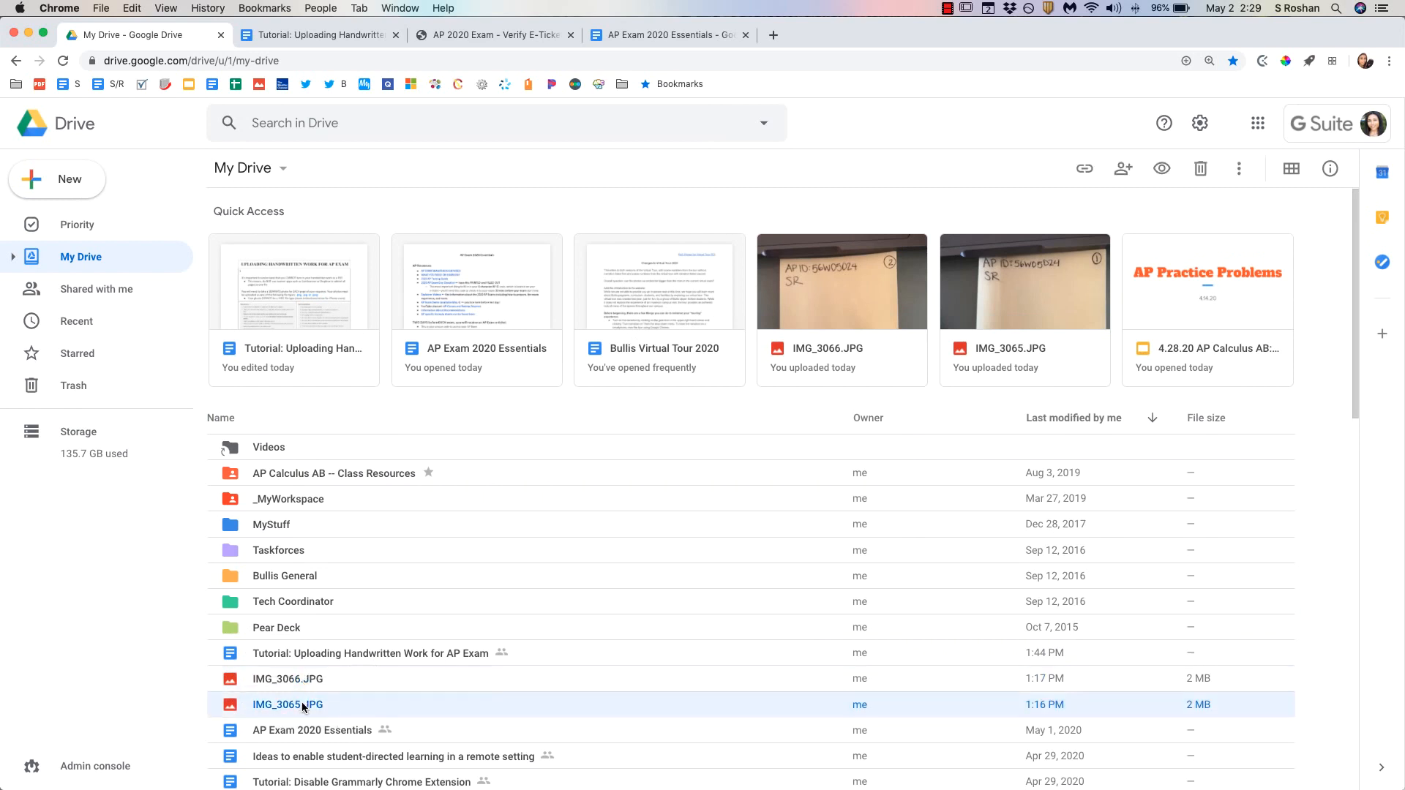
mouse_move(287, 678)
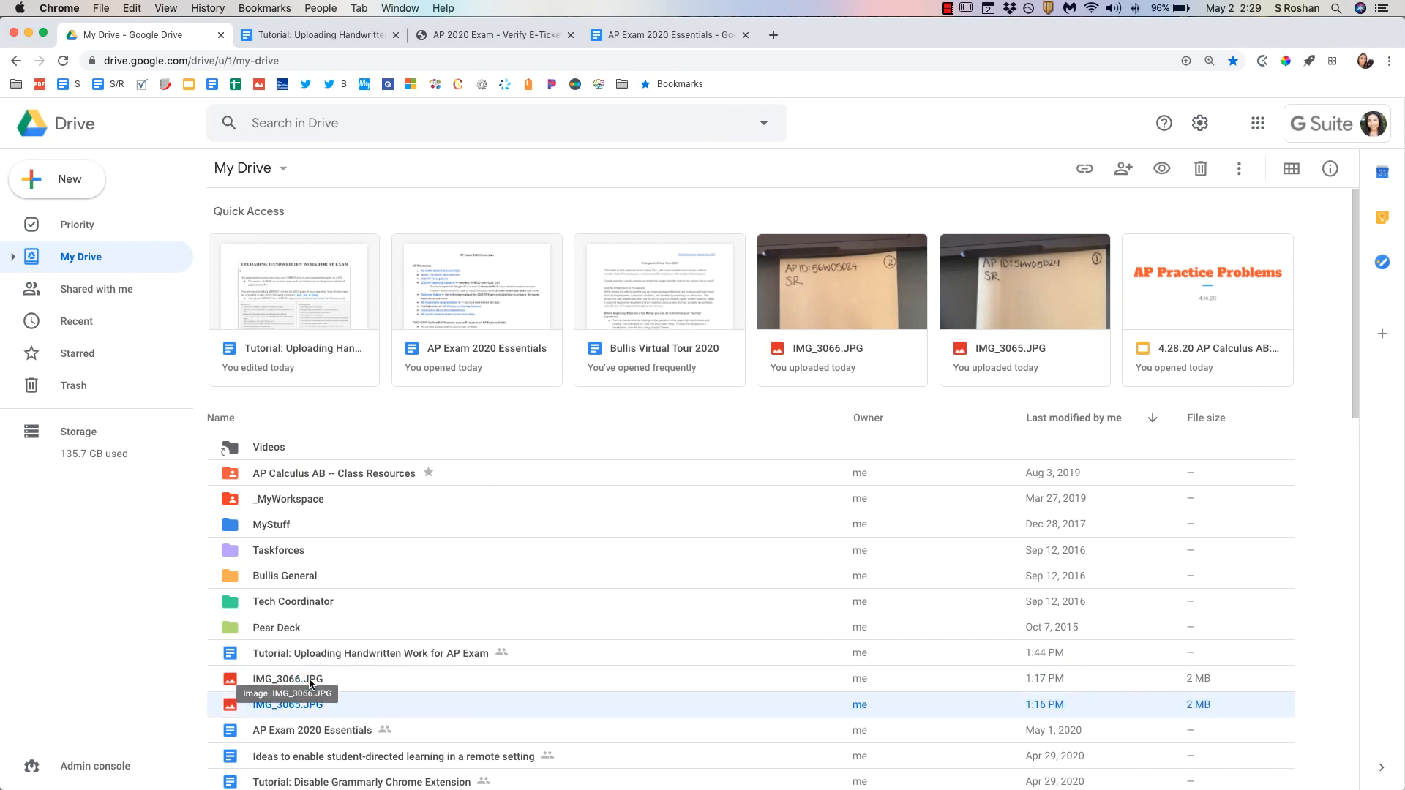
mouse_move(362, 681)
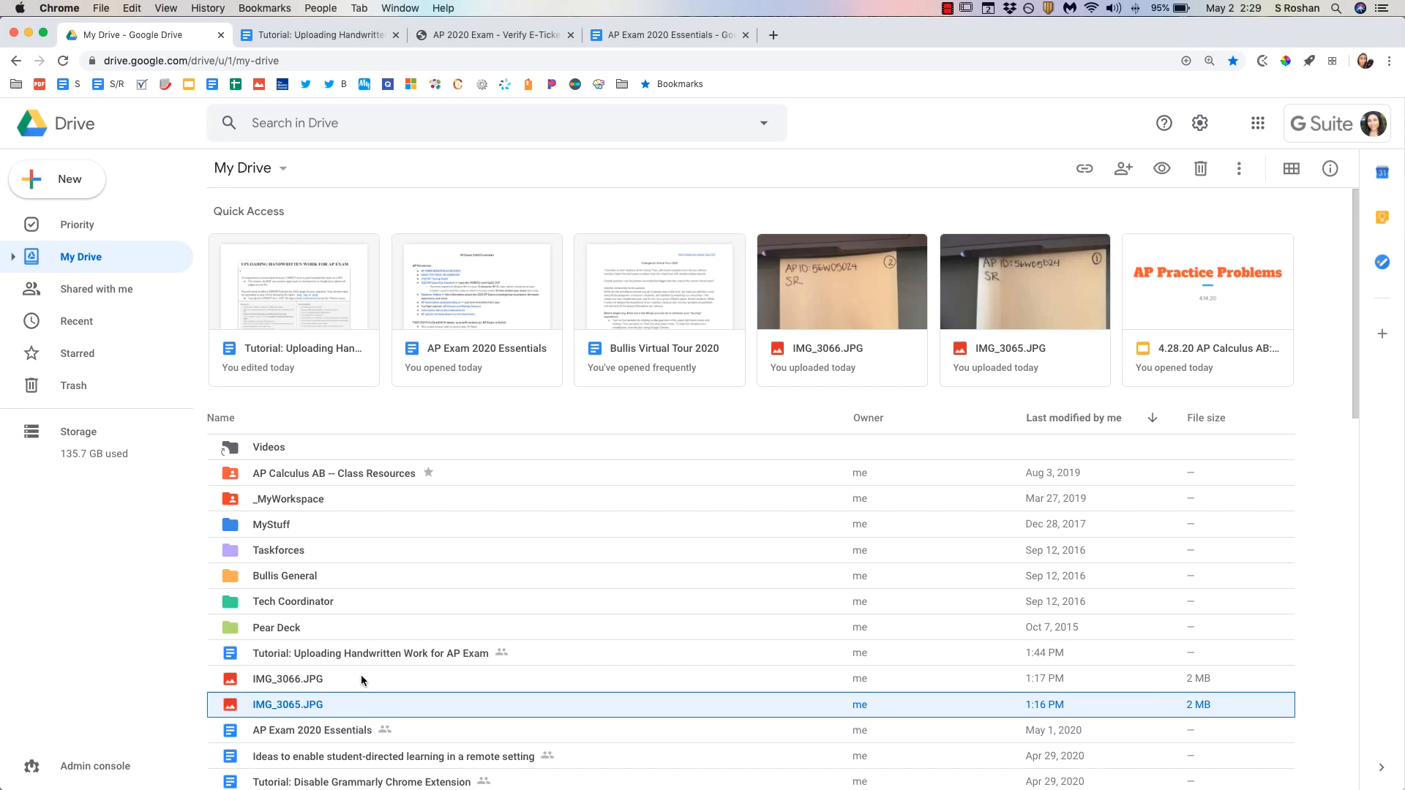
left_click(287, 678)
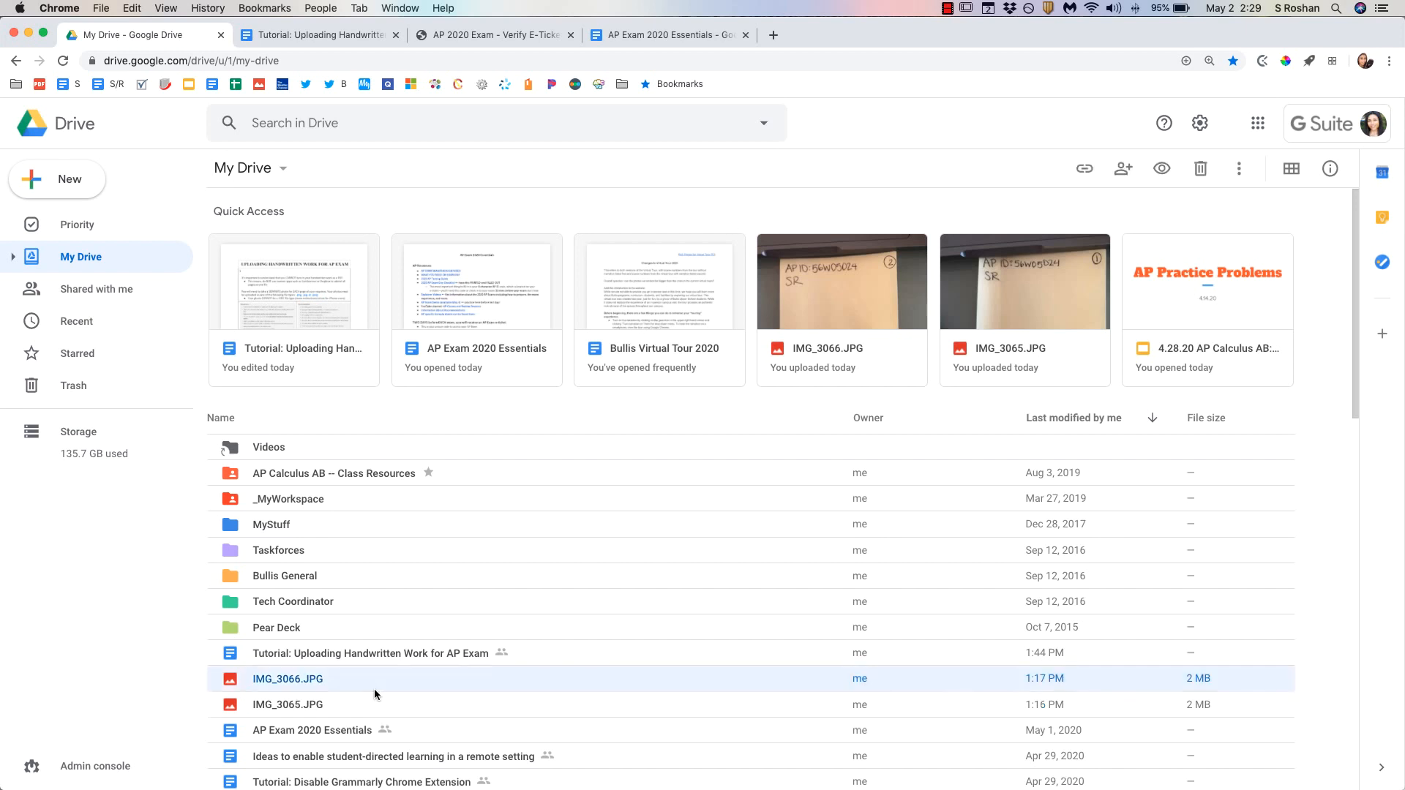
right_click(287, 679)
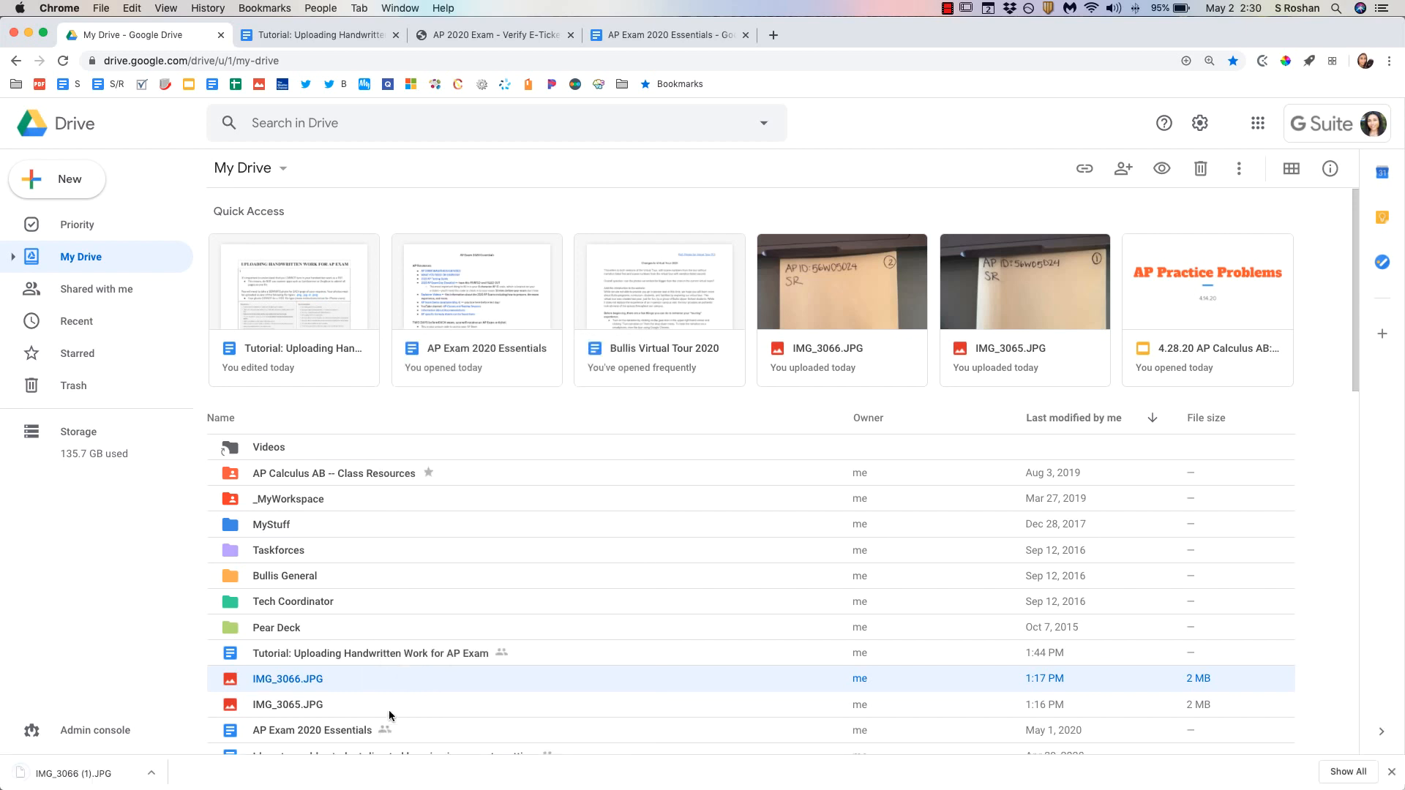
right_click(287, 704)
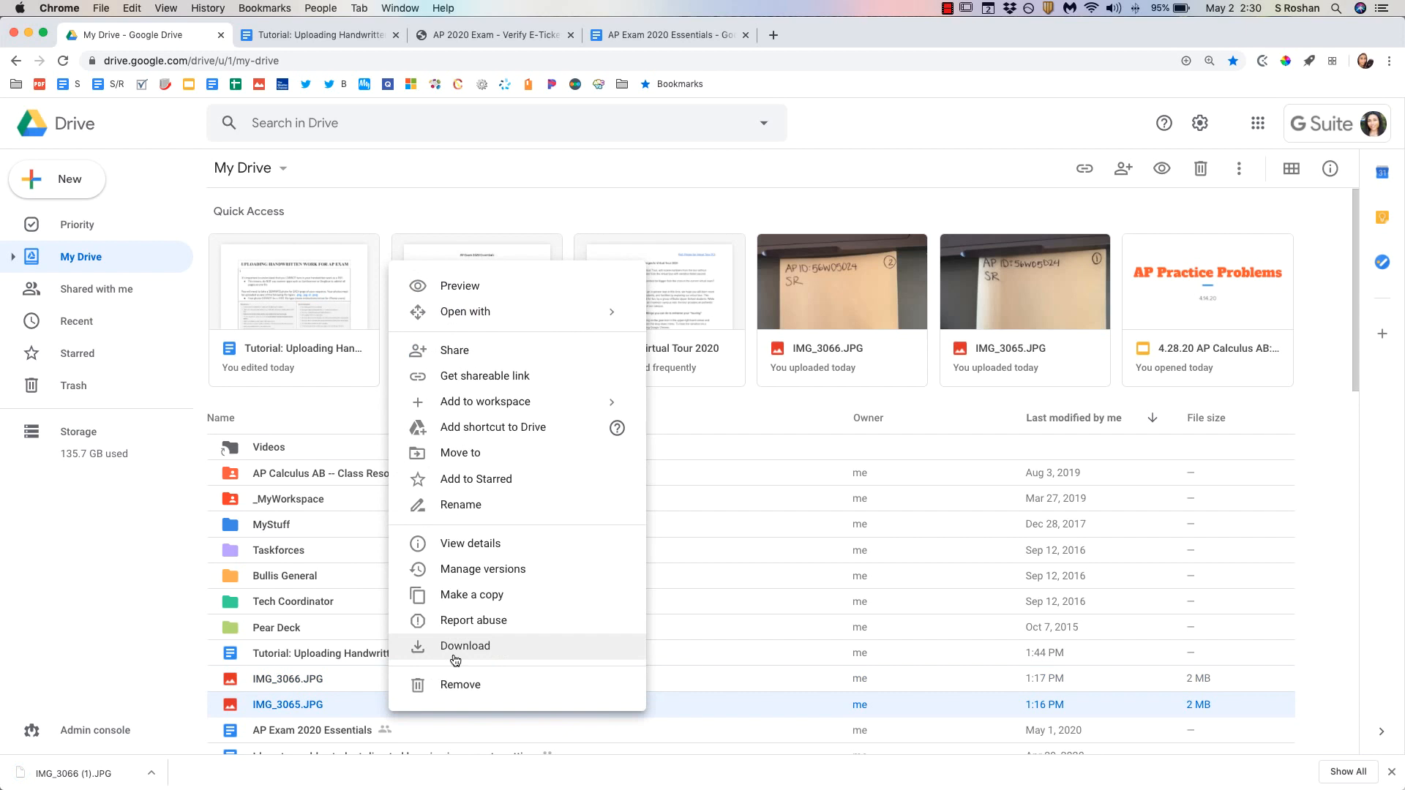
left_click(464, 646)
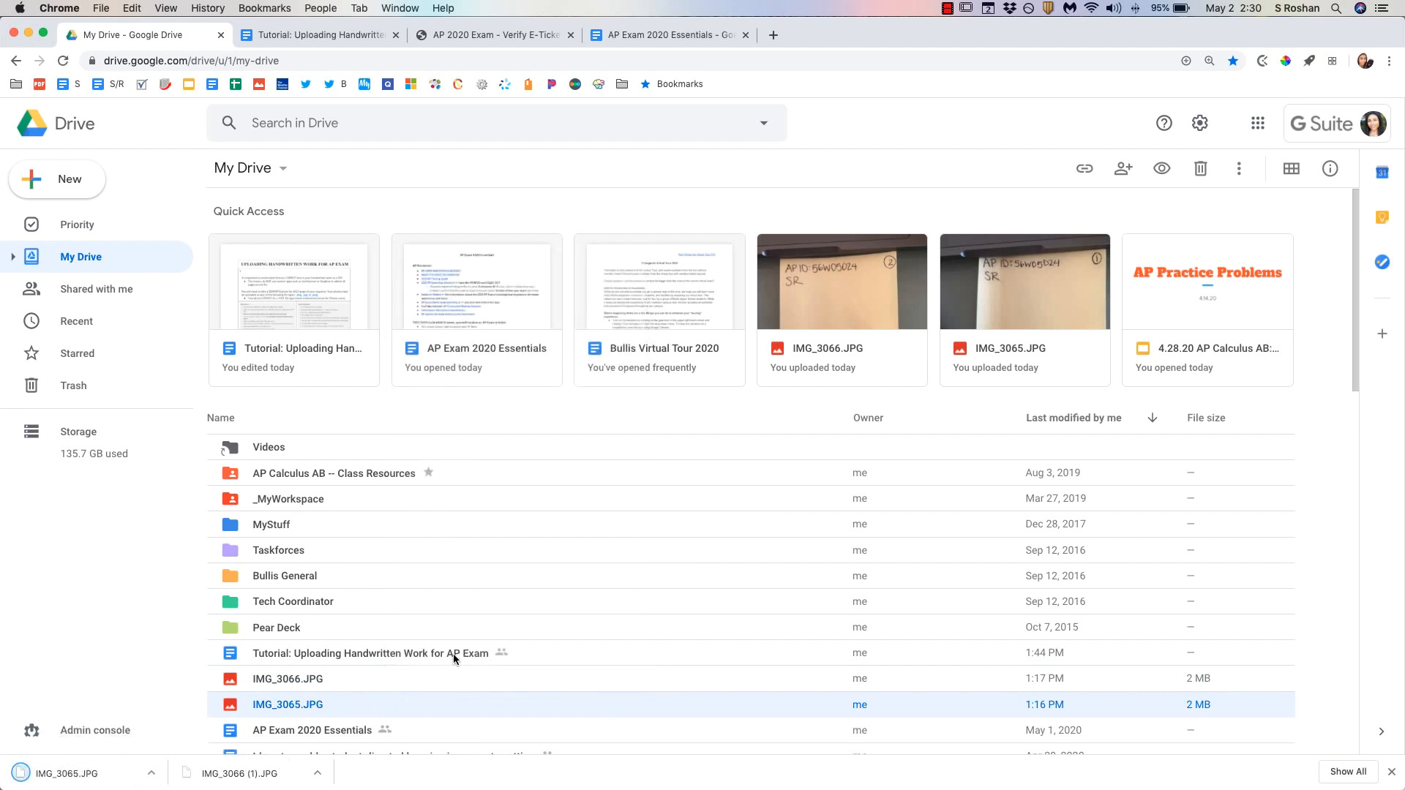
mouse_move(439, 687)
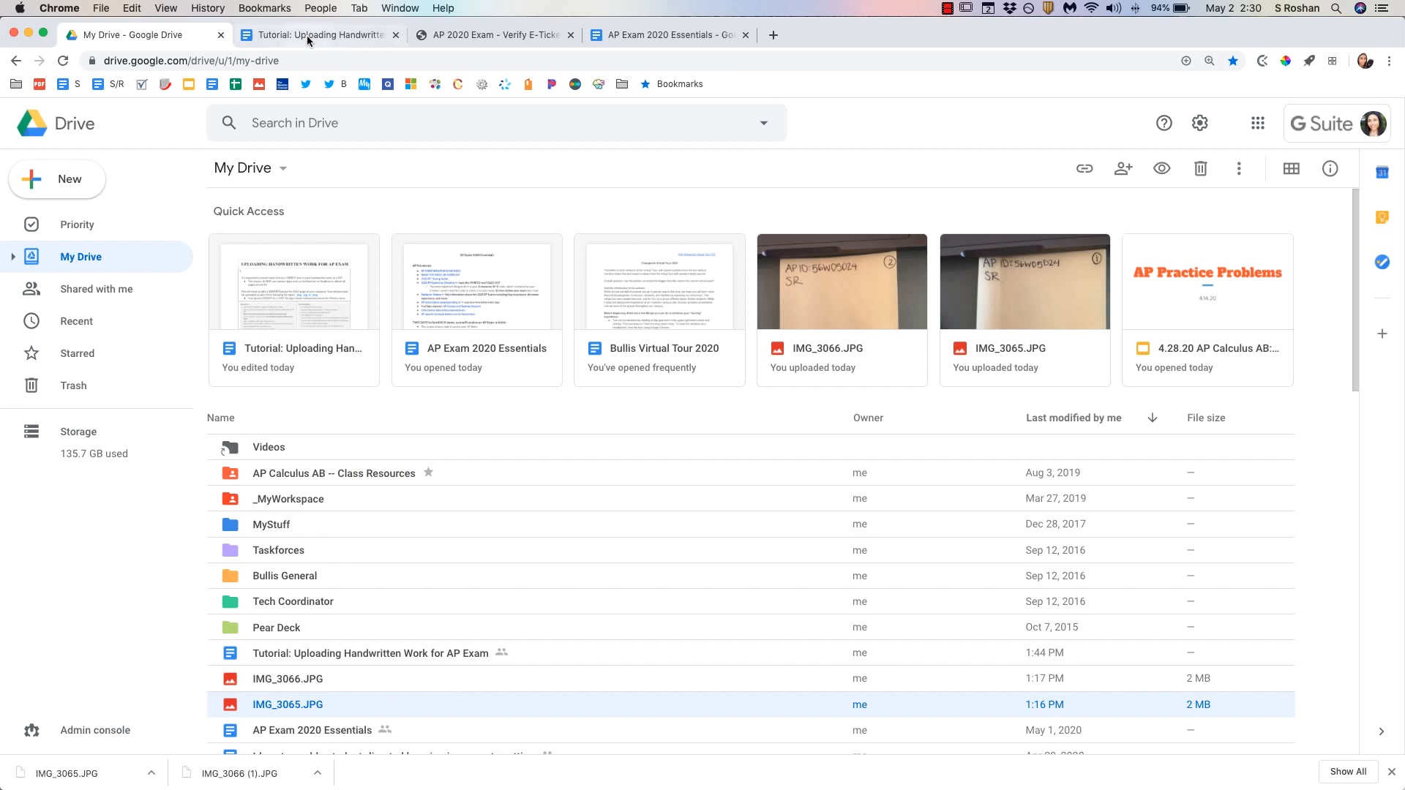
left_click(492, 35)
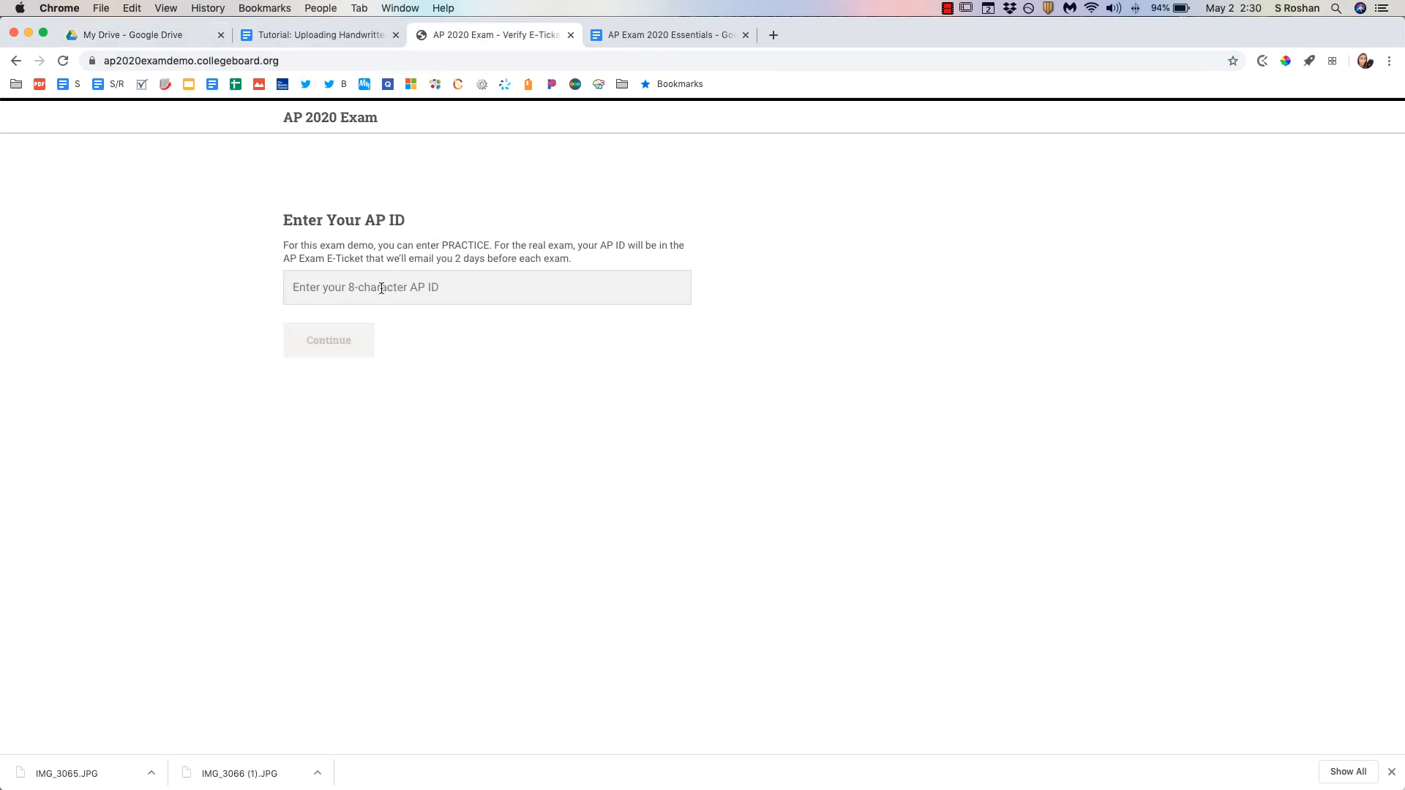
Step: Enter PRACTICE as the AP ID and start the demo exam
left_click(486, 287)
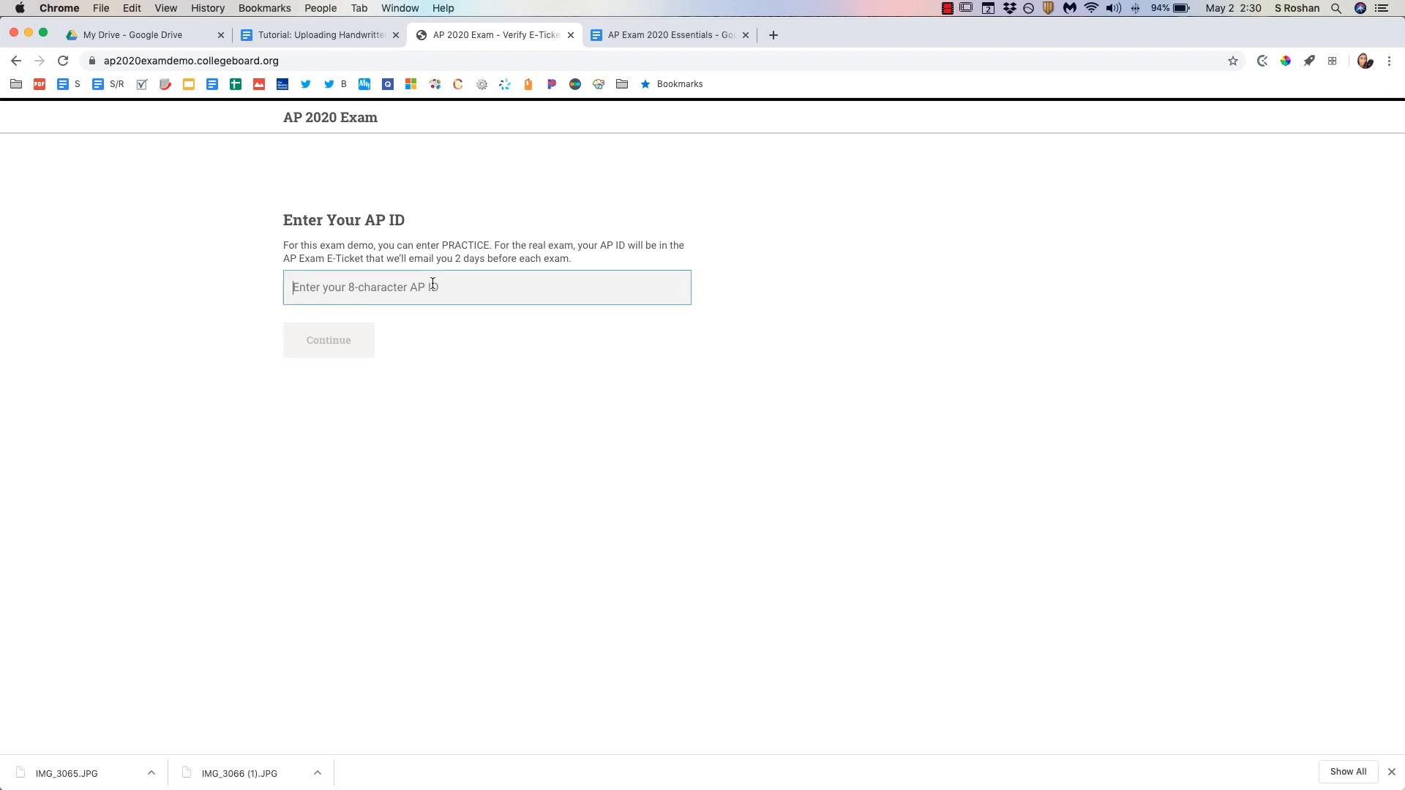
type("PRACTIC")
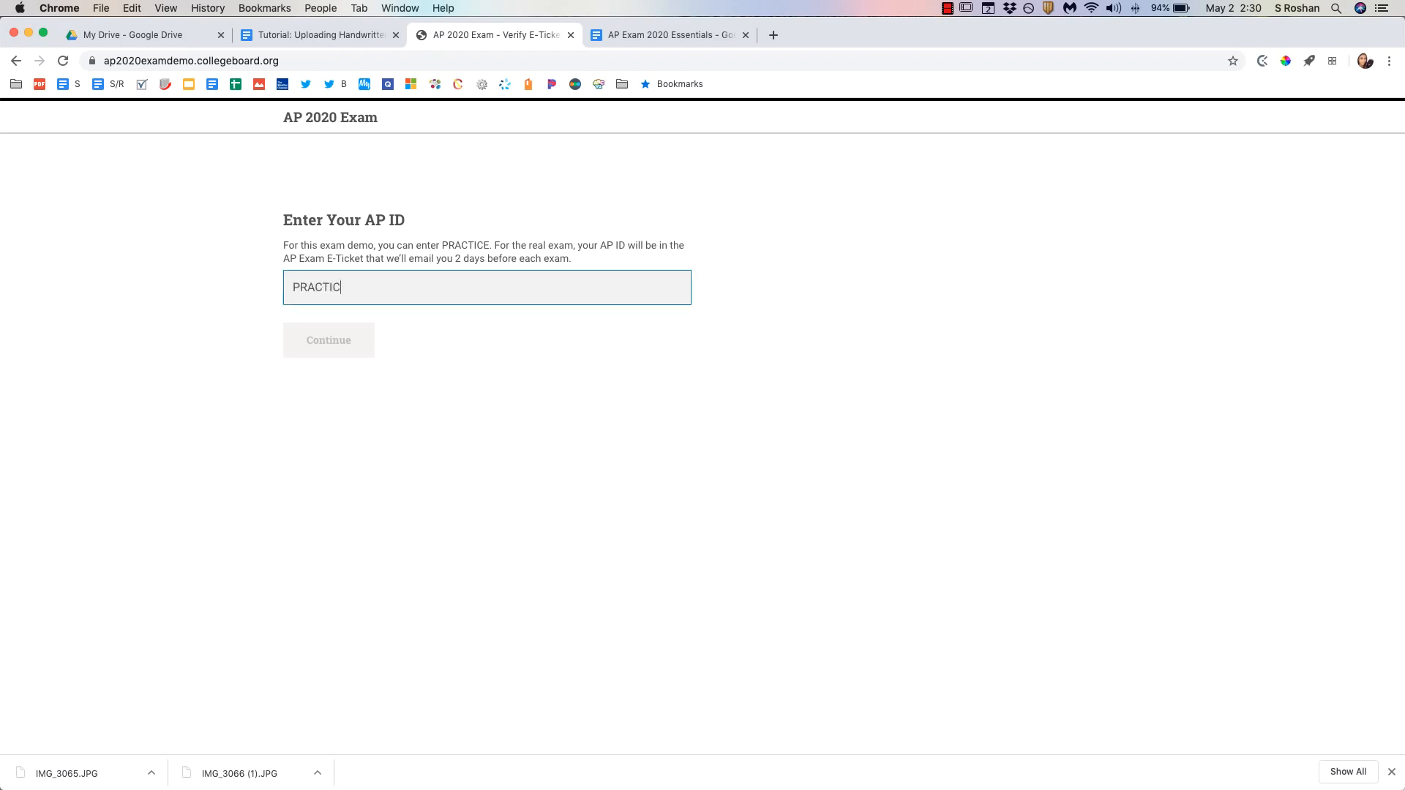
left_click(328, 340)
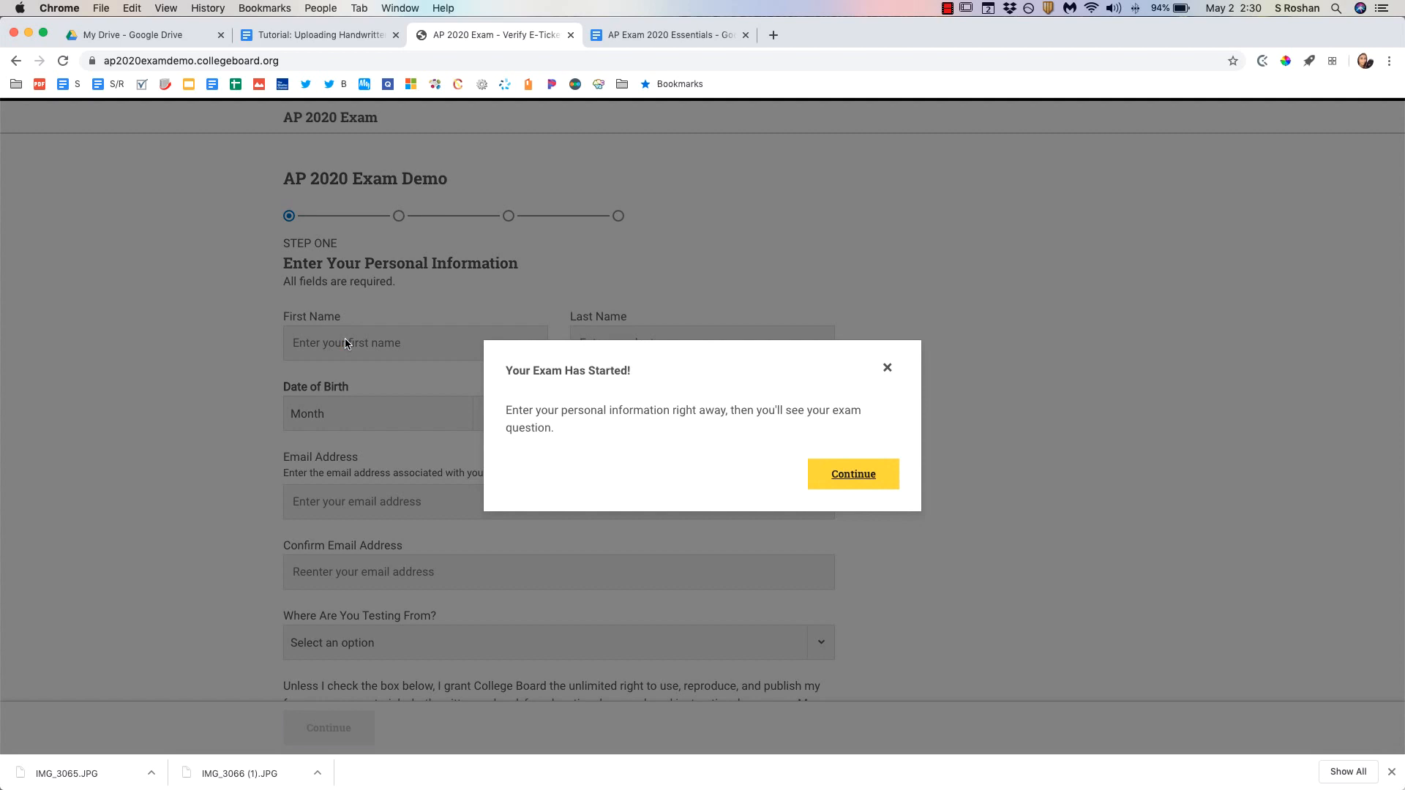
mouse_move(866, 488)
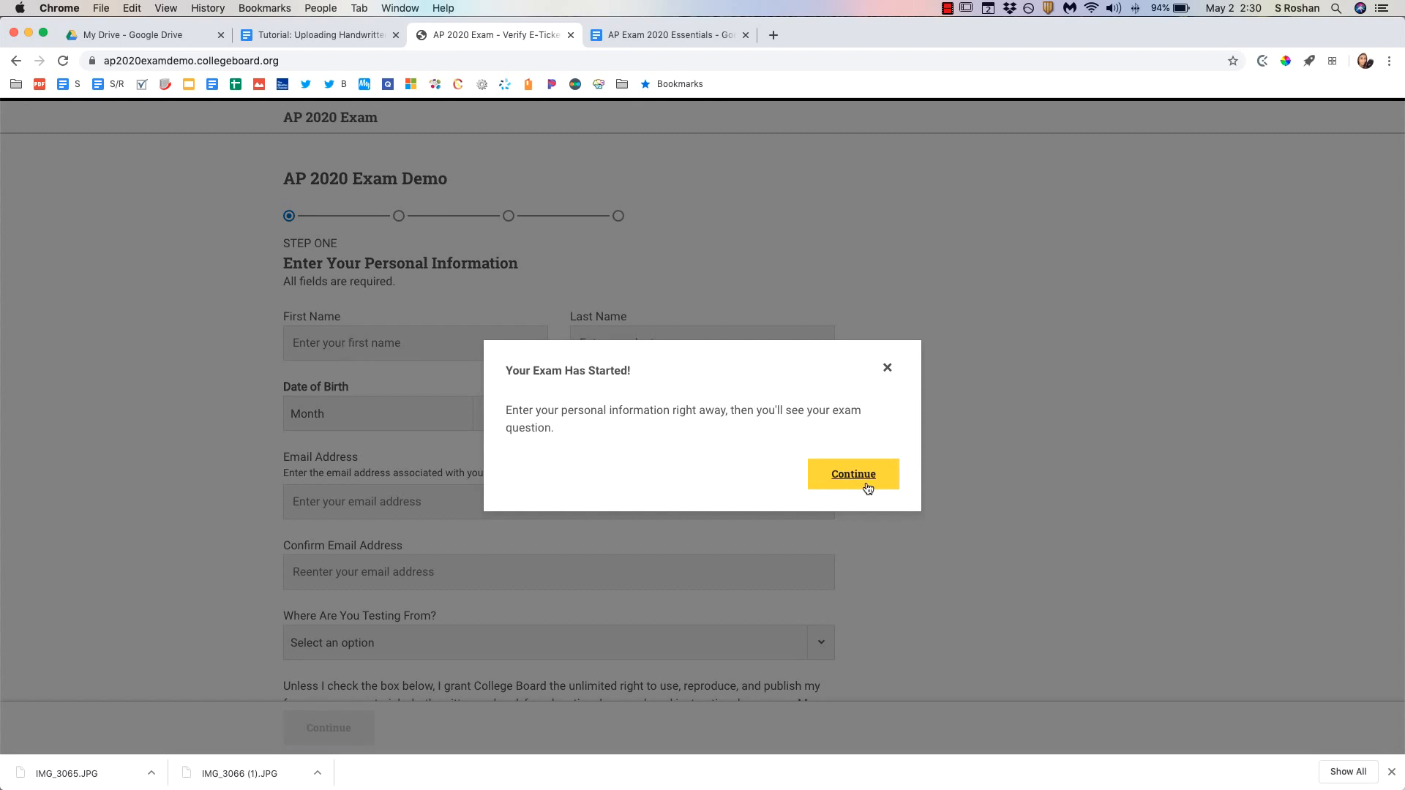
Step: Dismiss the exam-started notice and choose Attach Response, then Attach Photos
left_click(852, 474)
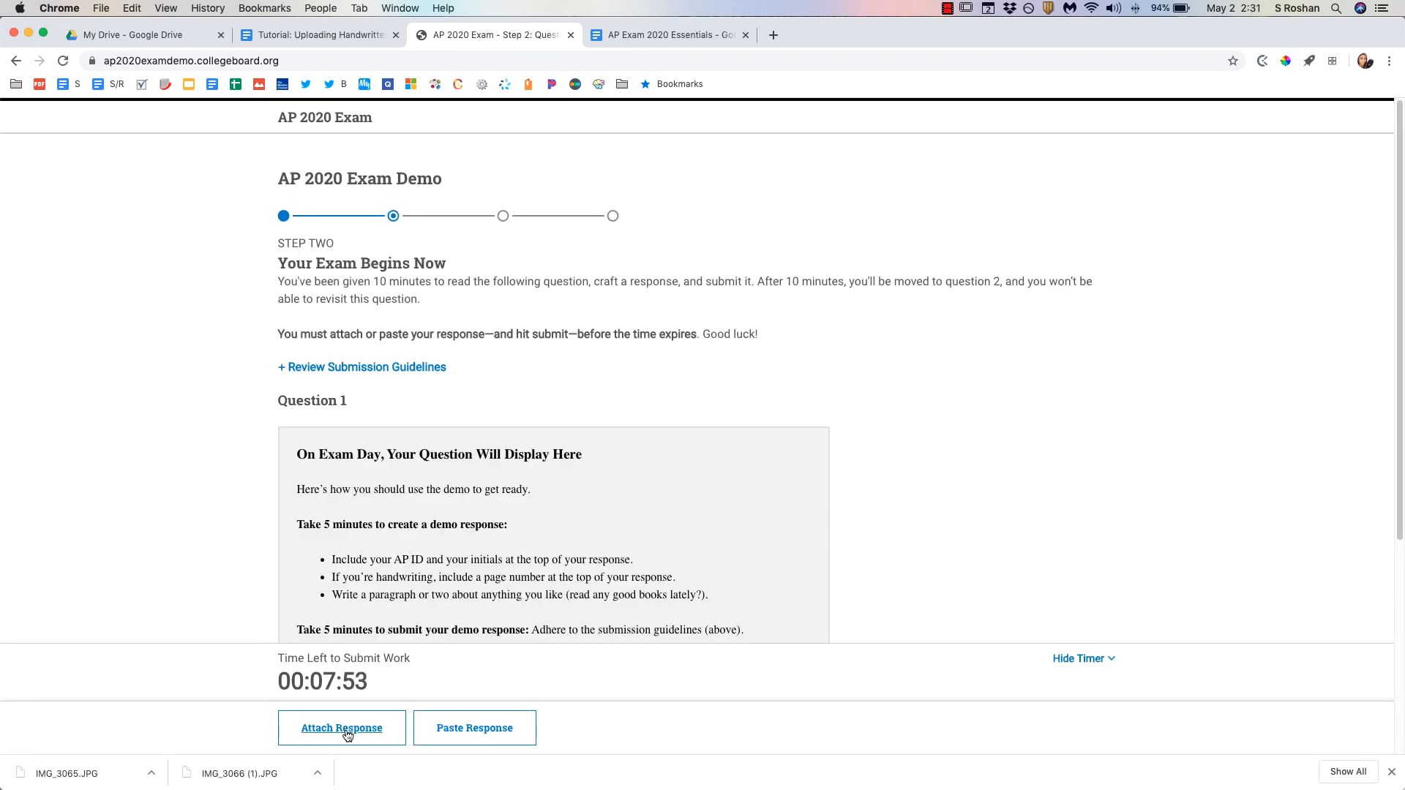
left_click(340, 727)
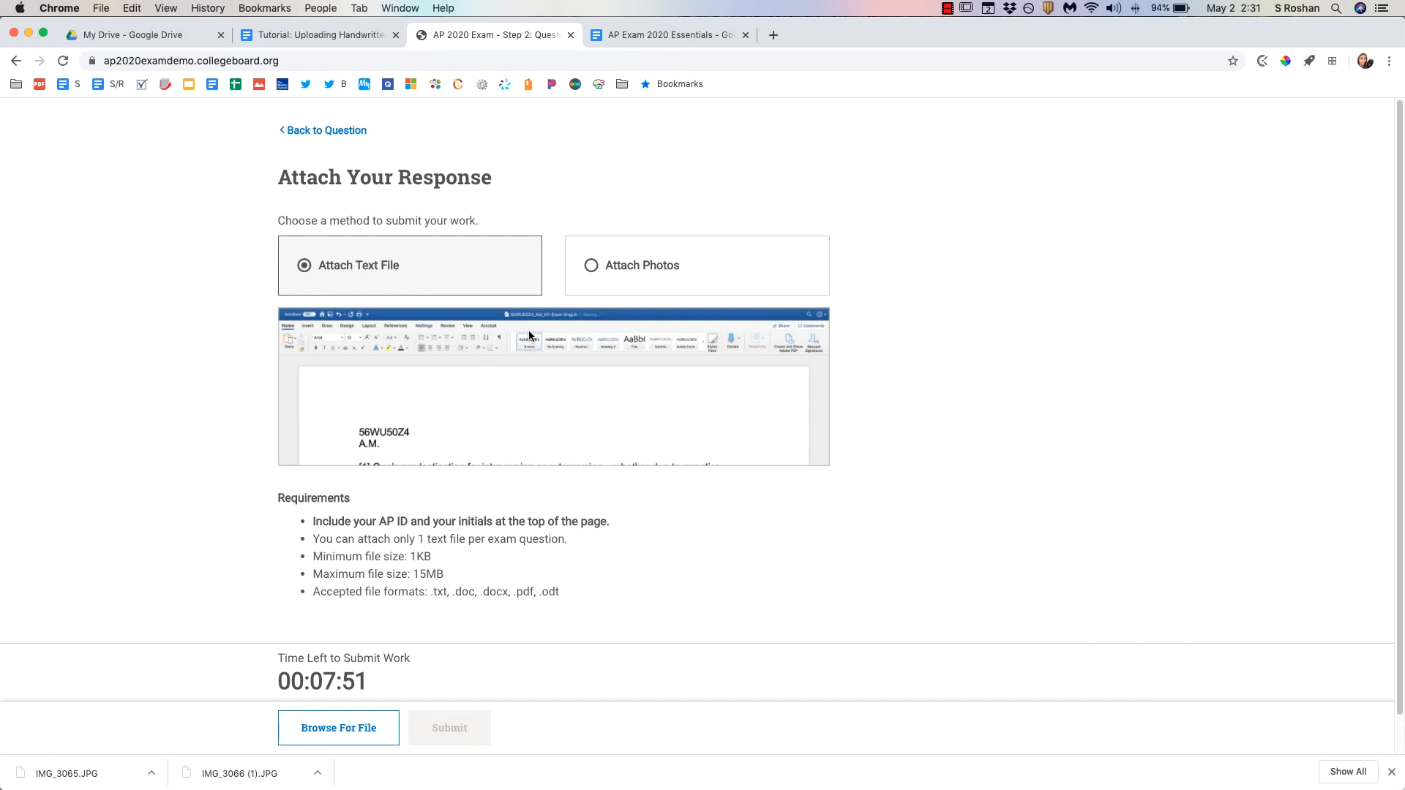
left_click(590, 264)
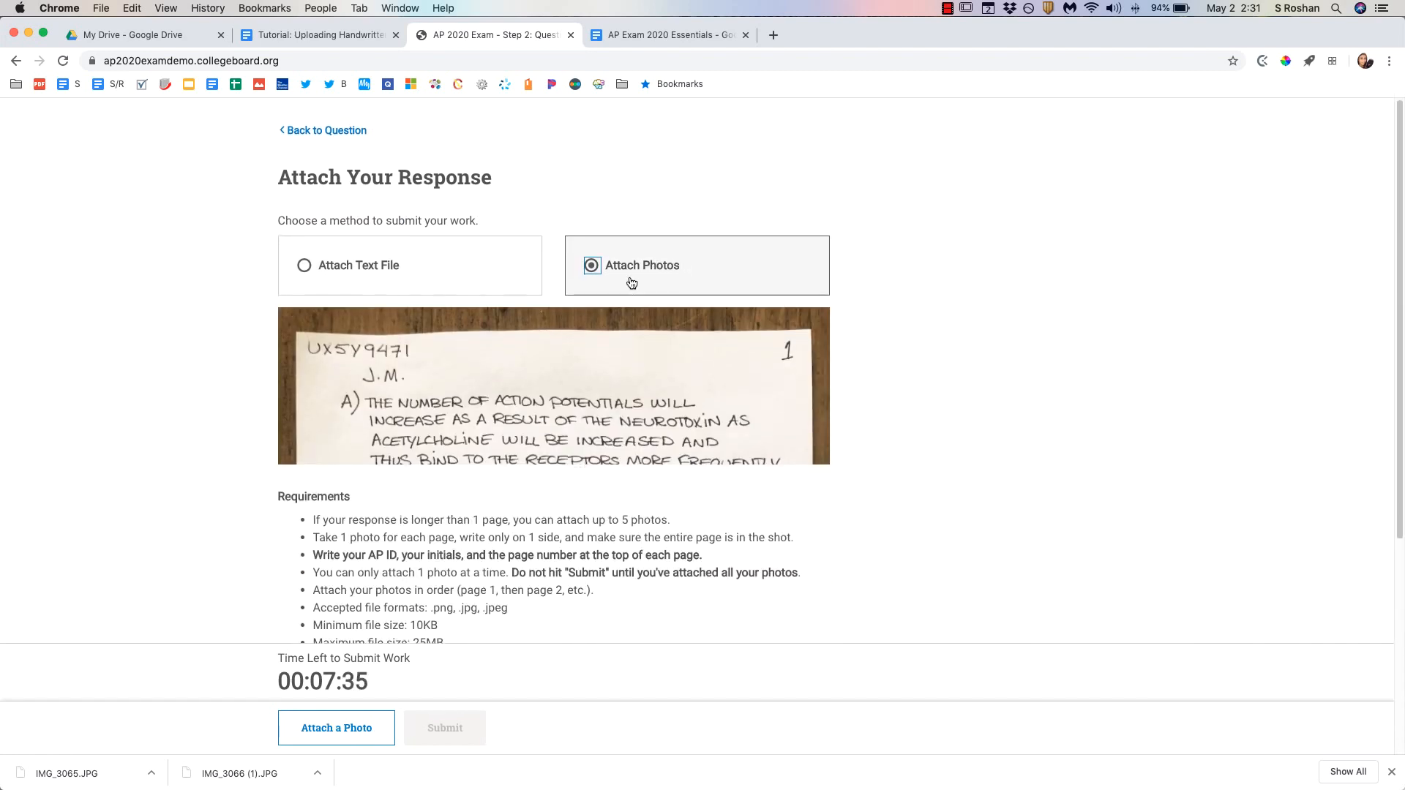
Step: Attach IMG_3065.JPG from Downloads as photo 1
scroll("down", 3)
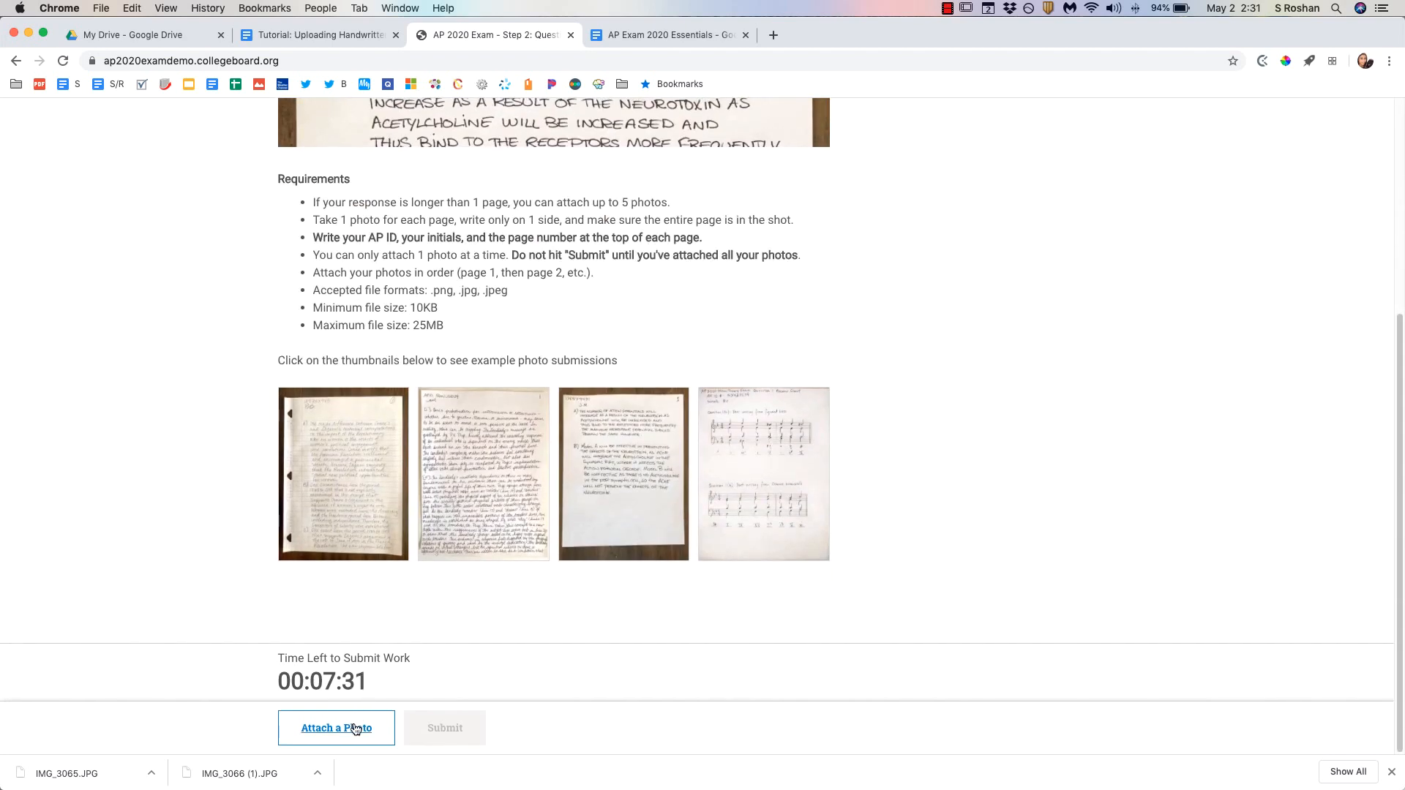
left_click(335, 727)
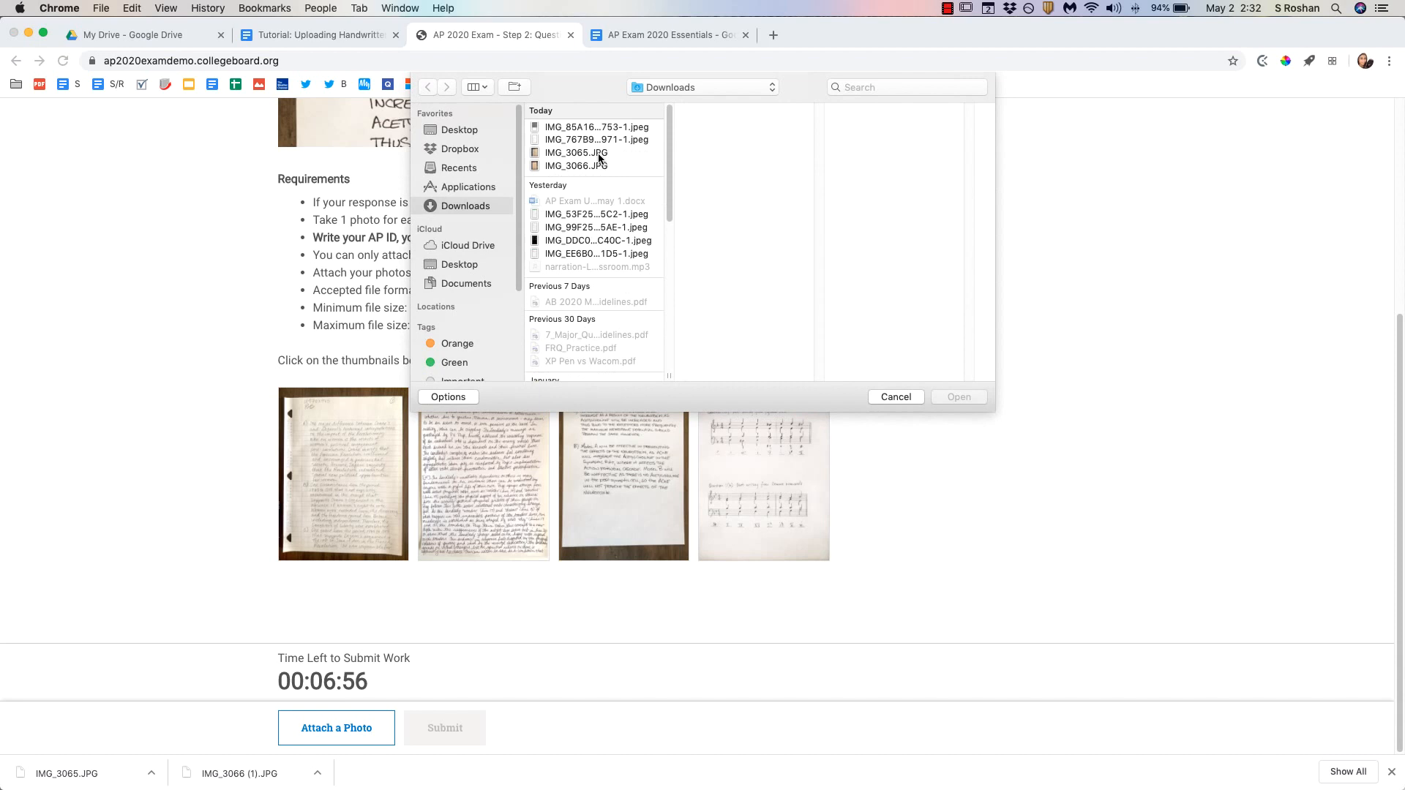
left_click(576, 152)
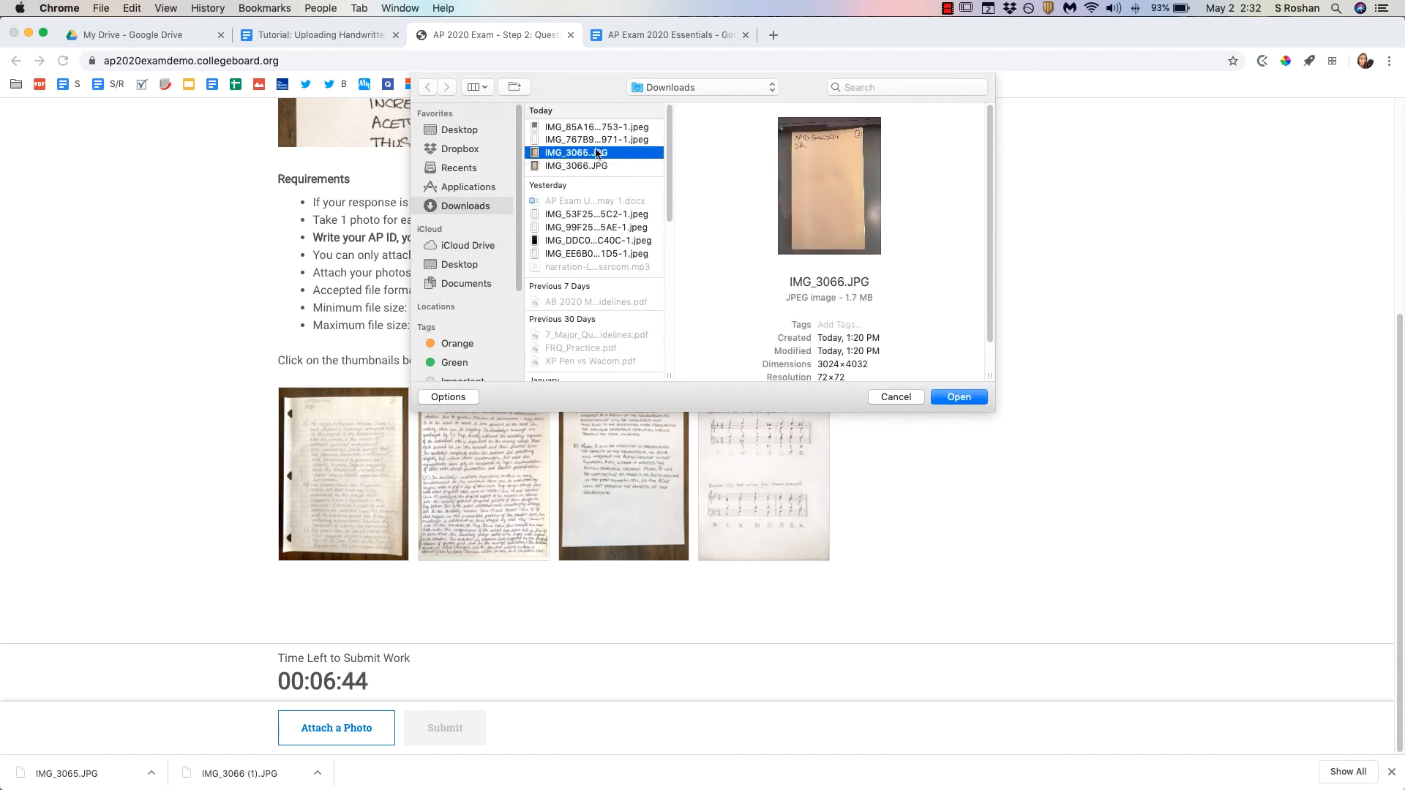
left_click(575, 152)
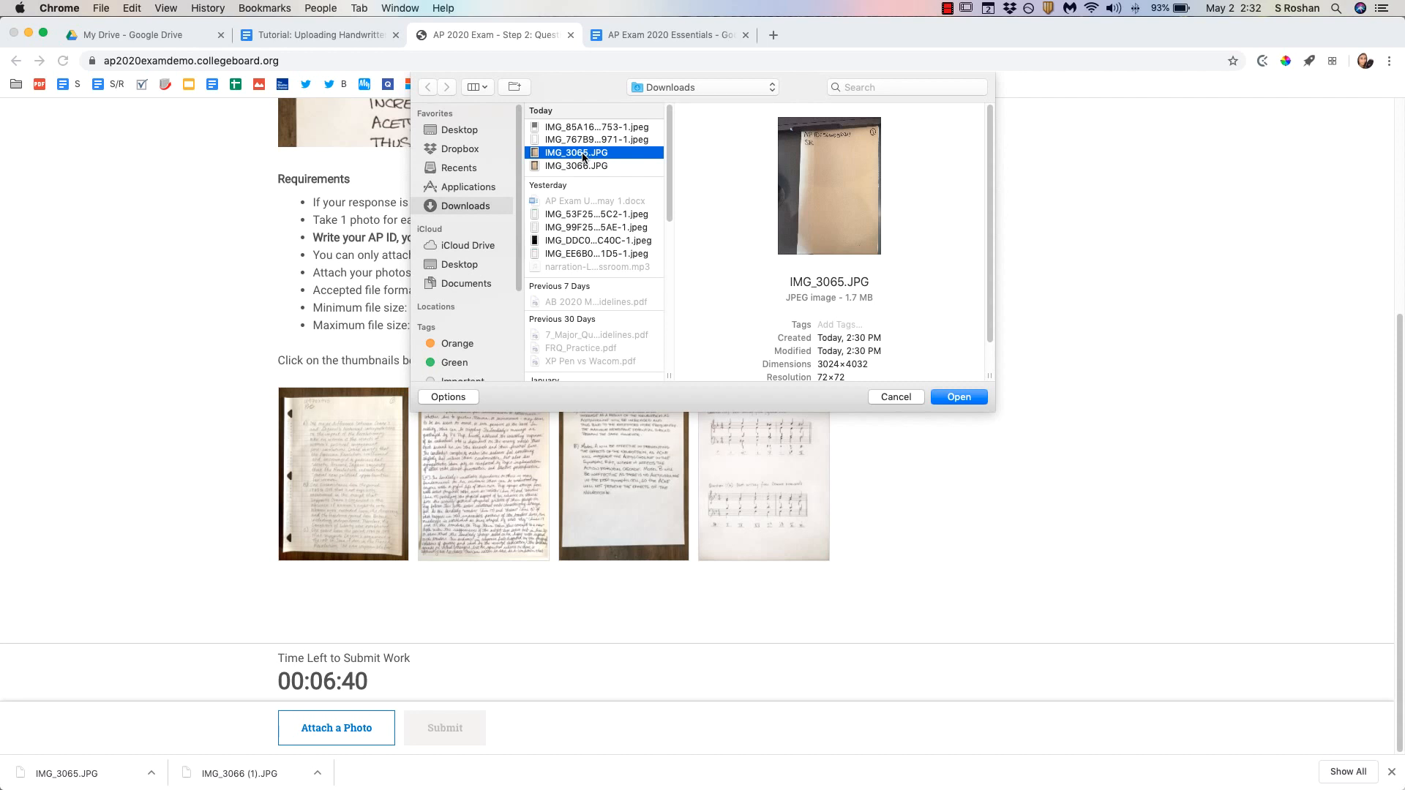
left_click(958, 396)
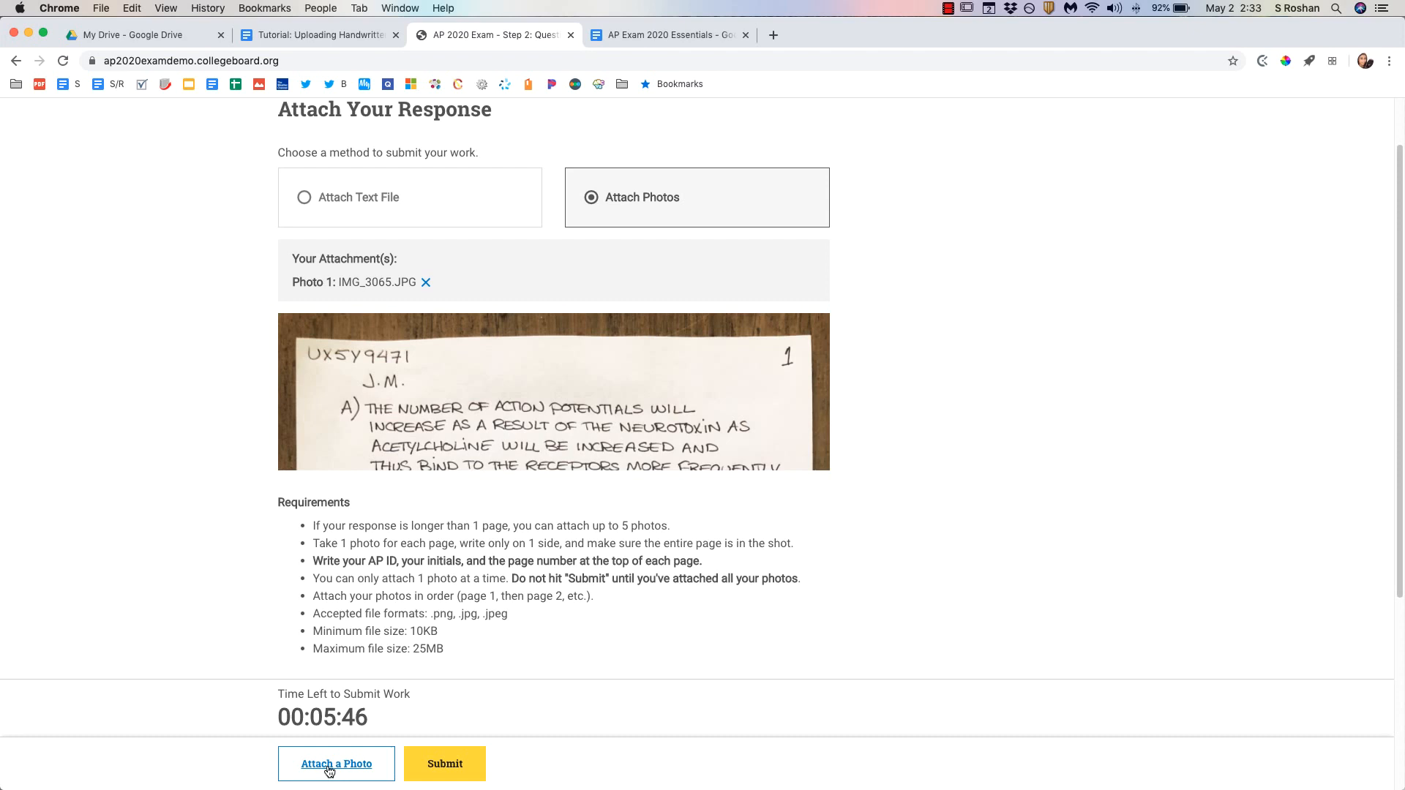
Step: Attach IMG_3066.JPG as photo 2 and request submission
left_click(336, 763)
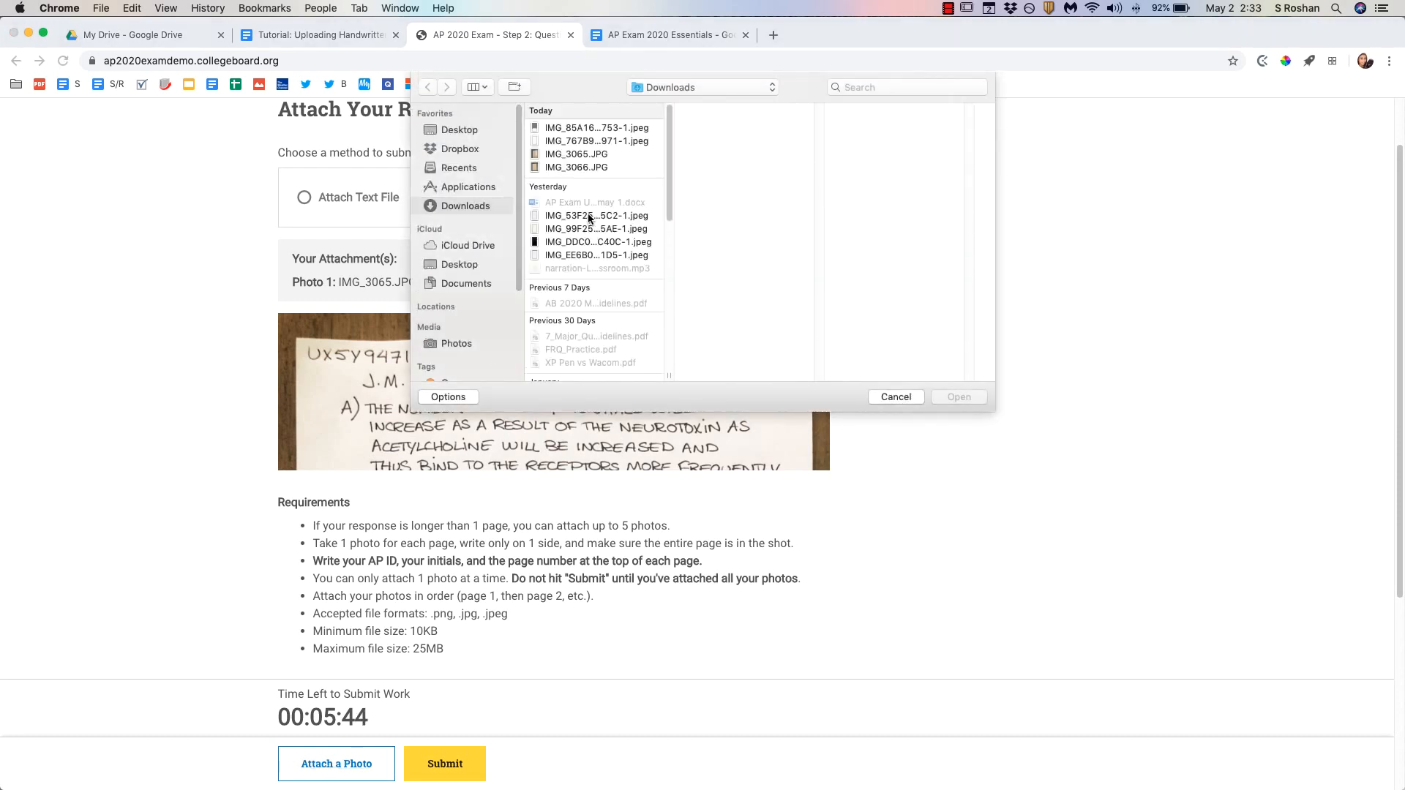
left_click(958, 396)
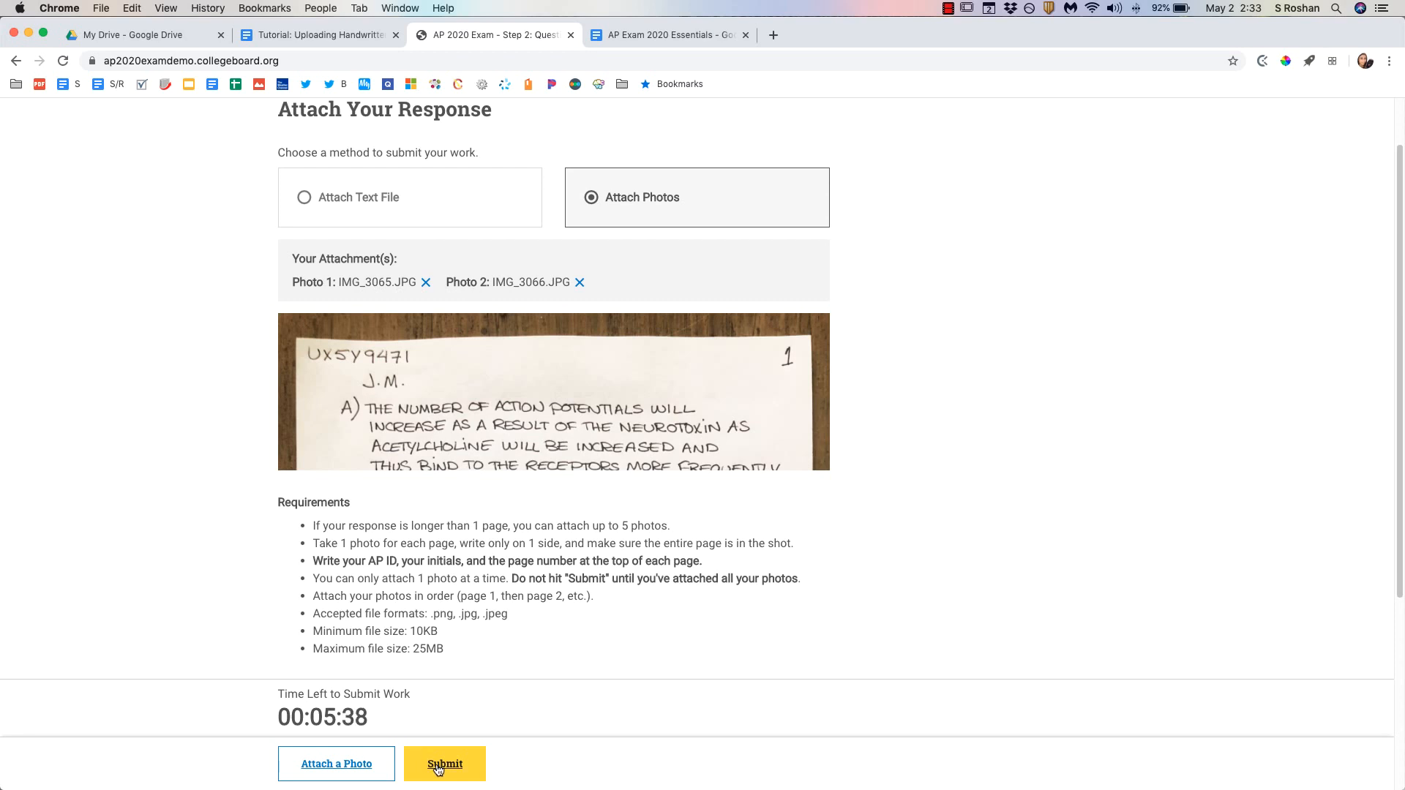
left_click(444, 763)
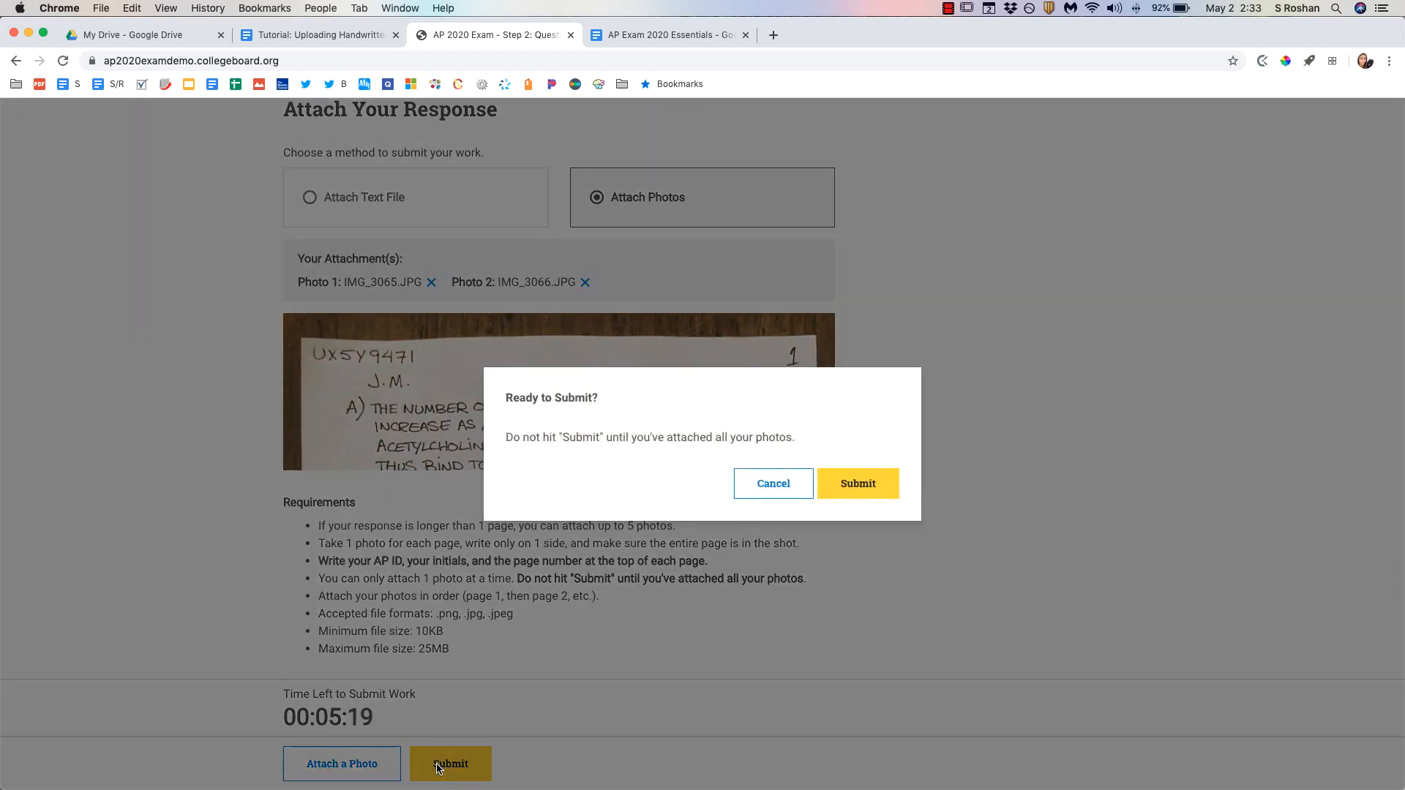
mouse_move(626, 504)
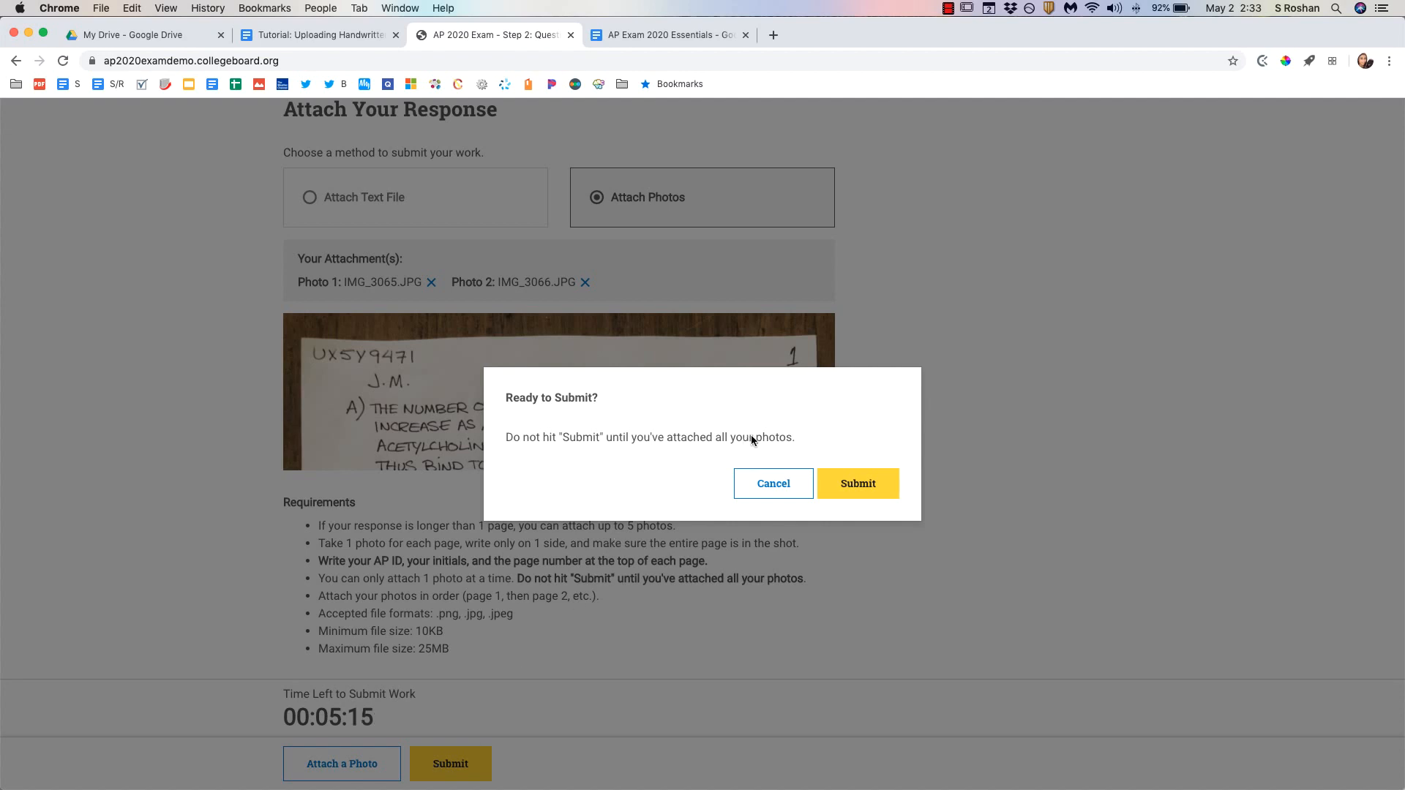
mouse_move(751, 456)
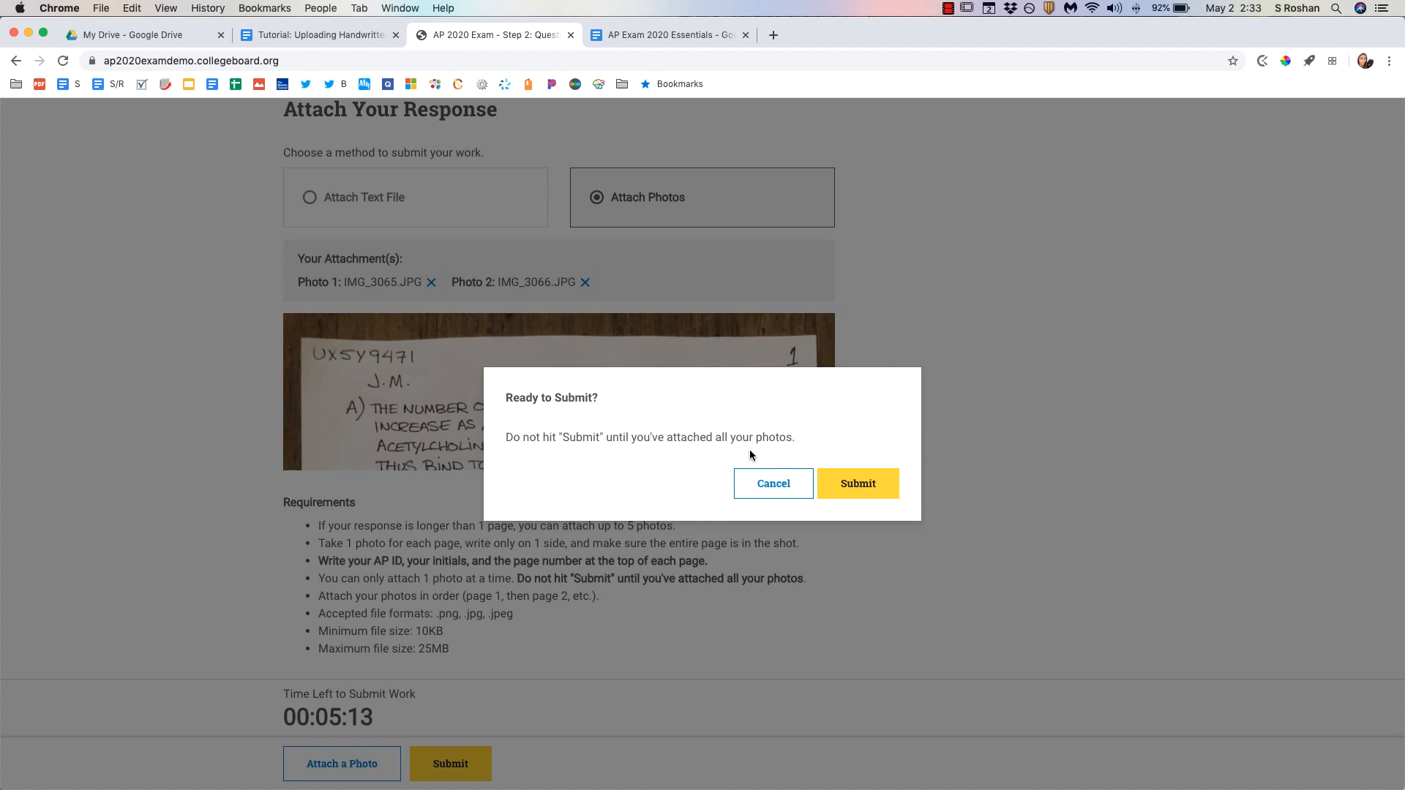
Step: Back out once, then resubmit and confirm the Question 1 photos; return to the tutorial
left_click(773, 483)
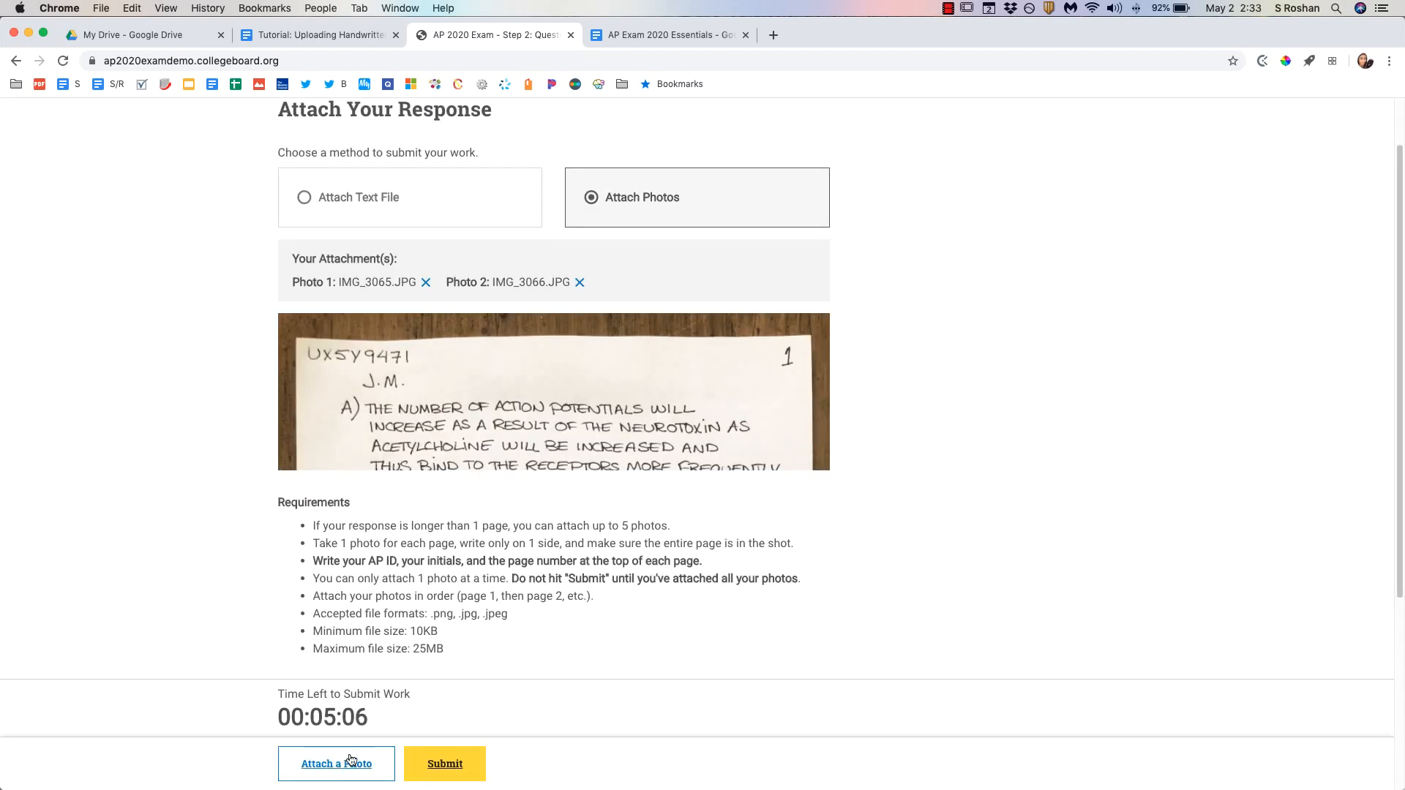
left_click(444, 763)
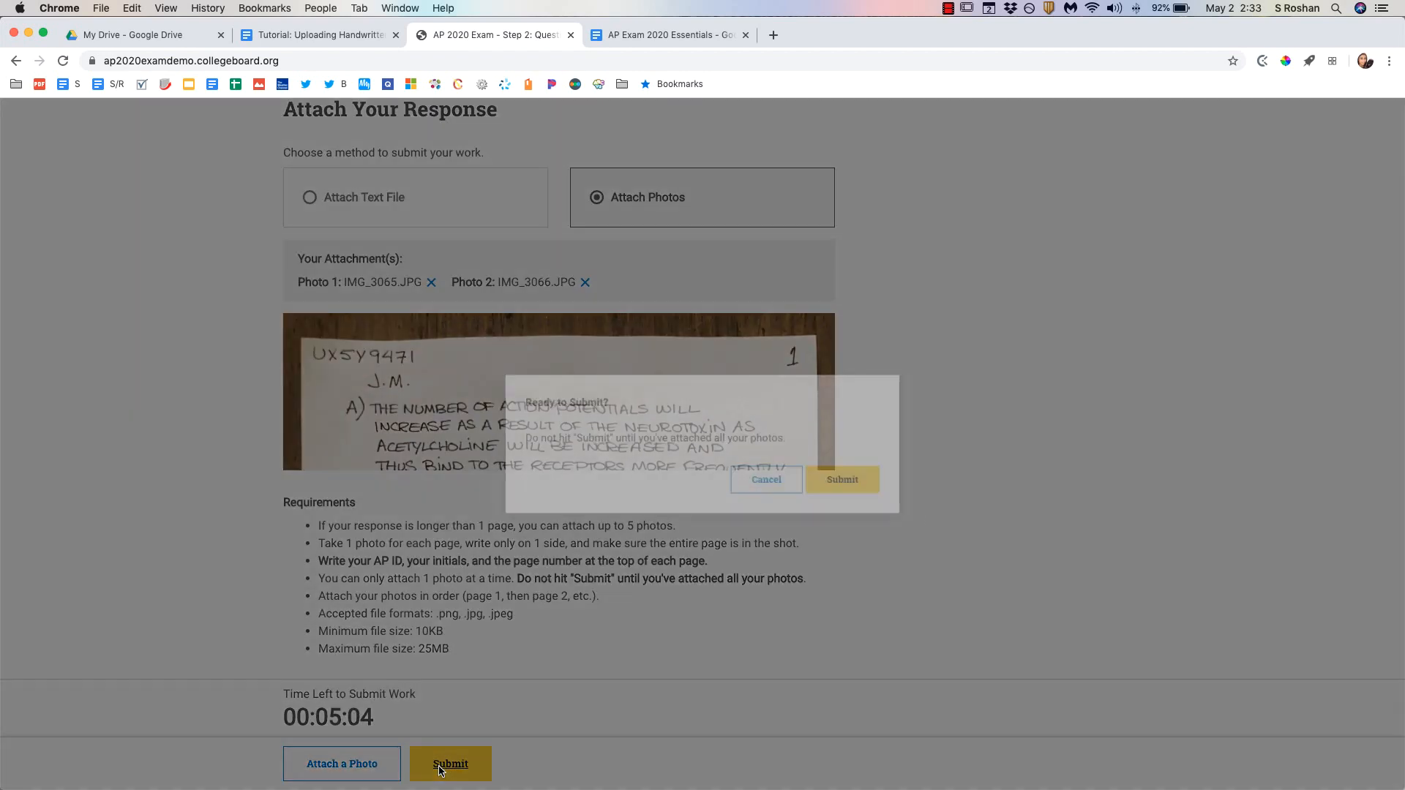
left_click(841, 480)
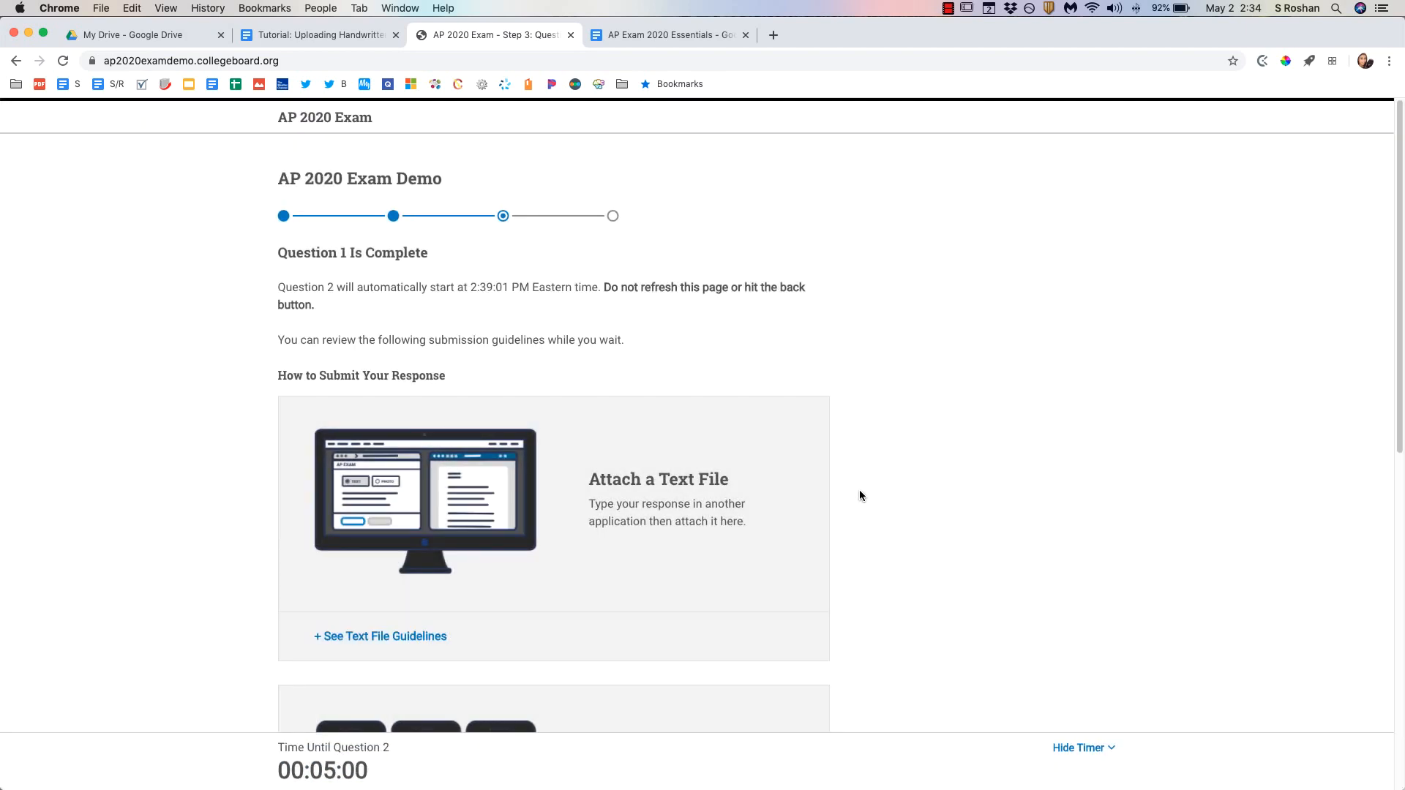
left_click(318, 35)
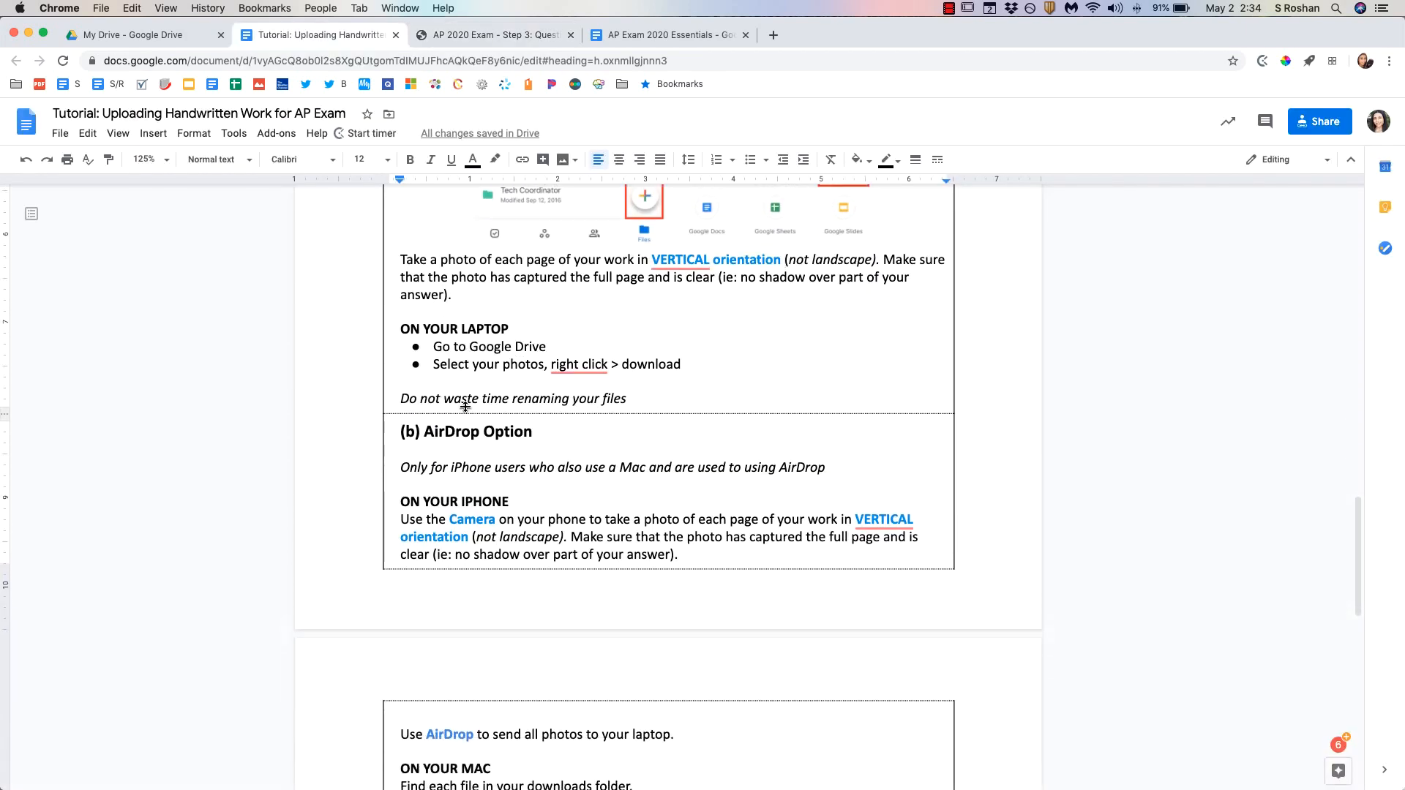
scroll("down", 3)
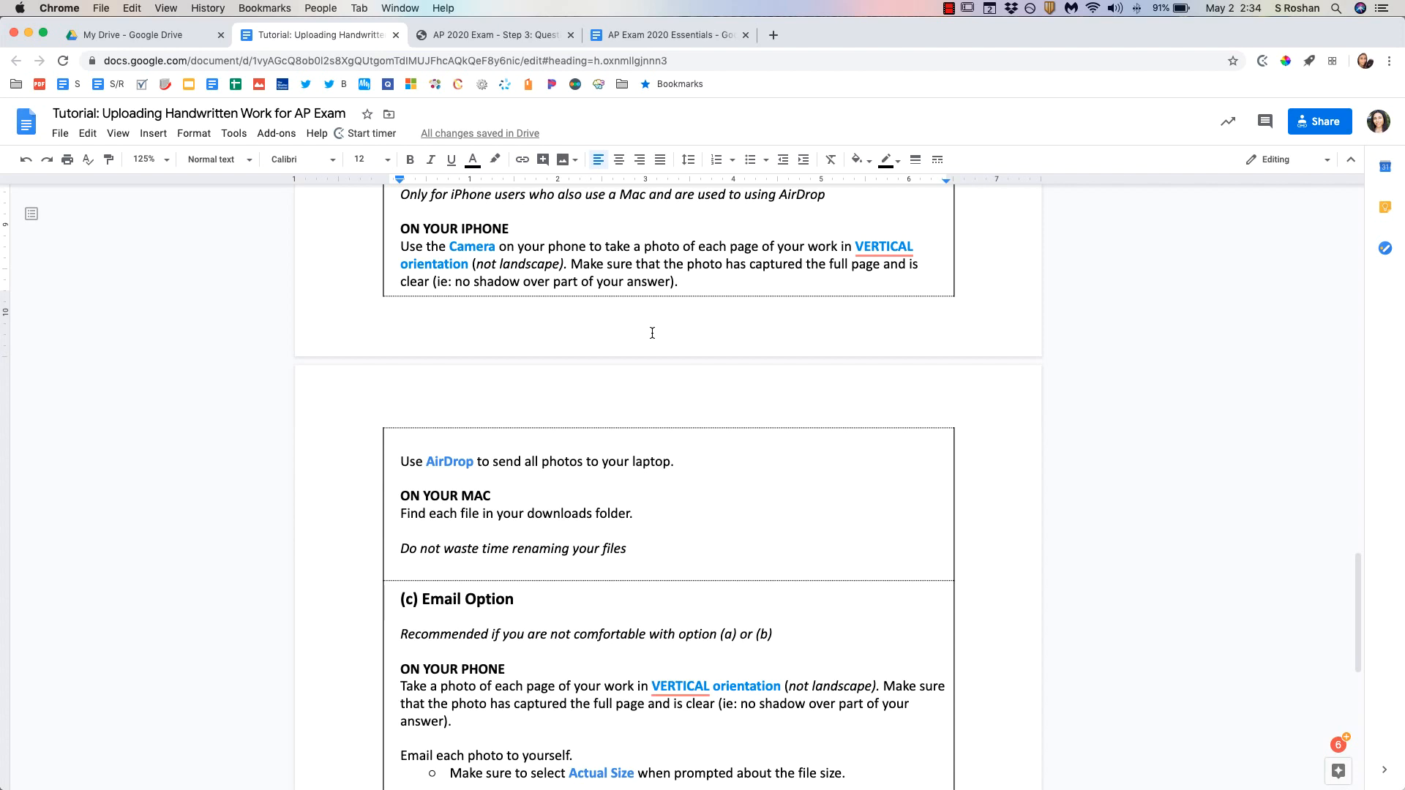
scroll("down", 3)
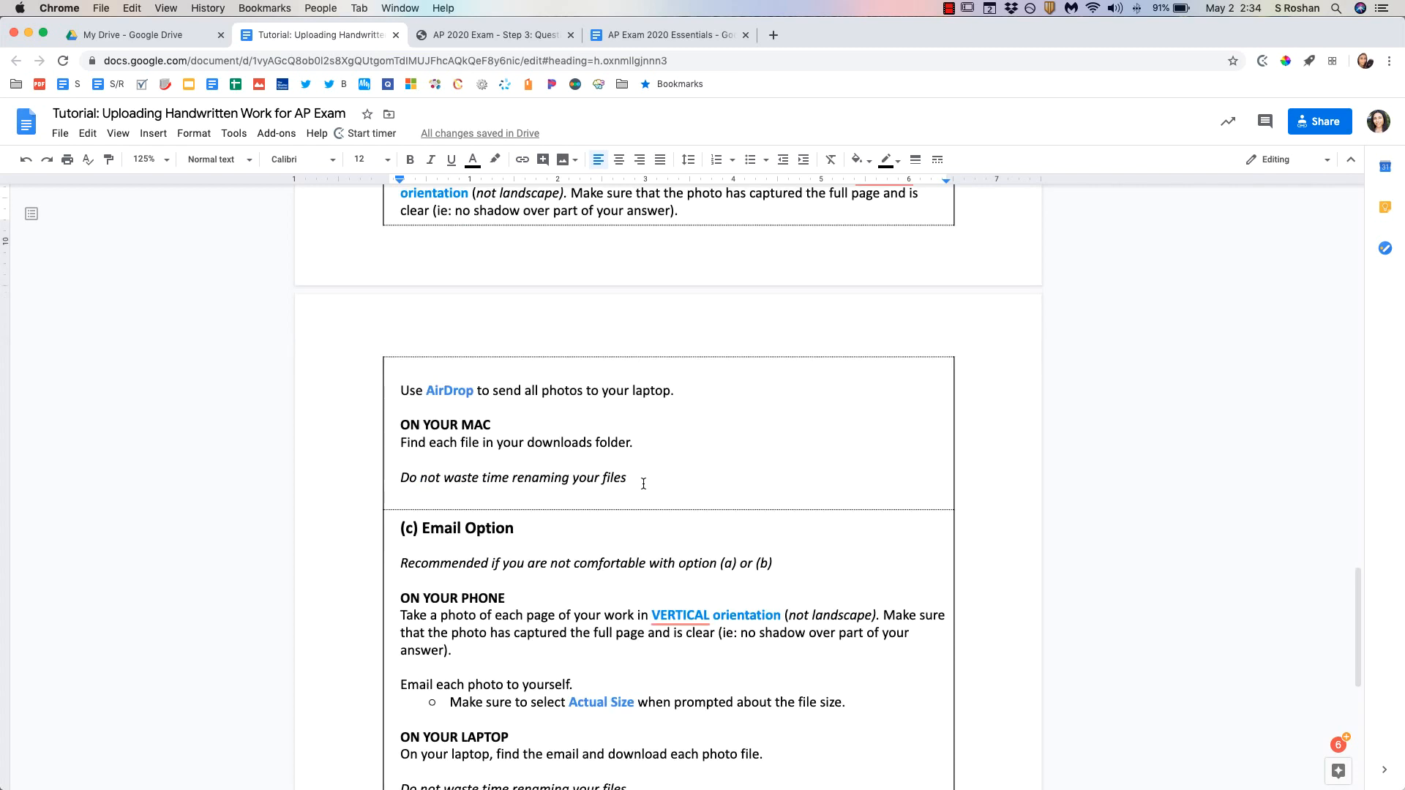
scroll("down", 3)
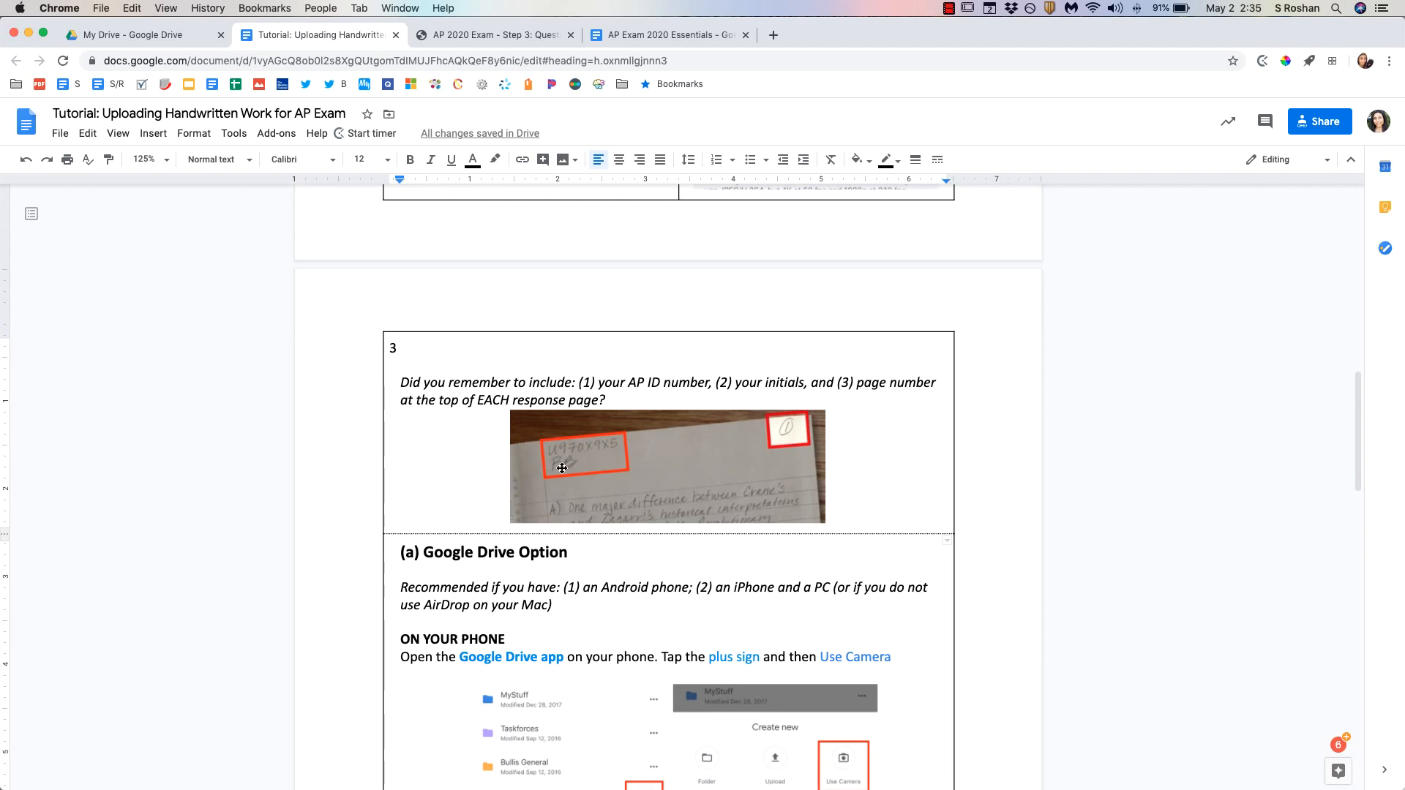
mouse_move(787, 428)
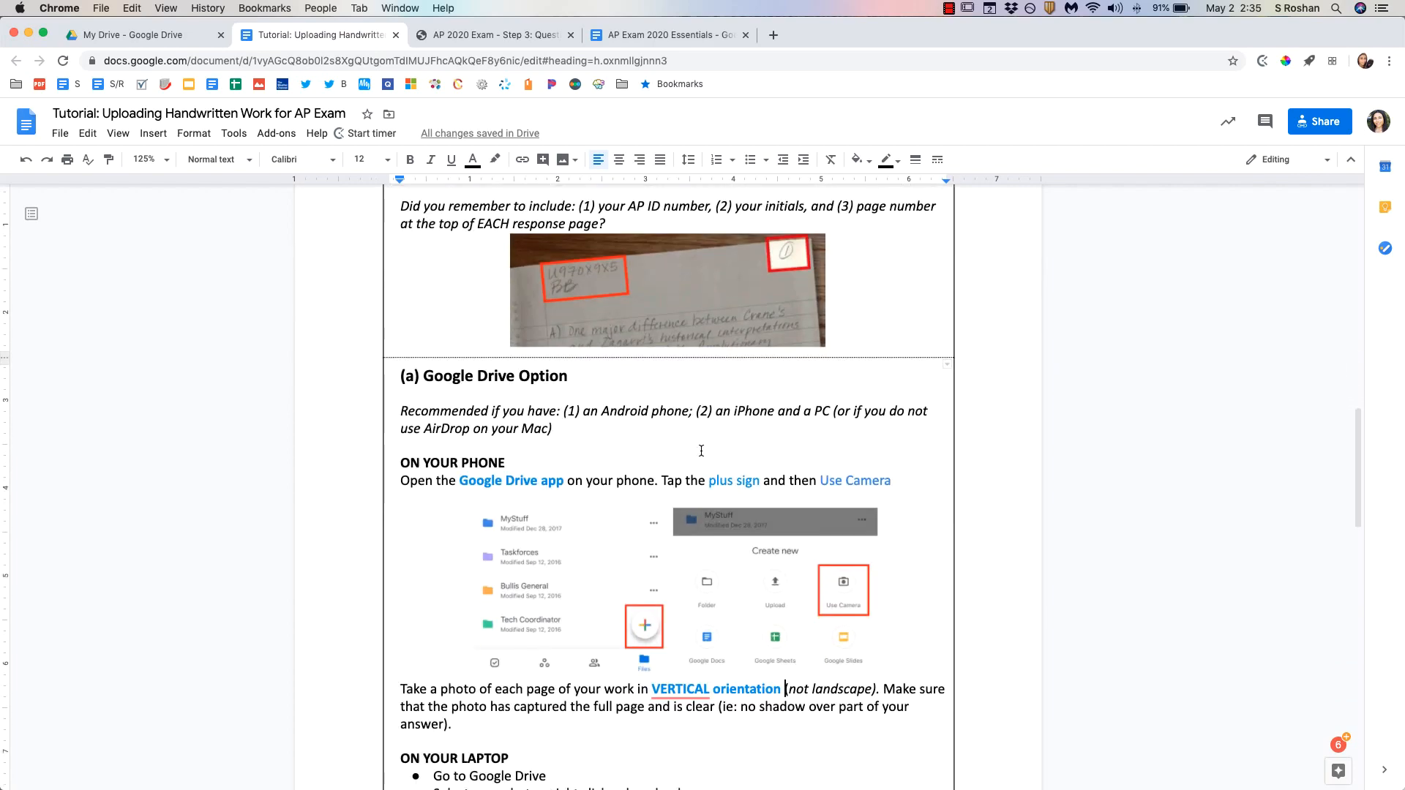
scroll("down", 3)
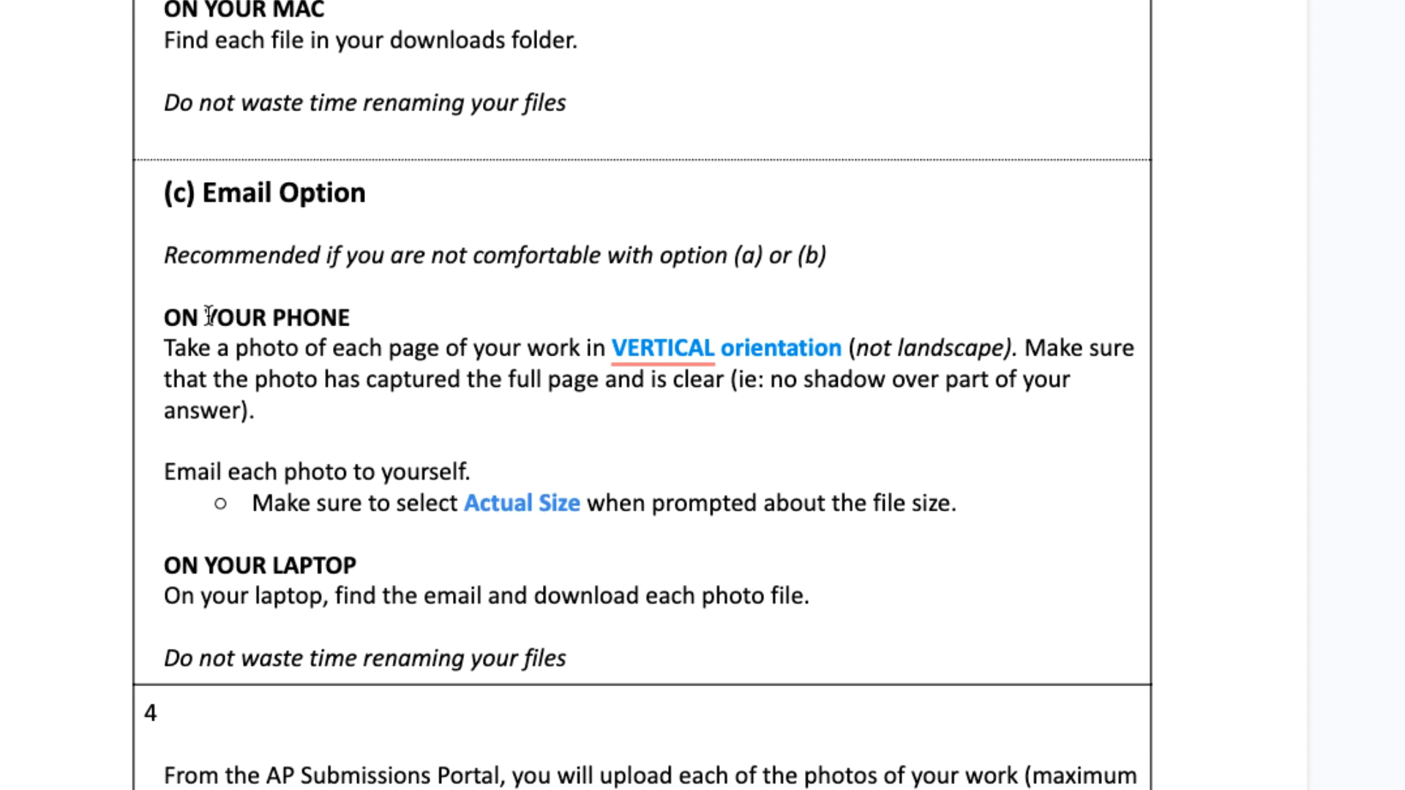
Step: Read the Email Option and step 4's portal-upload instructions in the tutorial
scroll("down", 3)
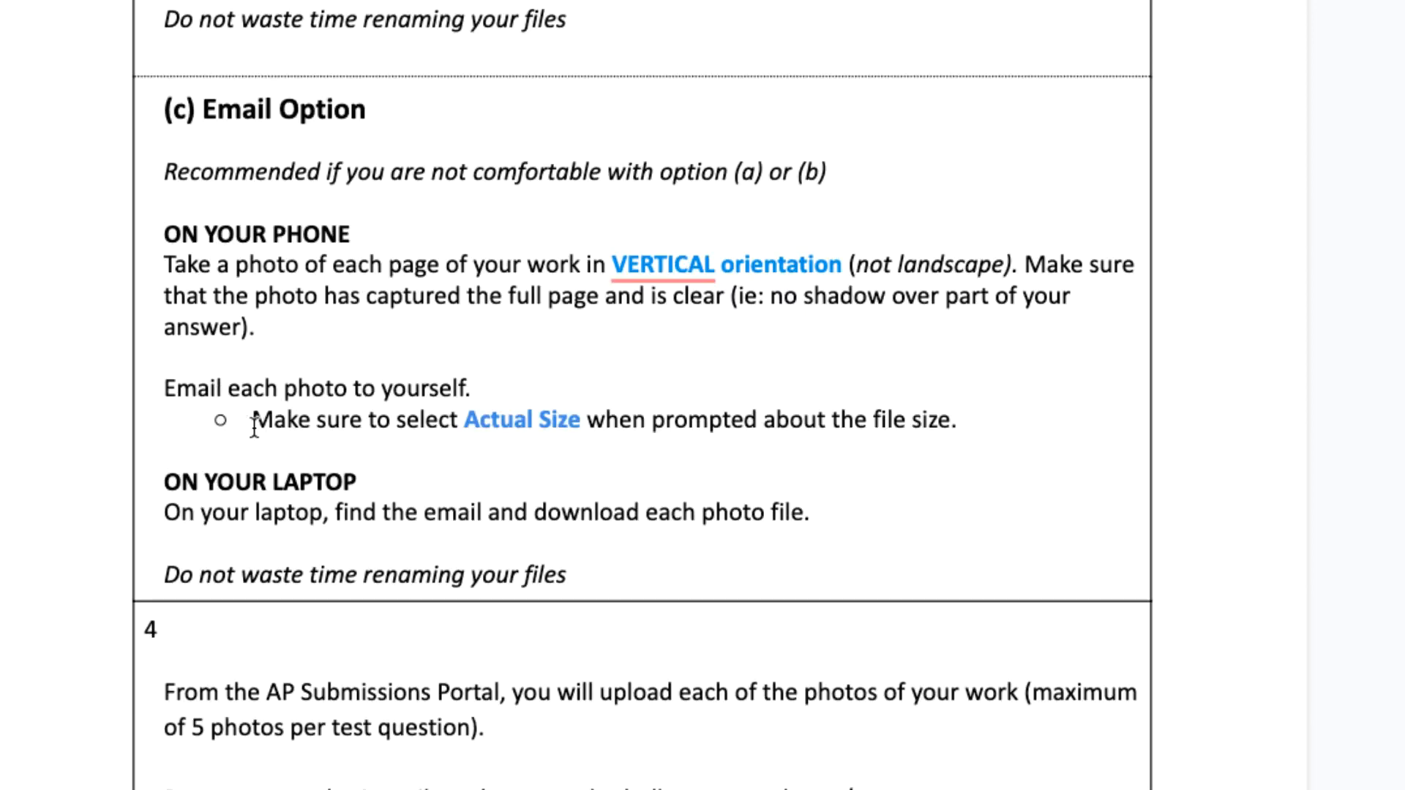
mouse_move(539, 441)
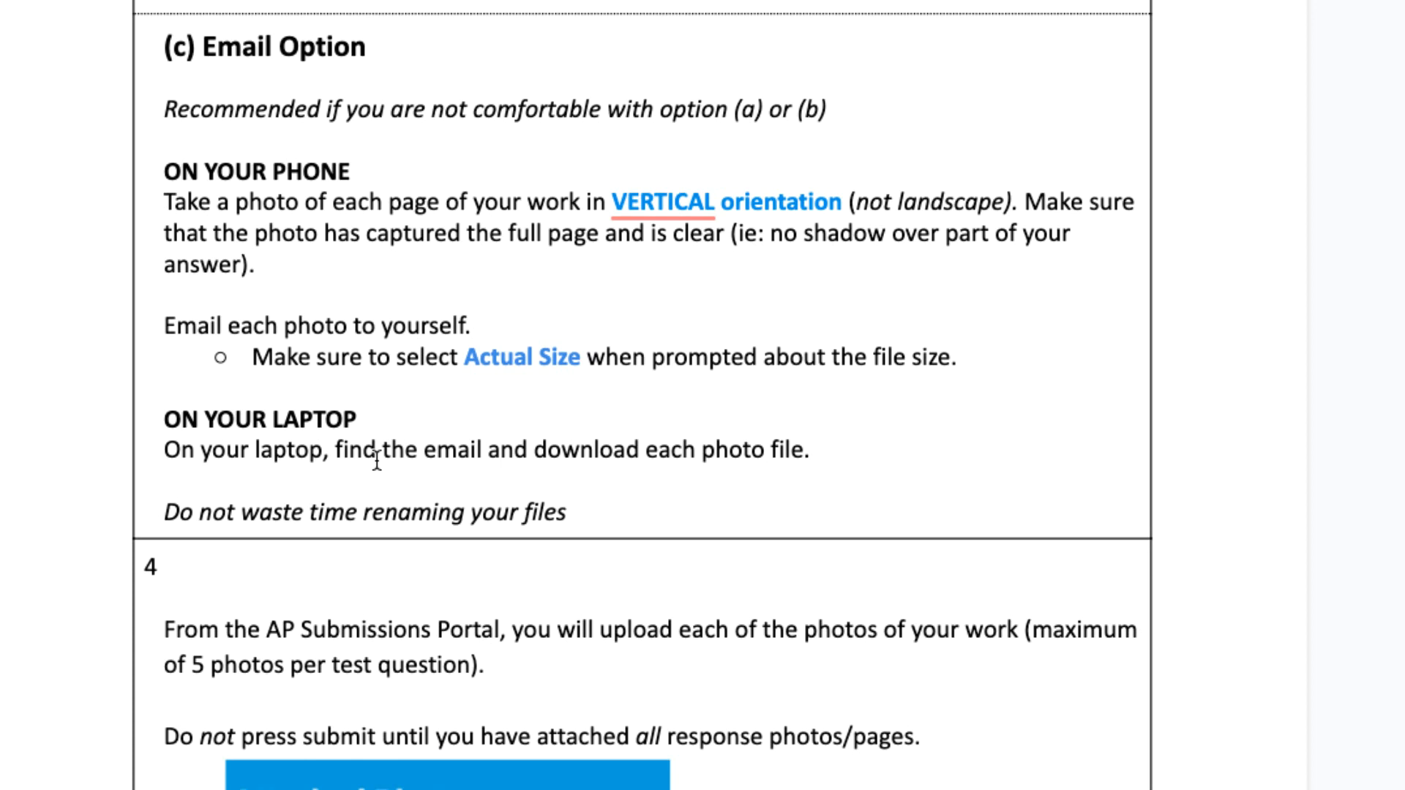
scroll("down", 3)
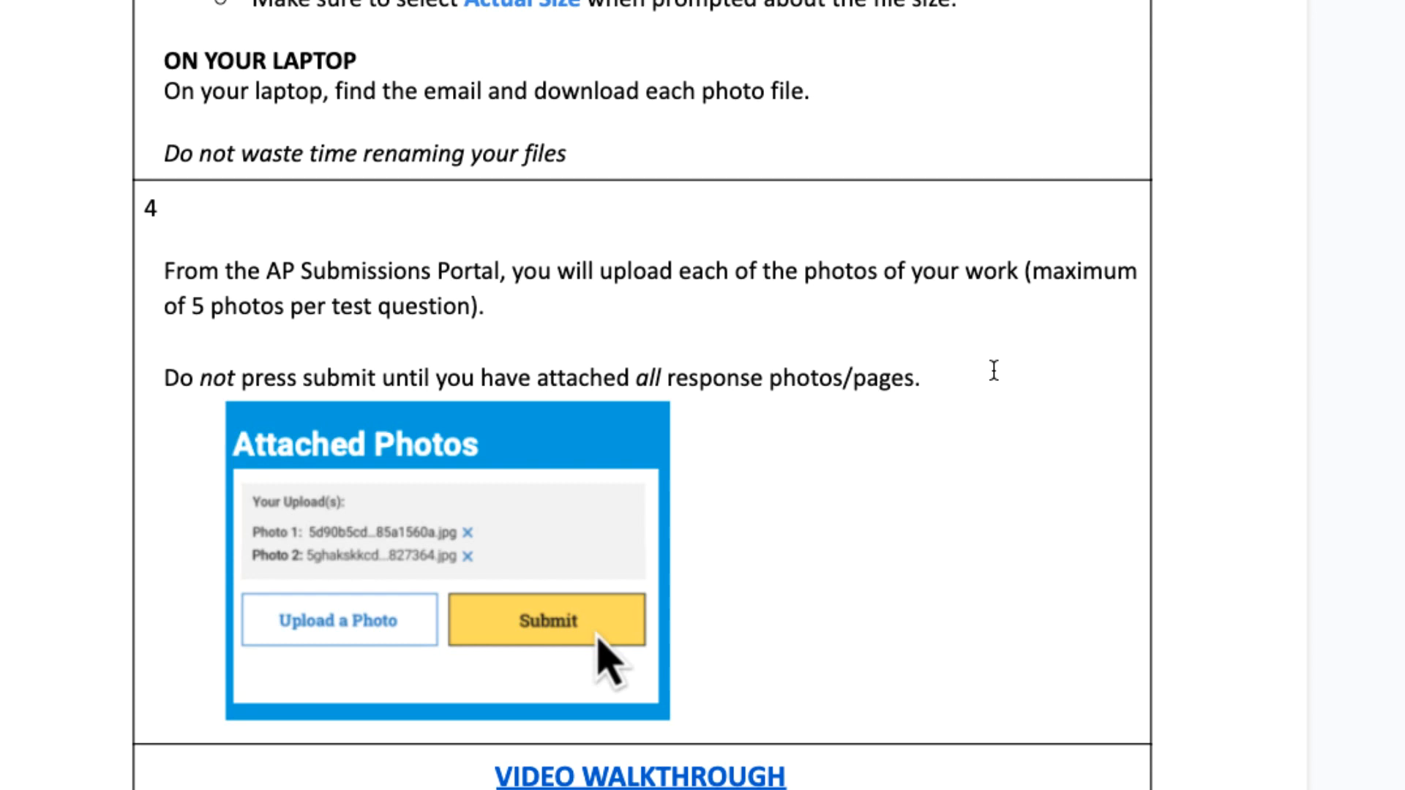
scroll("down", 3)
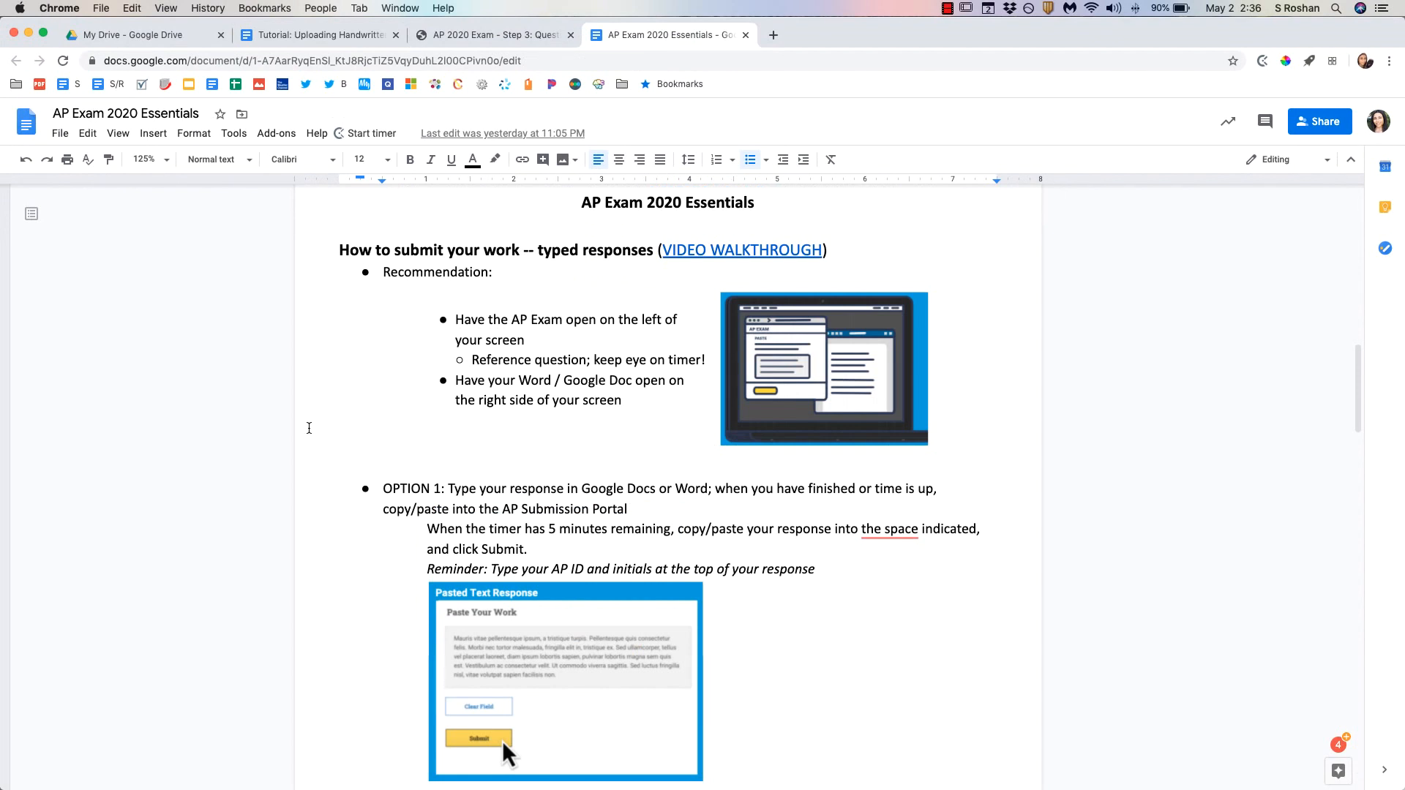
Step: Scroll through the essentials document's typed-response Options 1 and 2
scroll("down", 3)
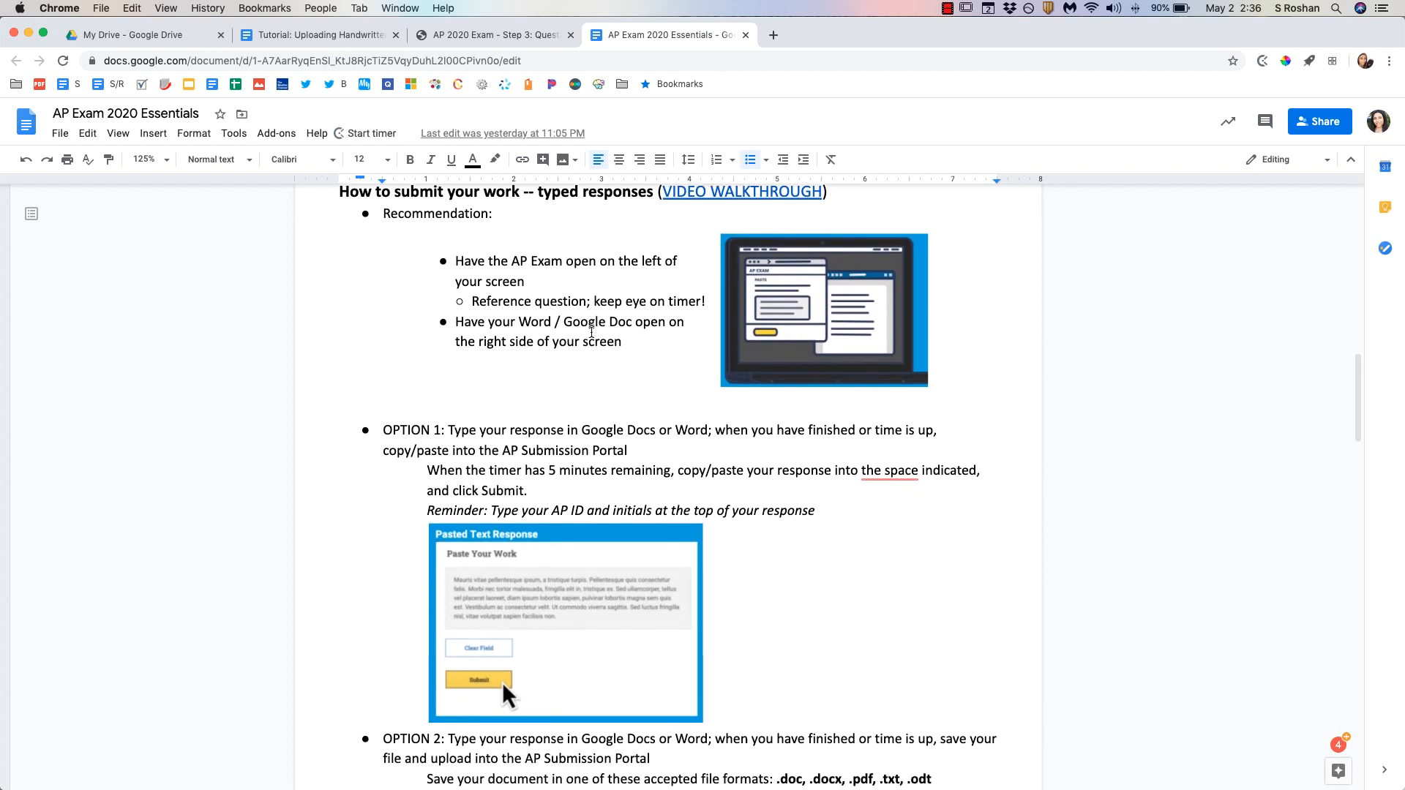
scroll("down", 3)
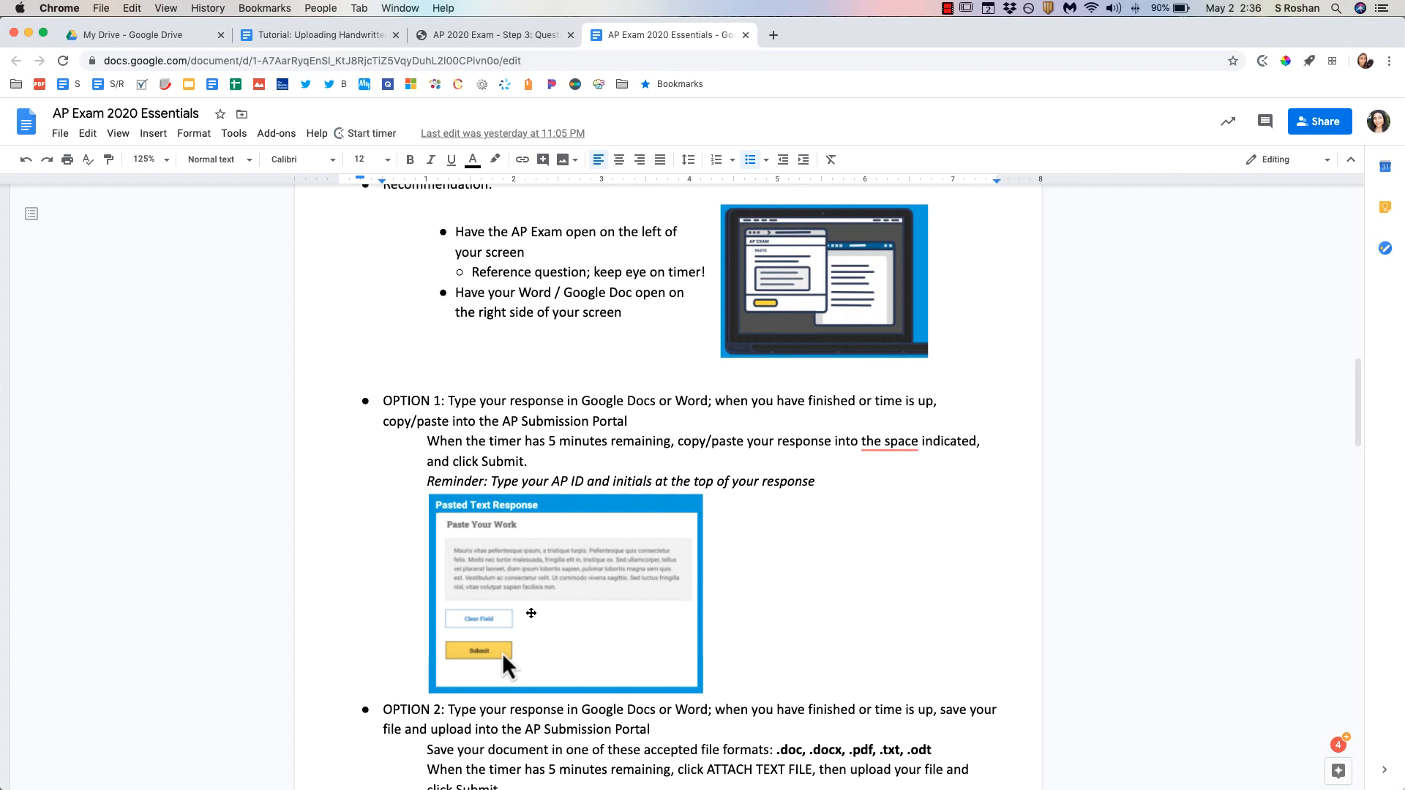
scroll("down", 3)
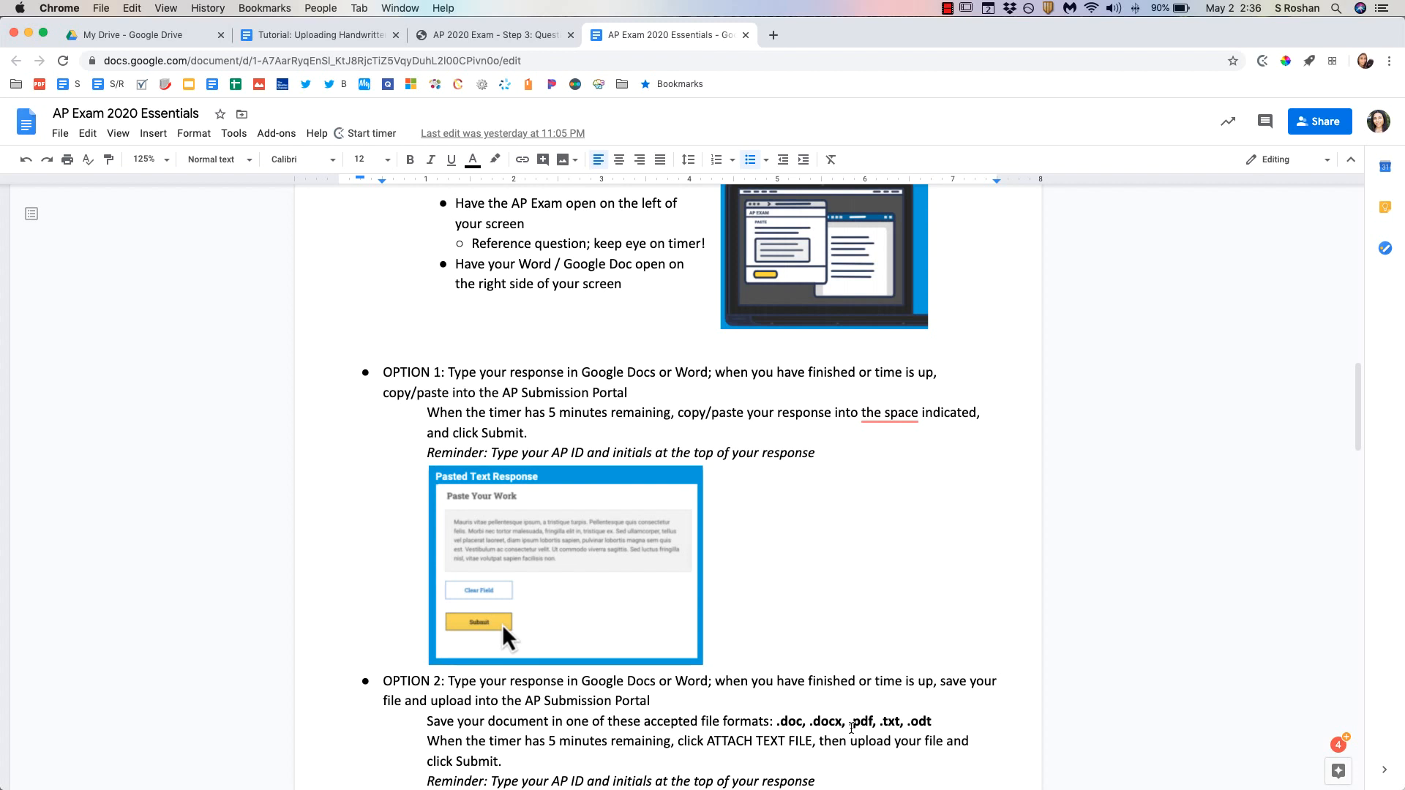
scroll("down", 3)
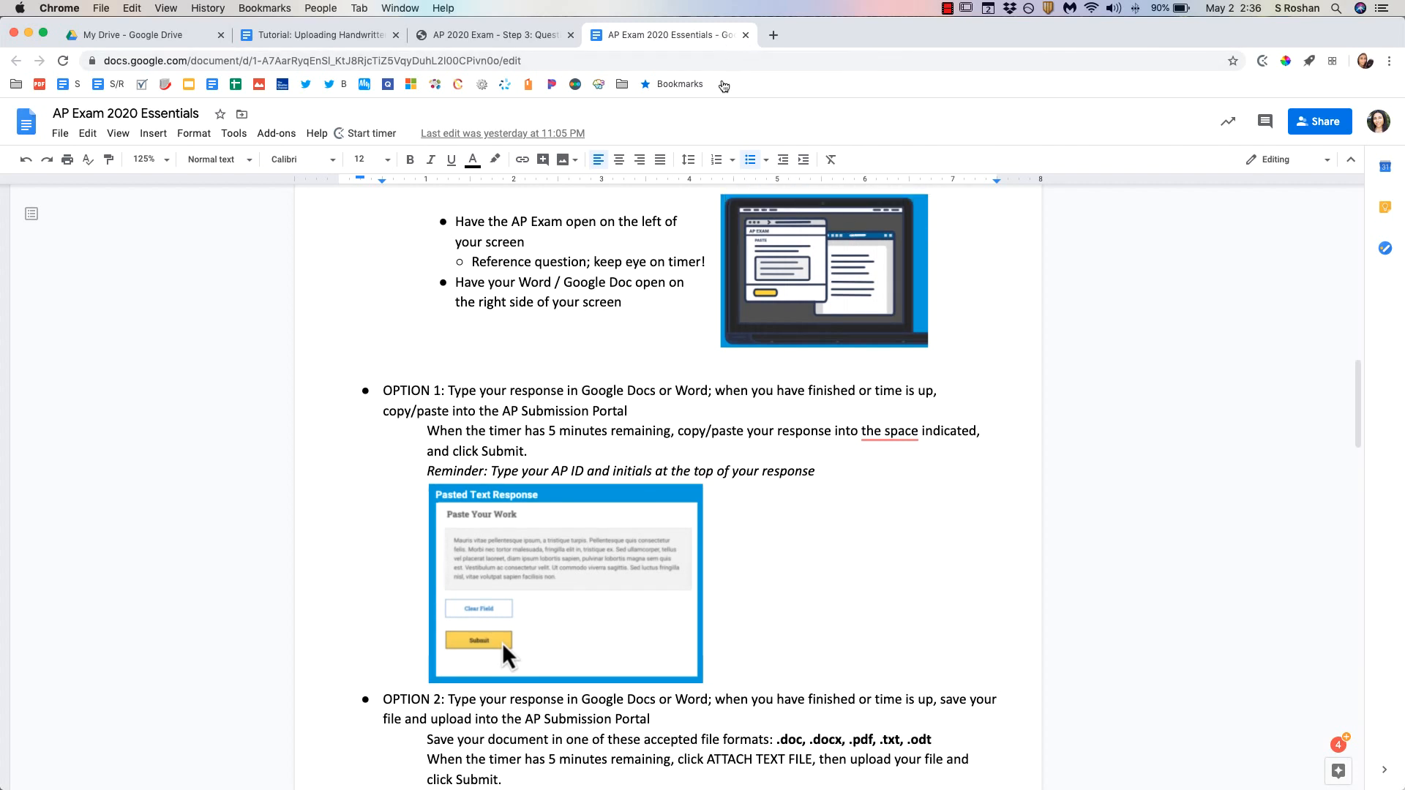
scroll("down", 3)
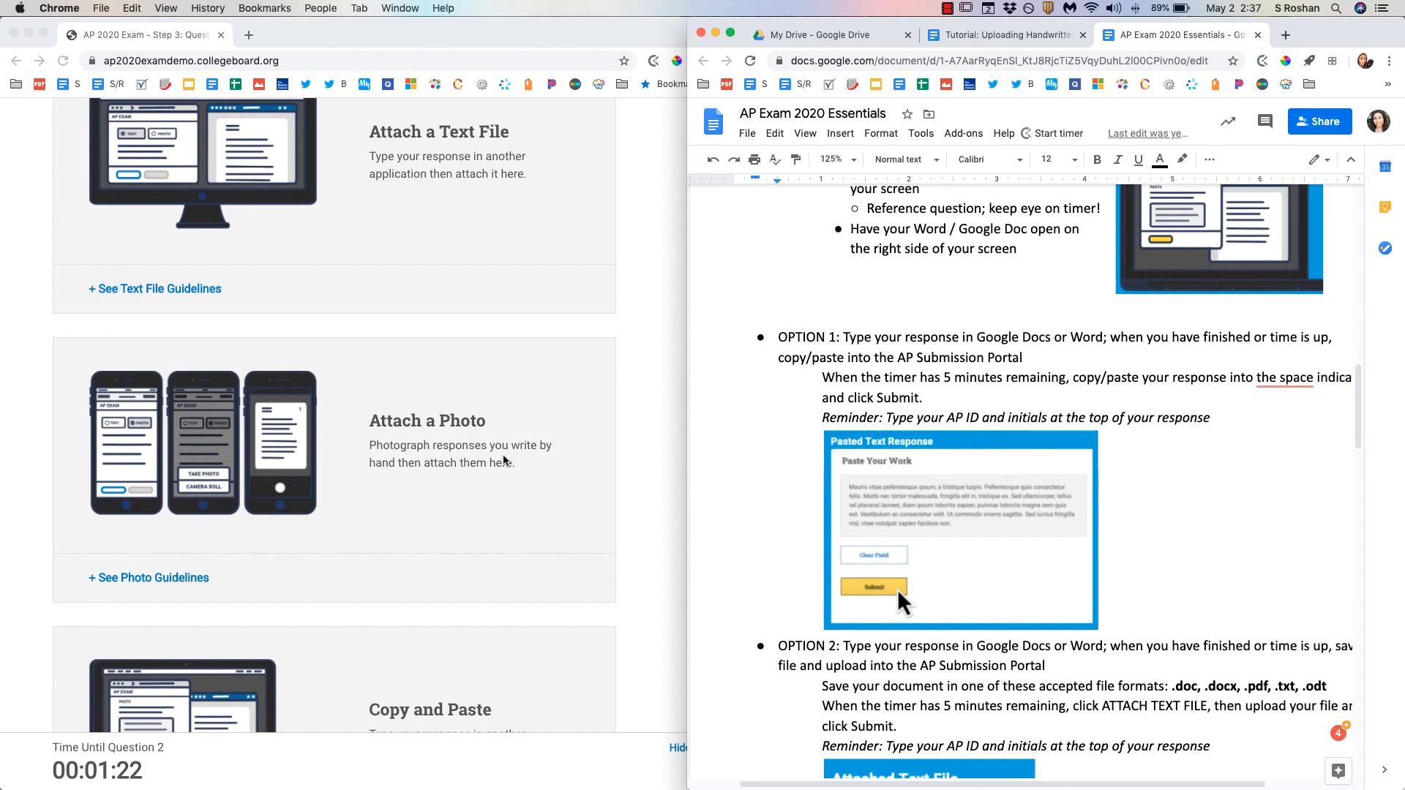
scroll("down", 3)
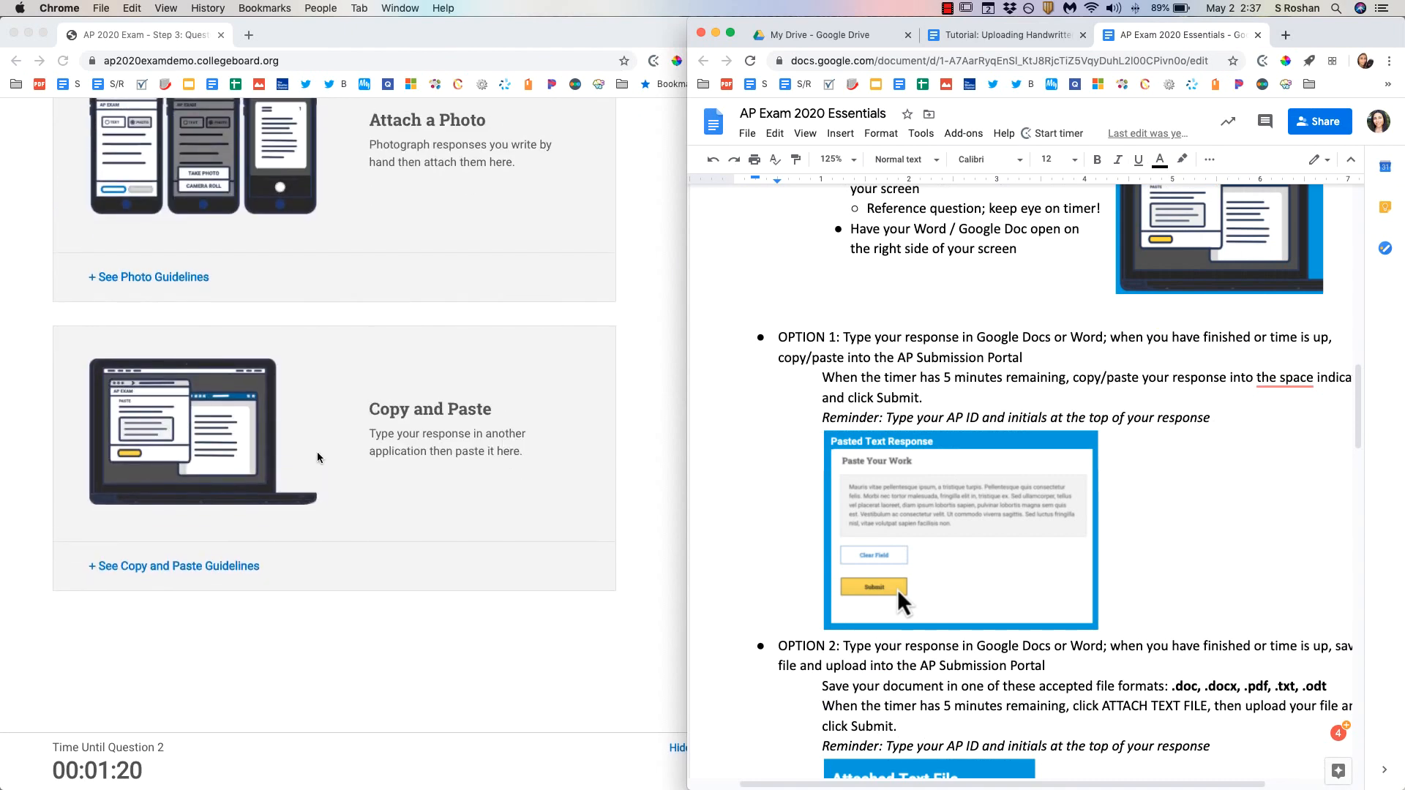
mouse_move(744, 439)
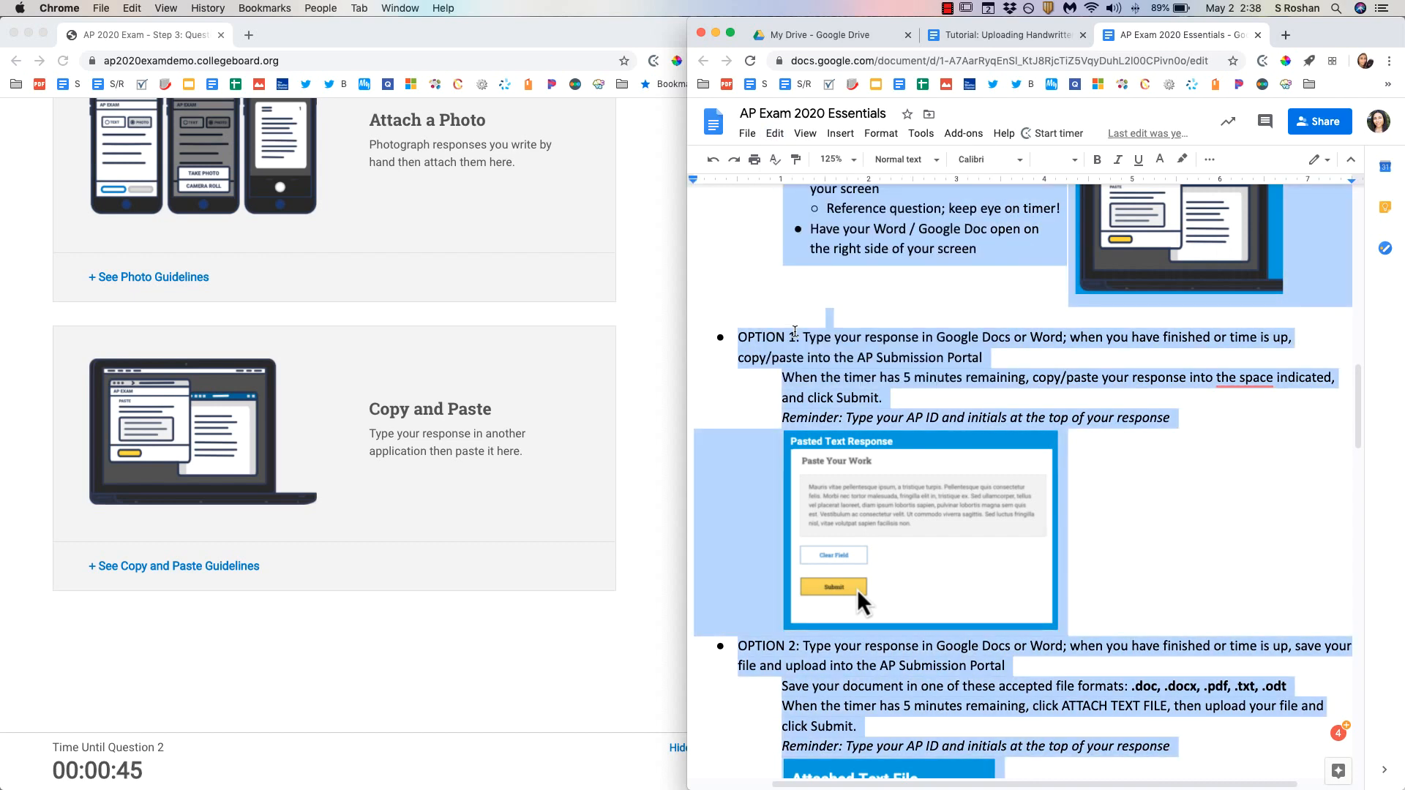
Step: Dismiss the Question 2 notice and open the paste-response page, focusing its text box
left_click(774, 132)
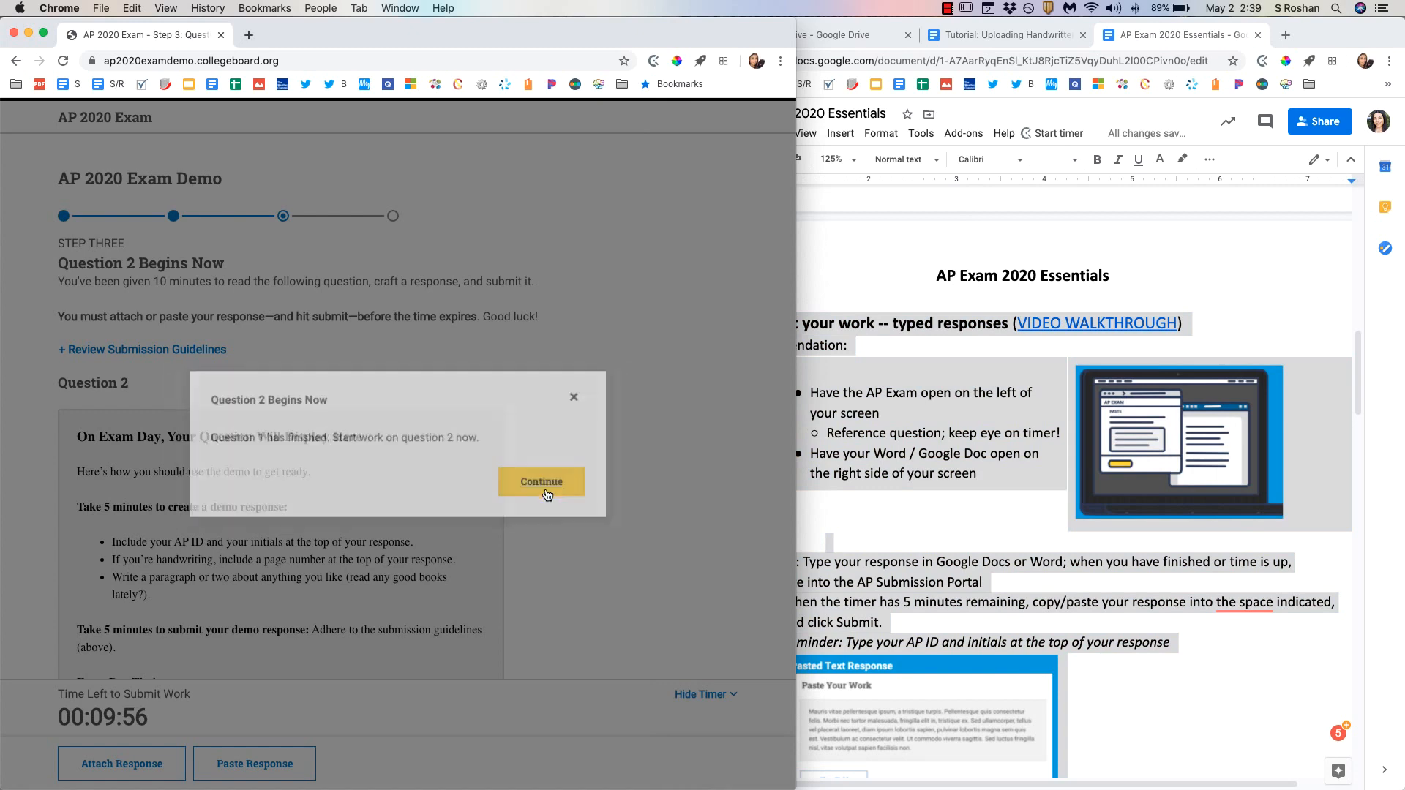
left_click(542, 481)
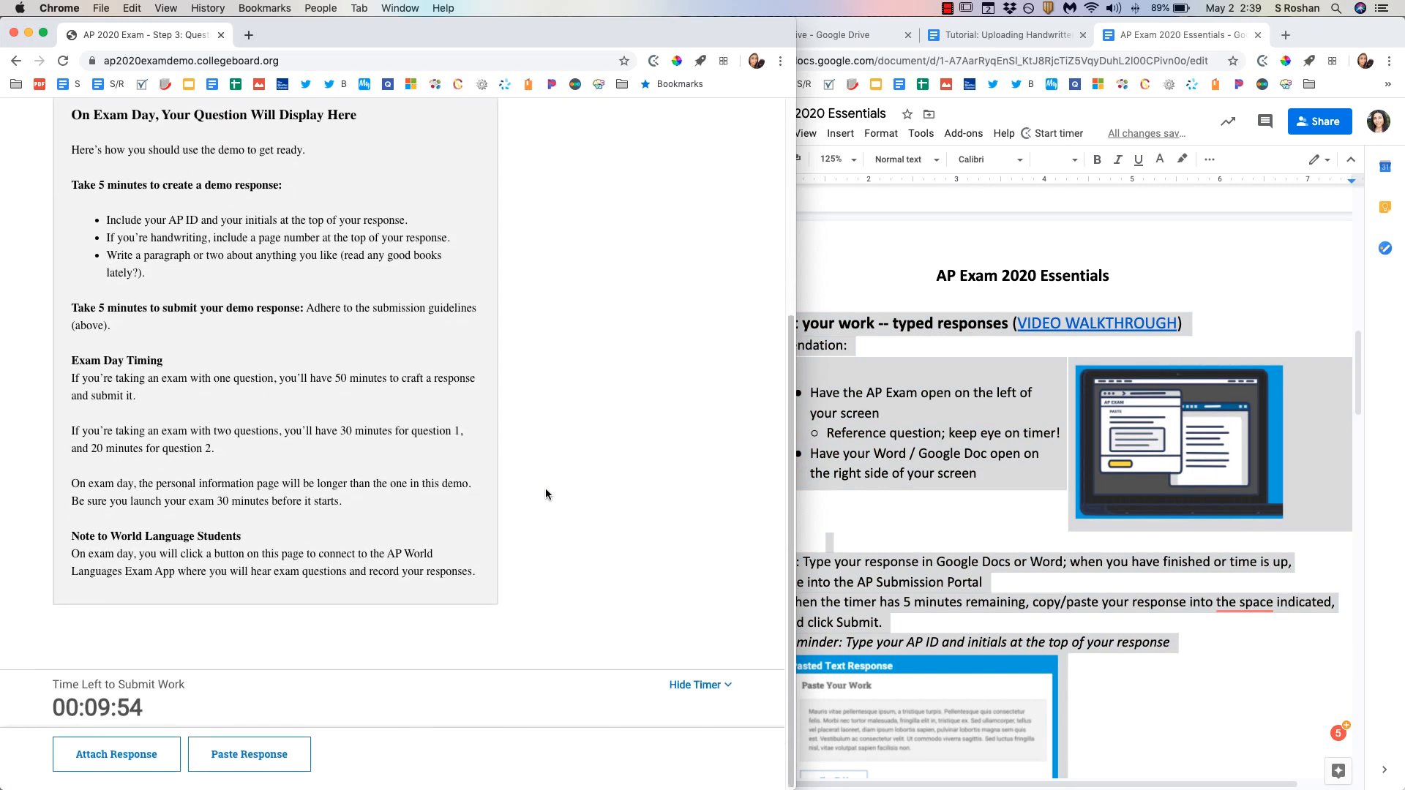
left_click(249, 754)
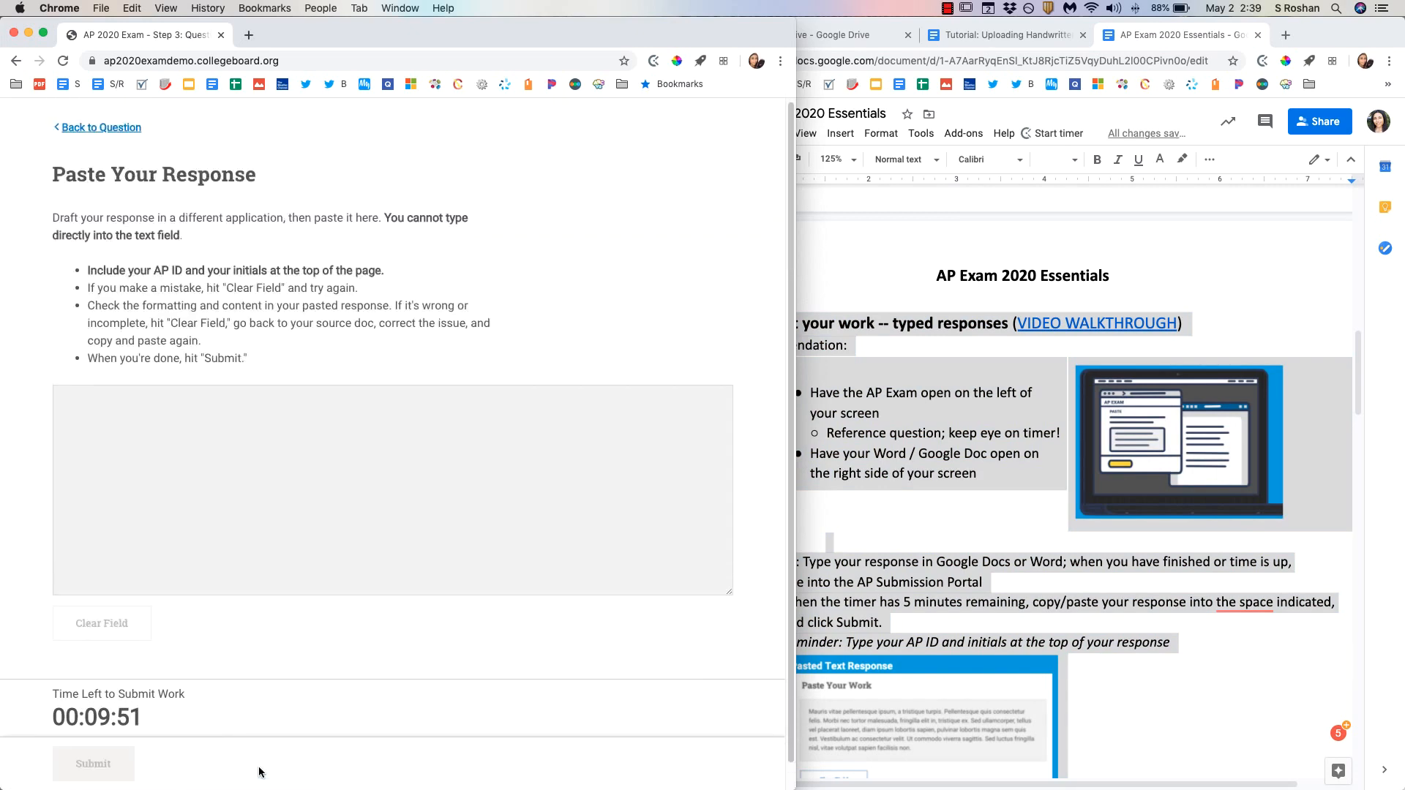
left_click(392, 492)
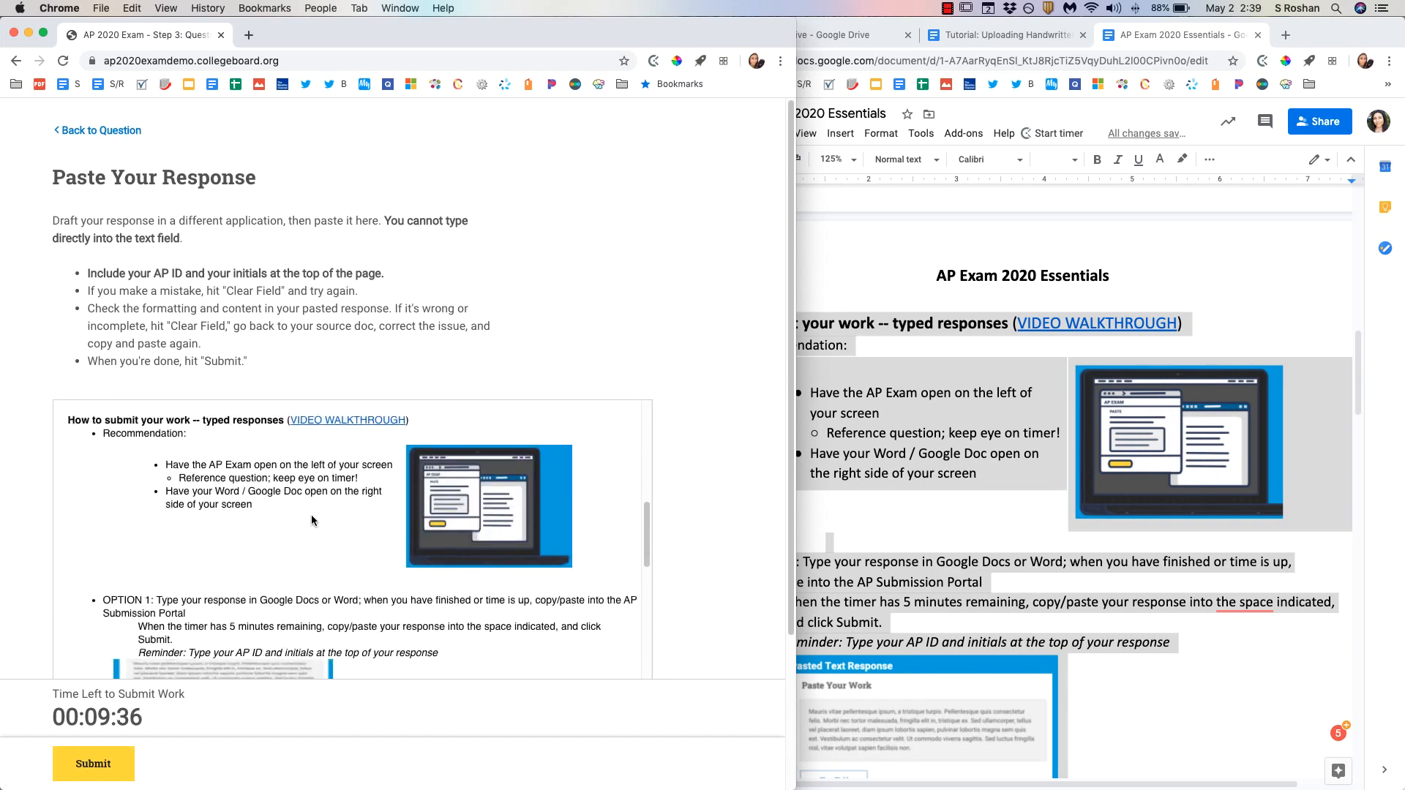
Step: Paste the copied essentials text into the response box, then clear the field
scroll("down", 3)
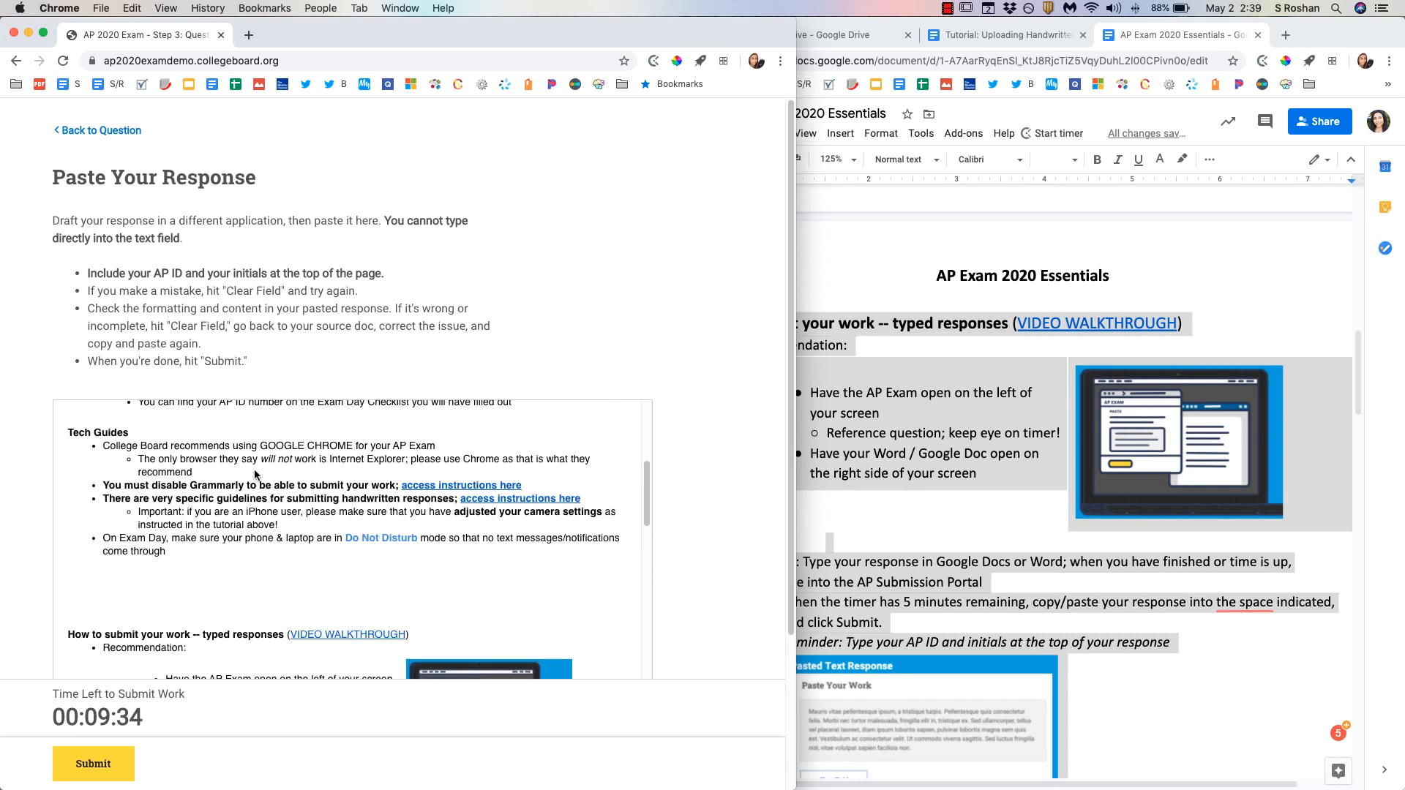
scroll("down", 3)
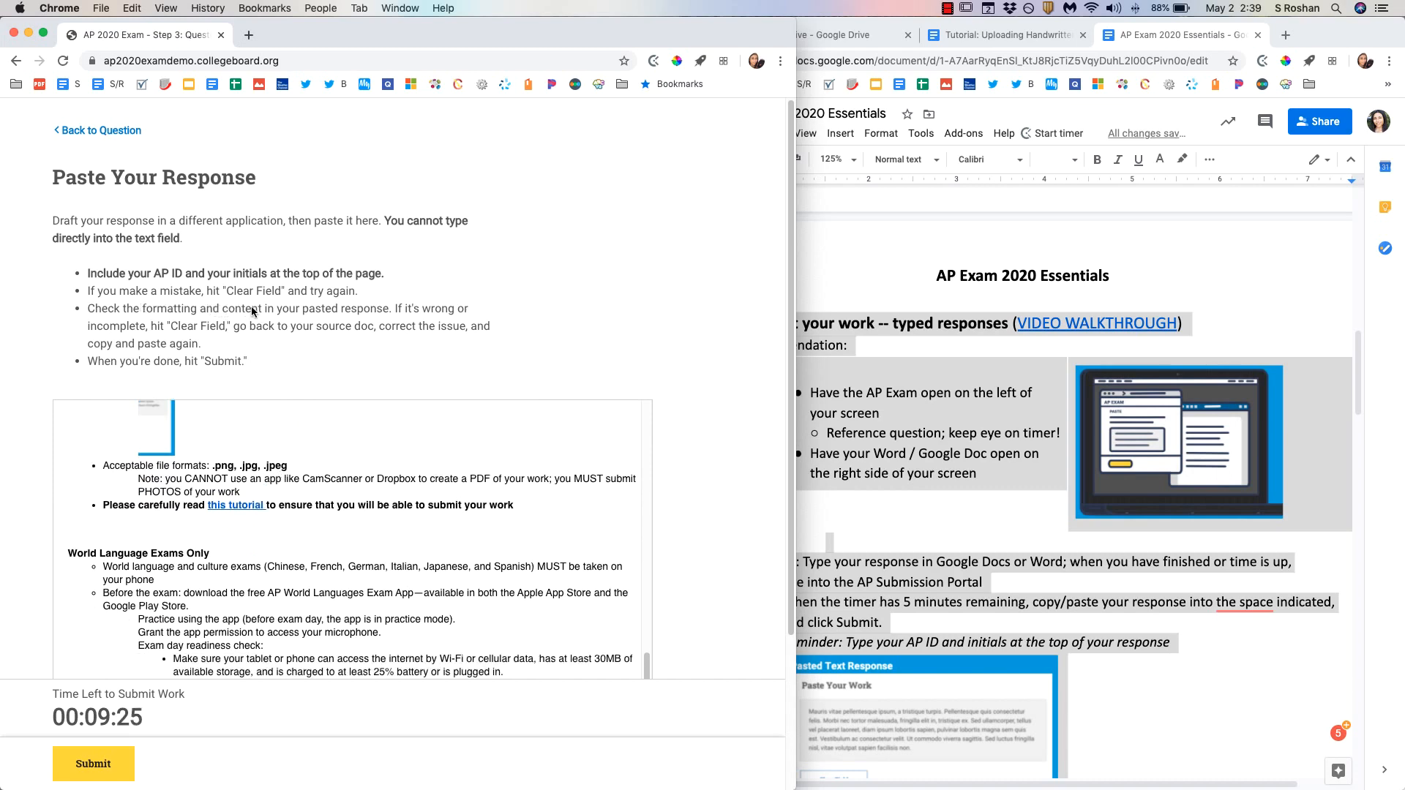
scroll("down", 3)
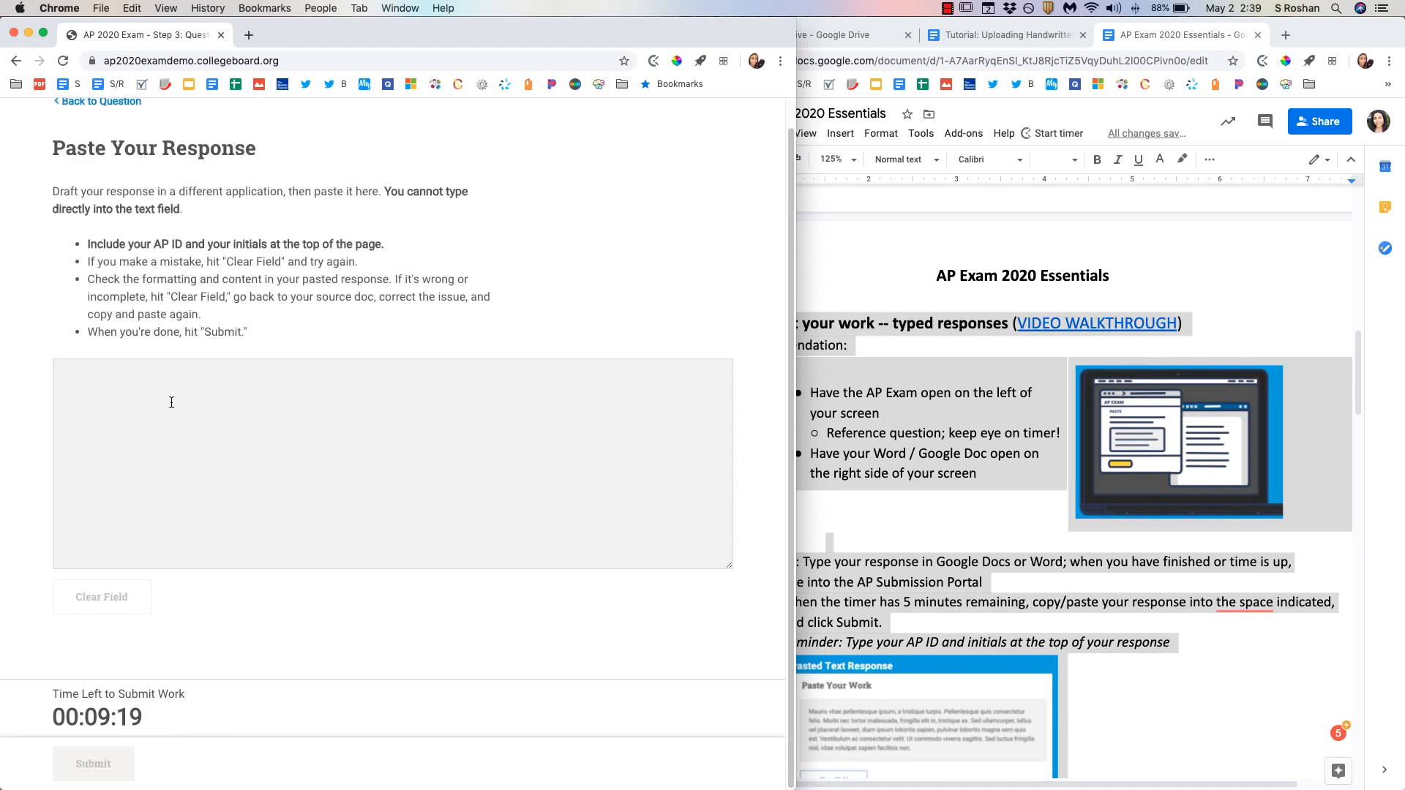
left_click(132, 8)
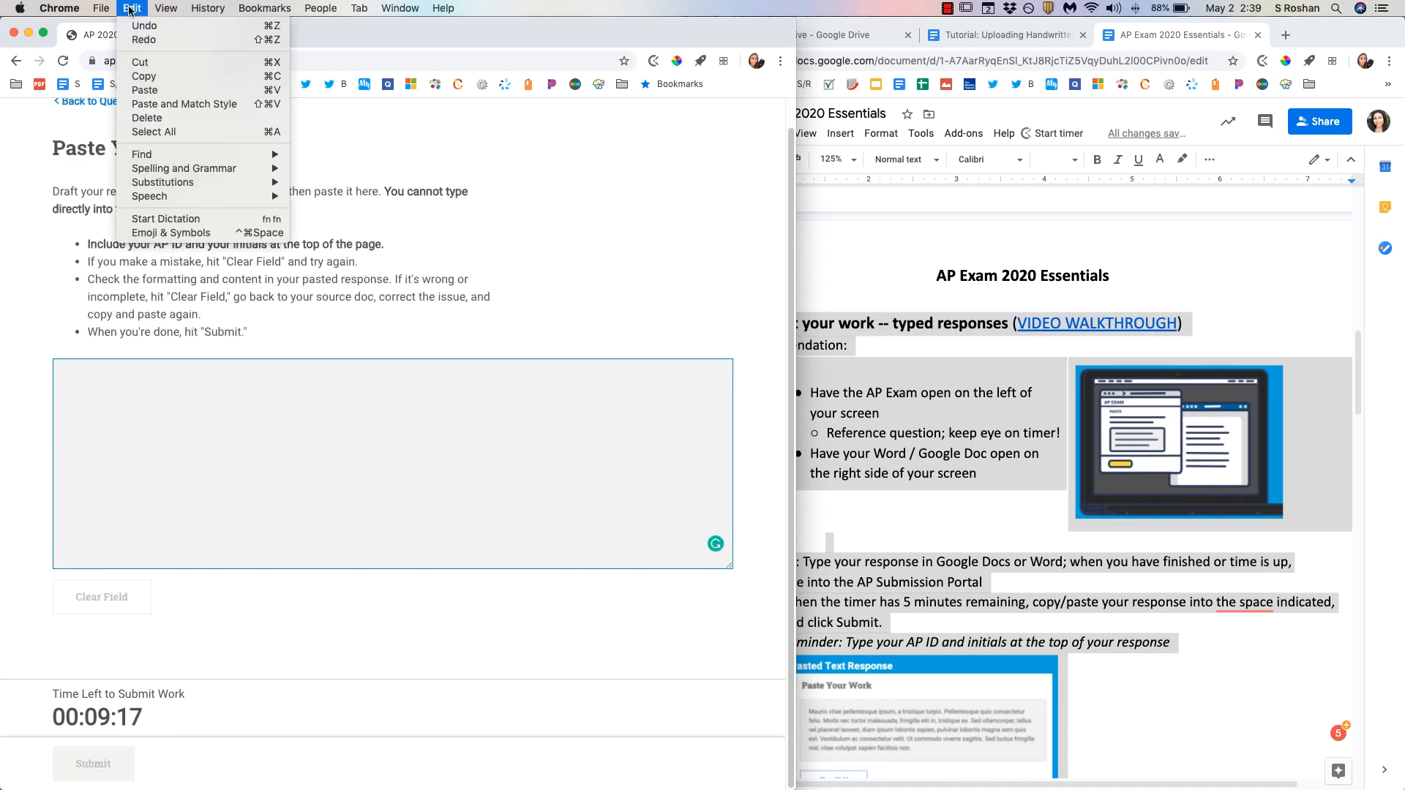
mouse_move(144, 90)
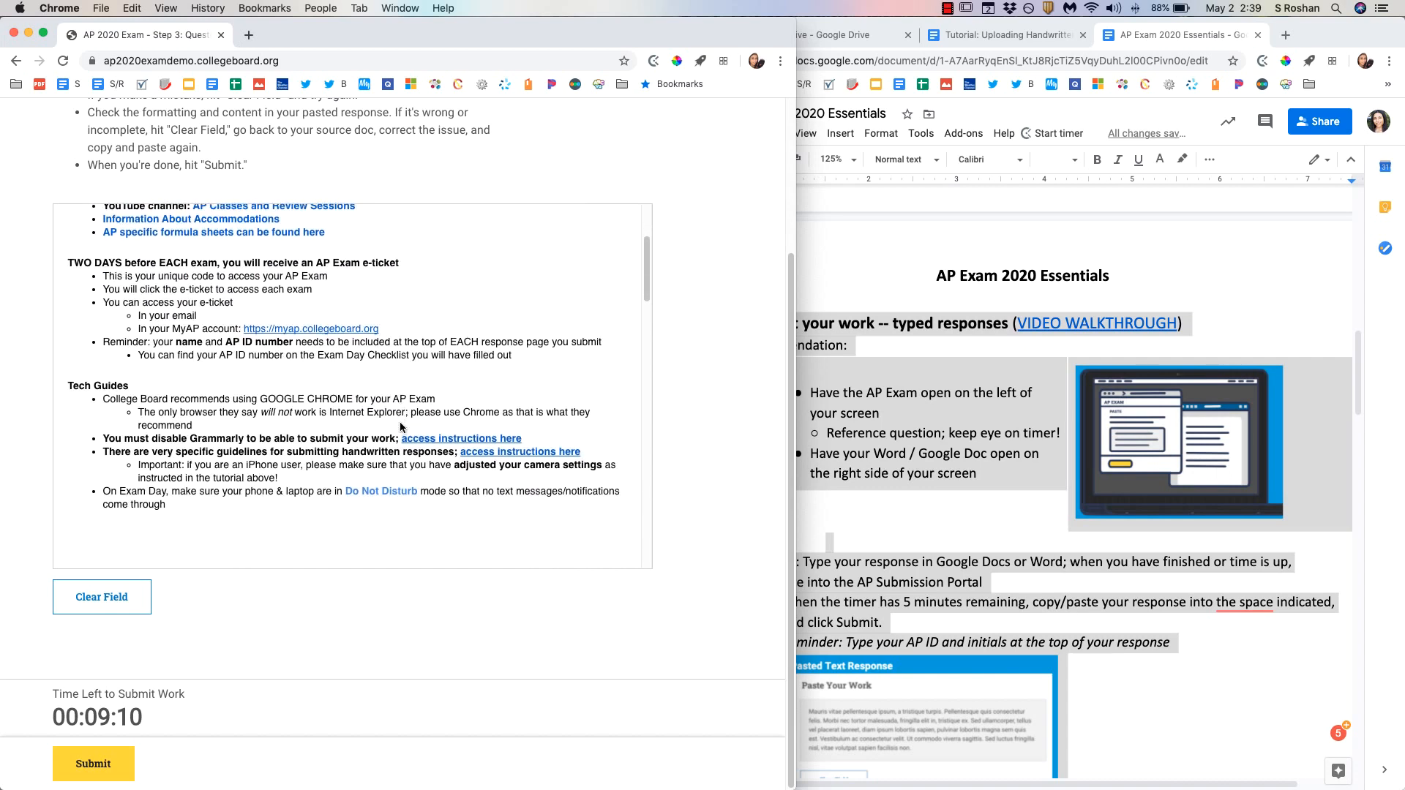
left_click(101, 597)
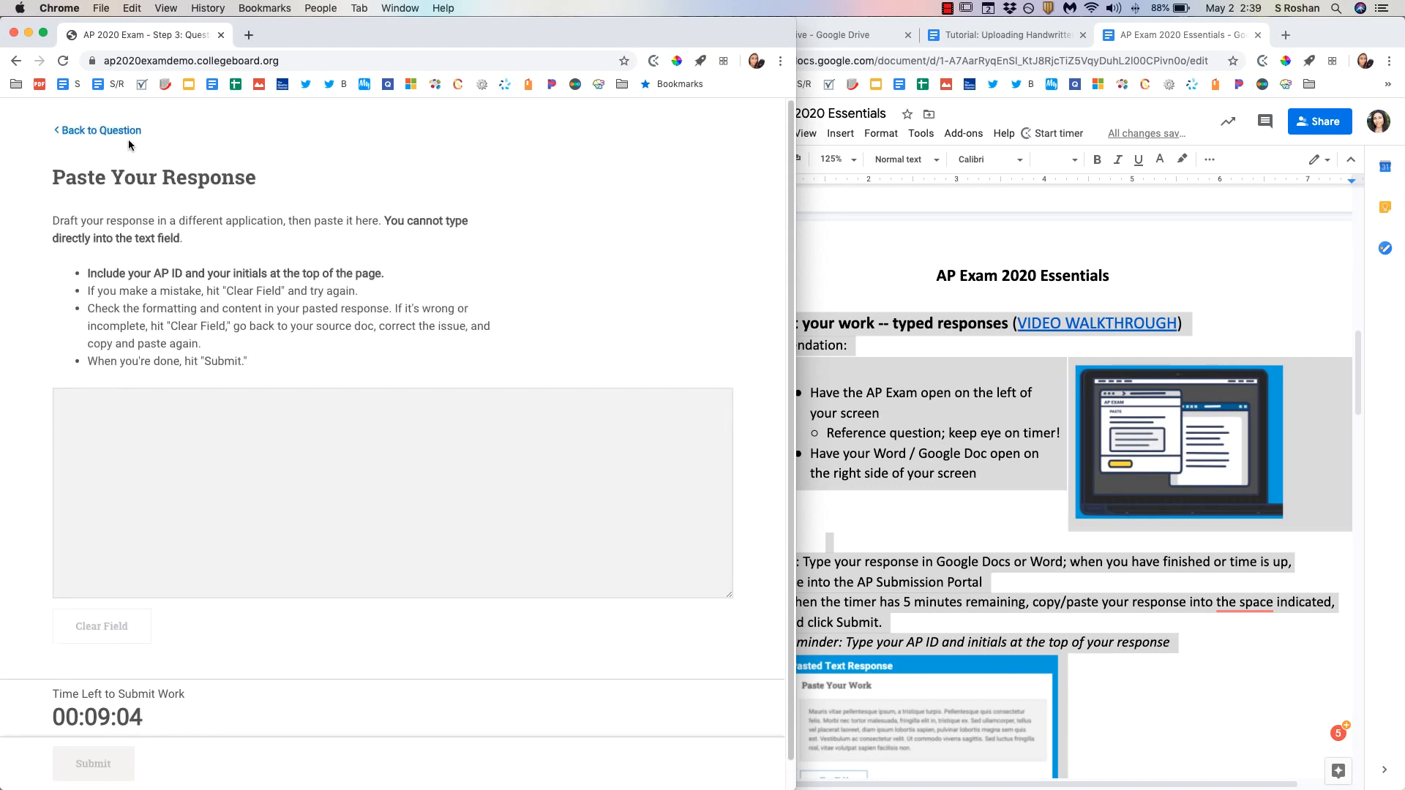
Step: Choose Attach Response on the question page and open Google Docs' File menu for PDF download
left_click(99, 130)
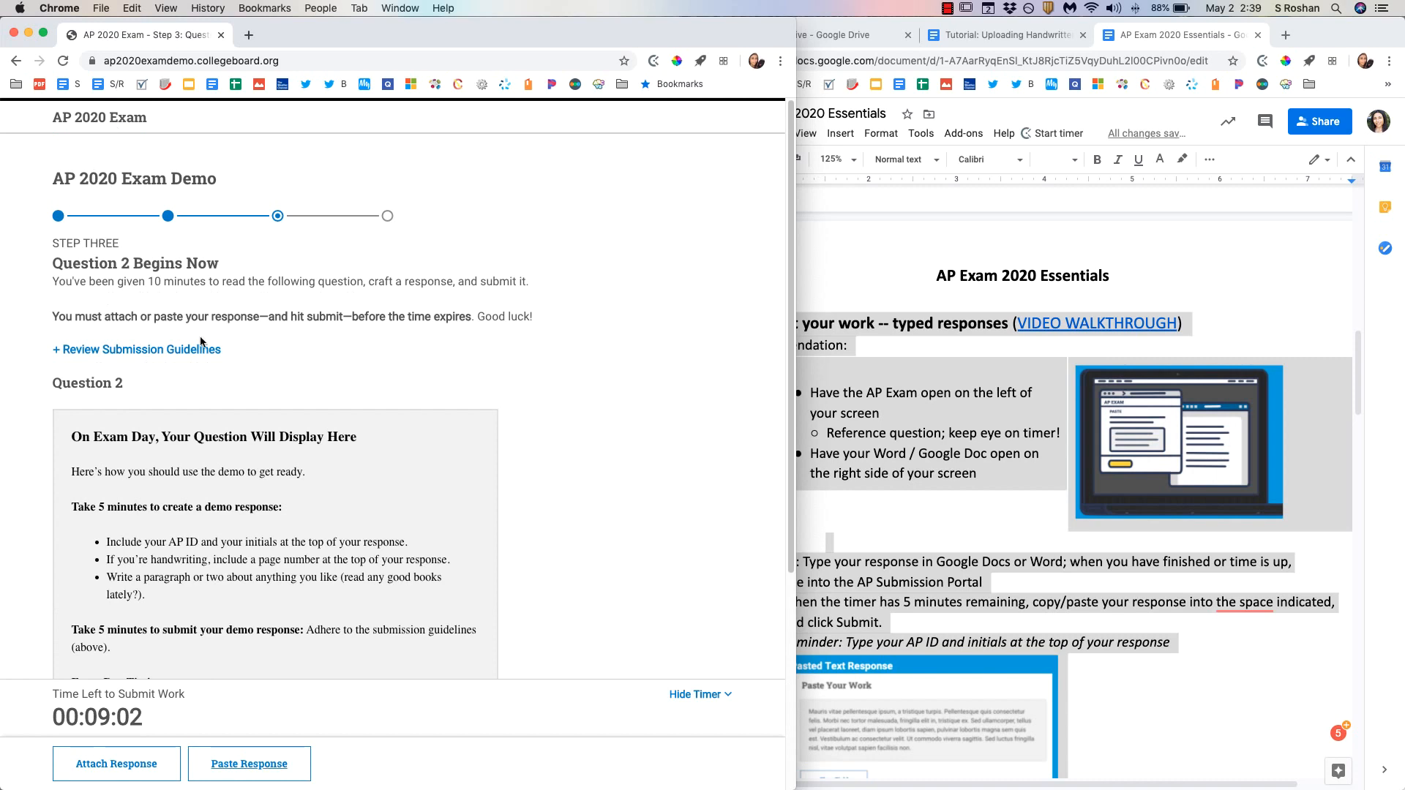
scroll("down", 3)
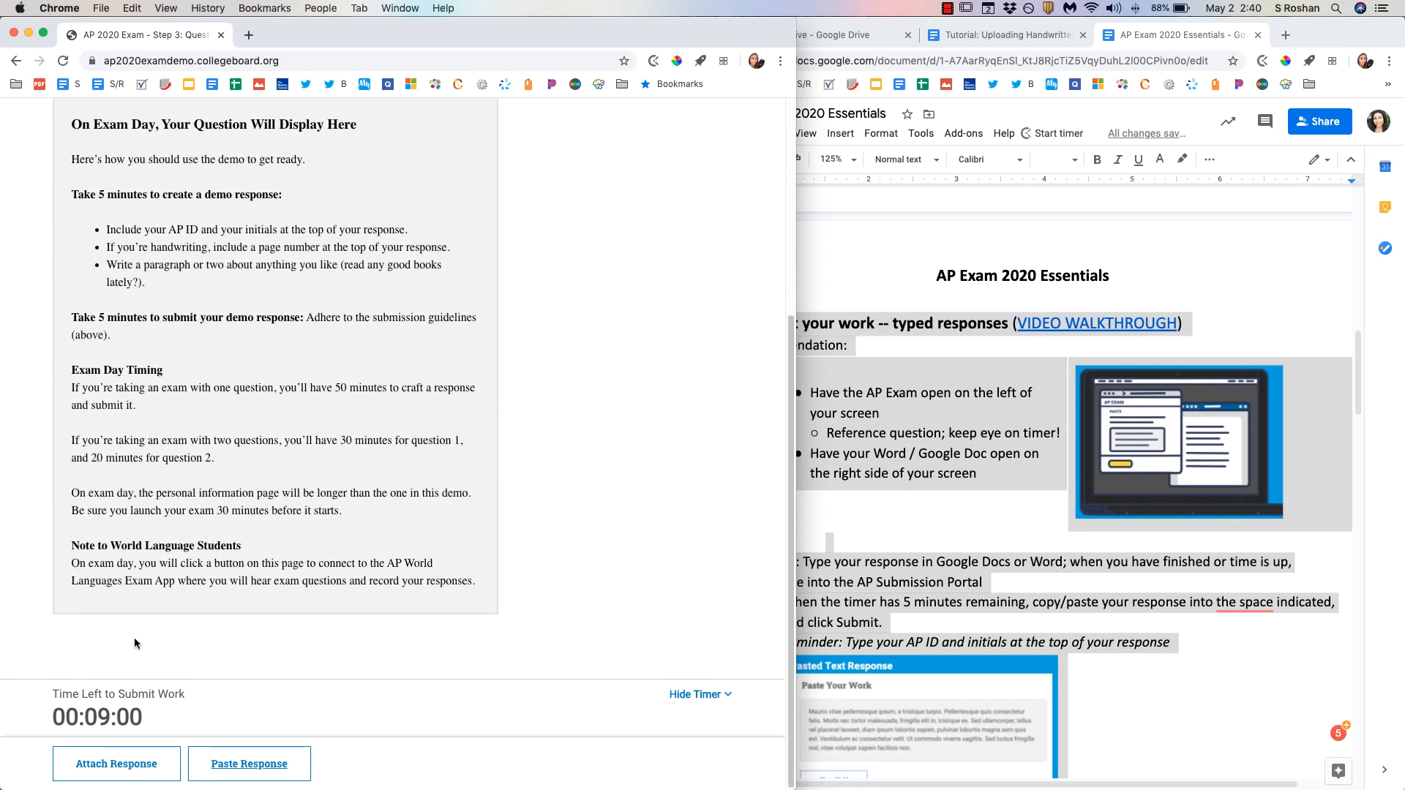
left_click(115, 763)
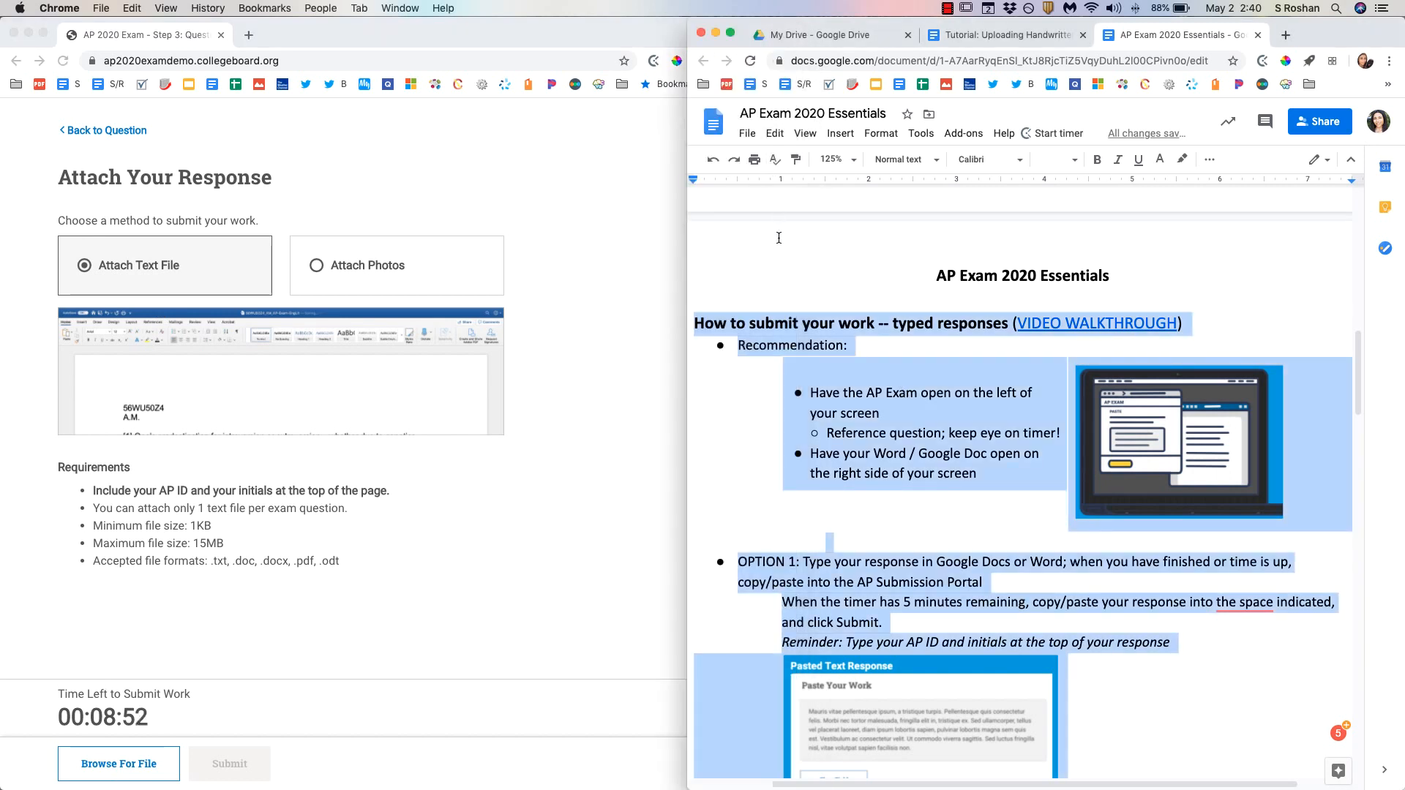
left_click(746, 133)
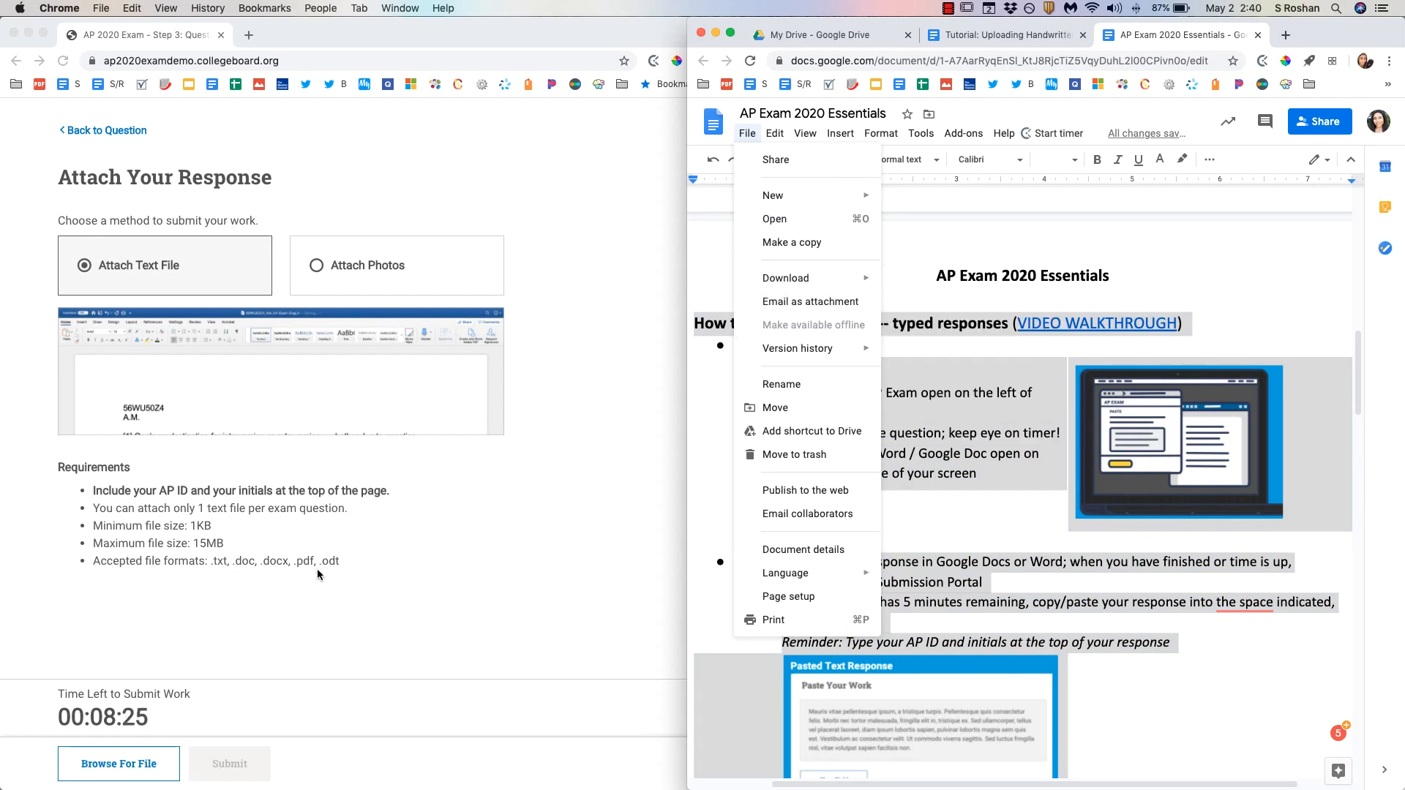
mouse_move(791, 242)
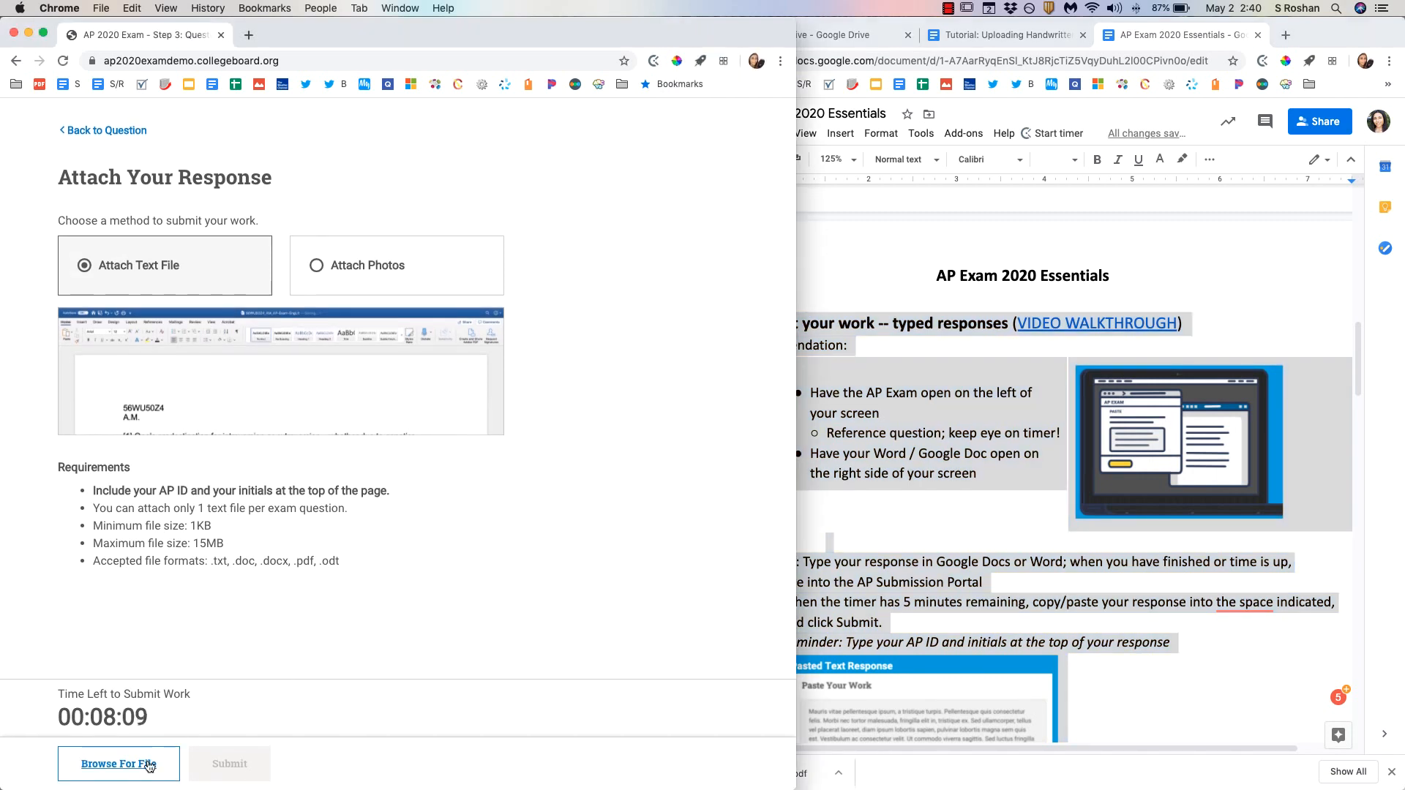
Step: Attach AP Exam 2020 Essentials.pdf from Downloads as the exam response
left_click(117, 764)
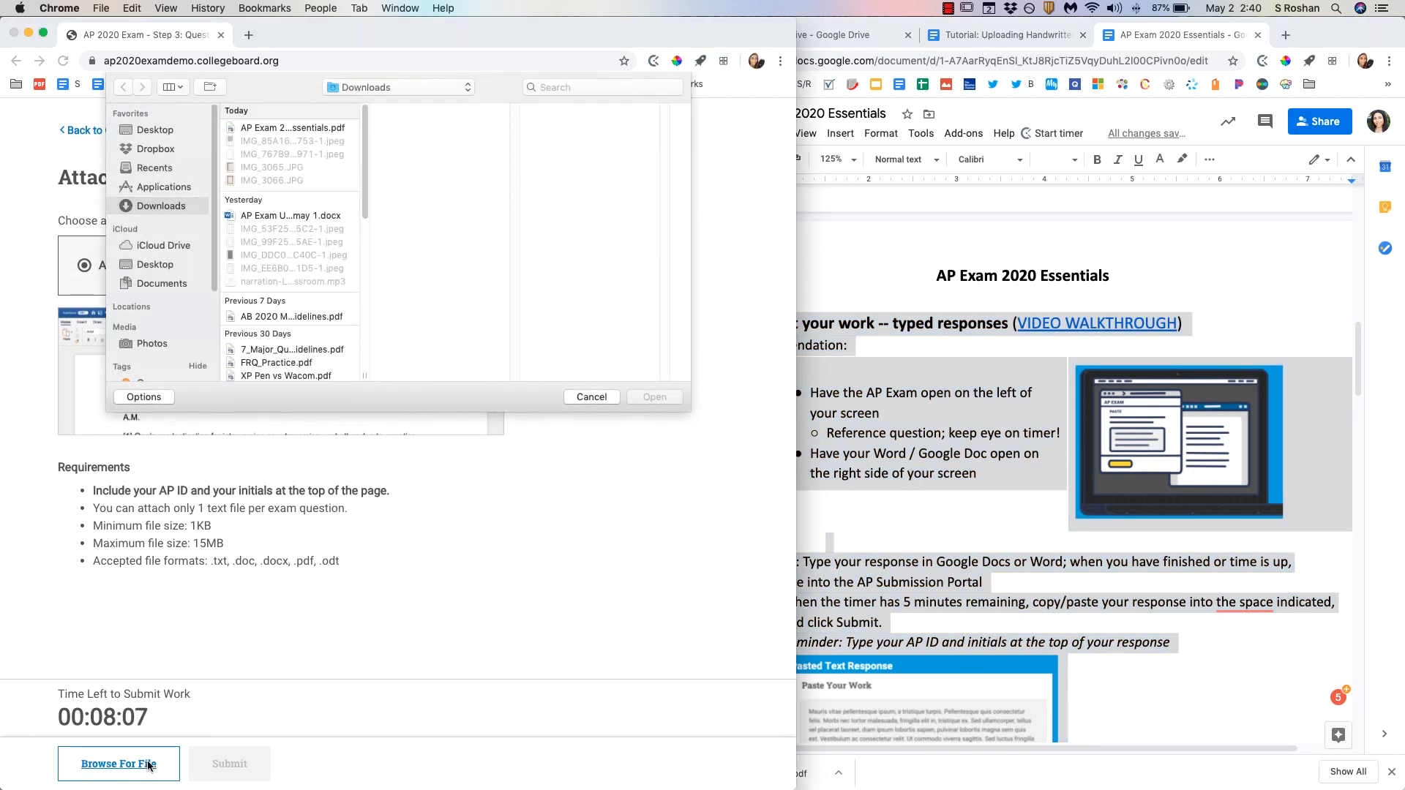
left_click(289, 128)
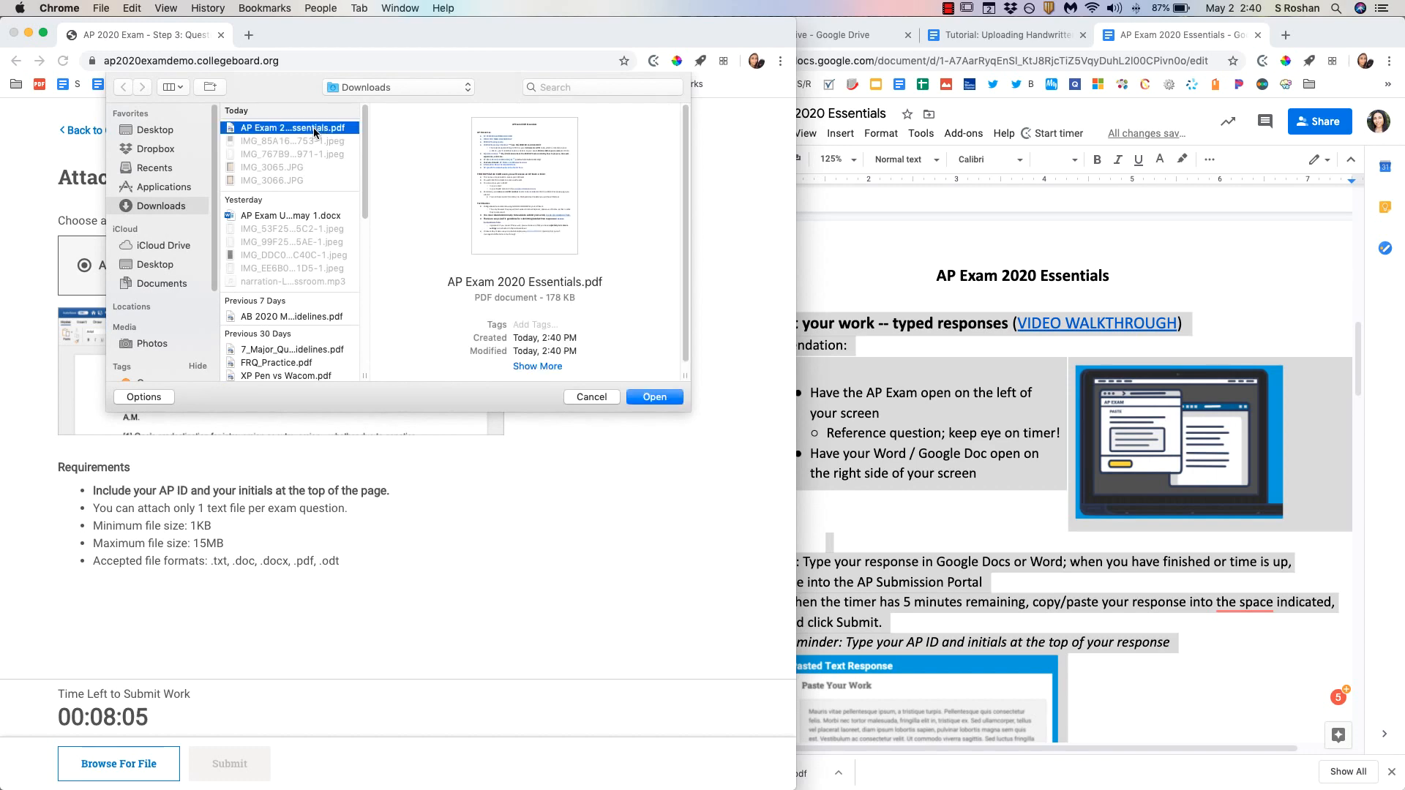
left_click(654, 397)
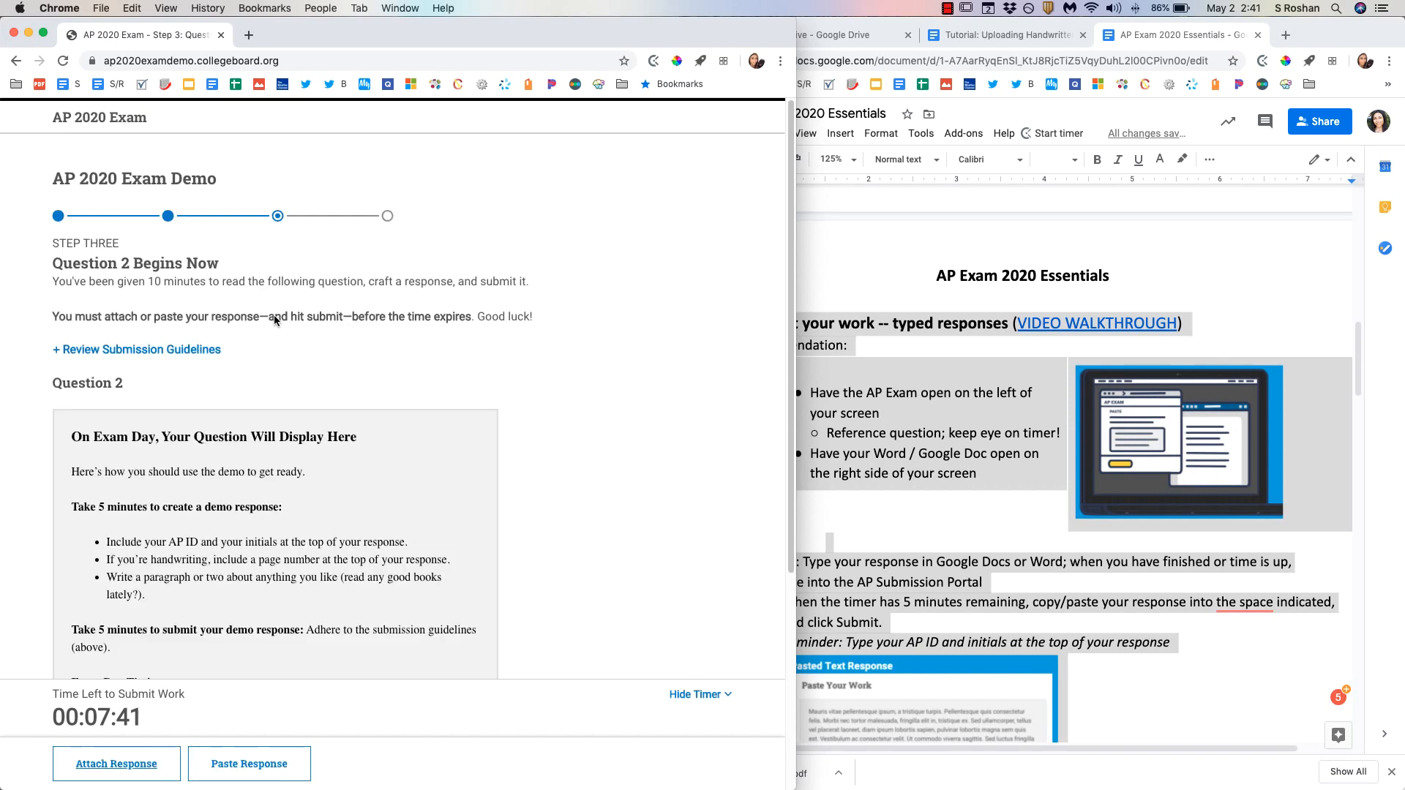
mouse_move(228, 610)
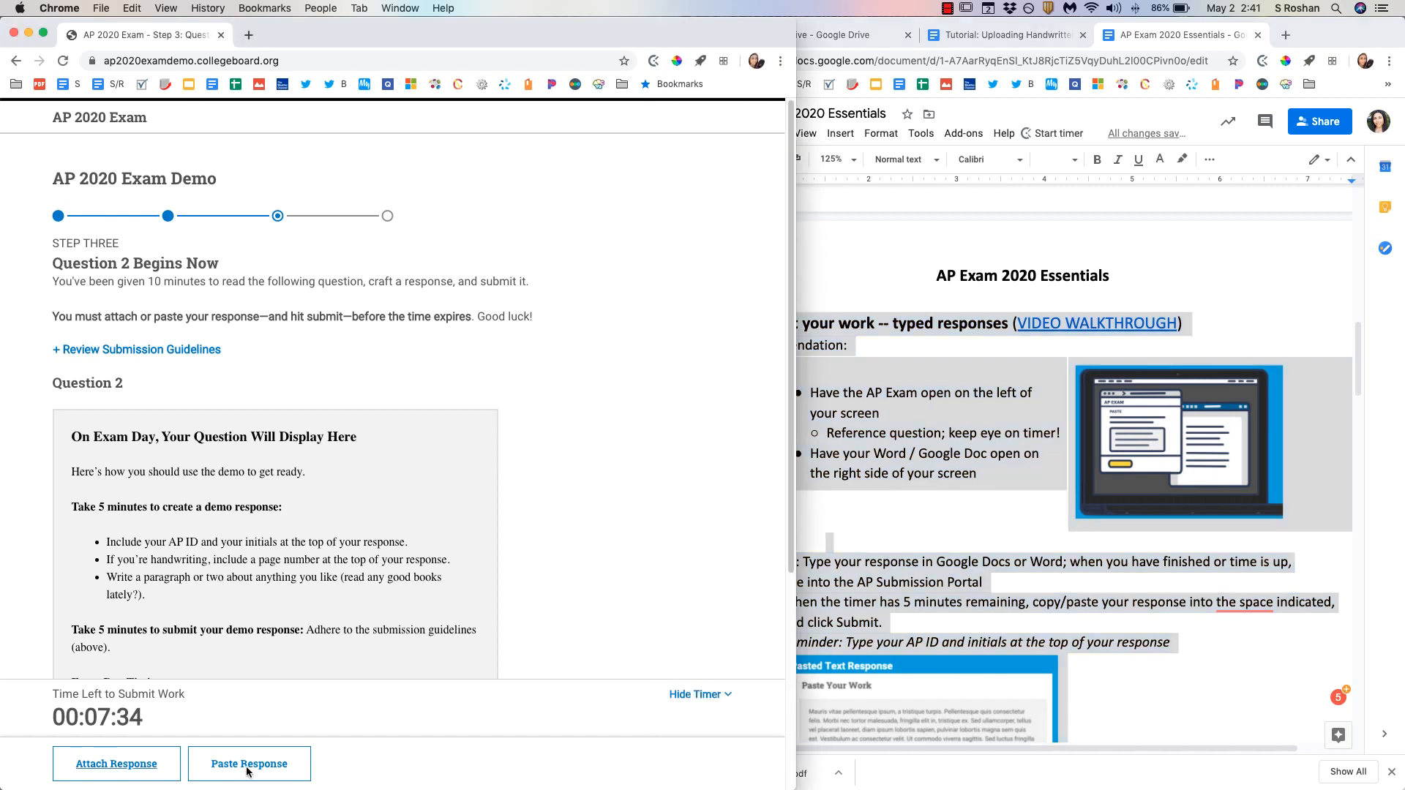
Step: Open the Paste Response page and click into its empty response field
left_click(249, 763)
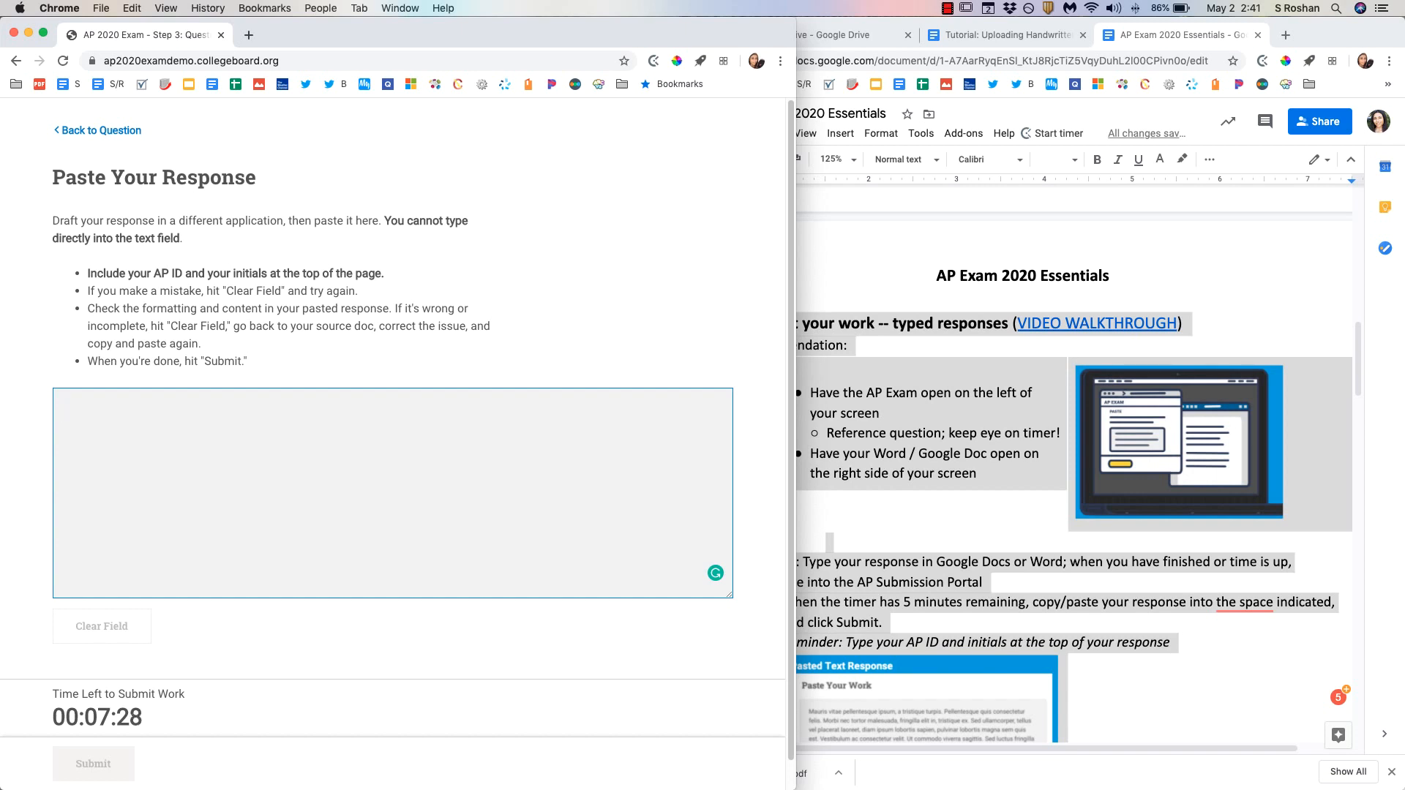
mouse_move(687, 411)
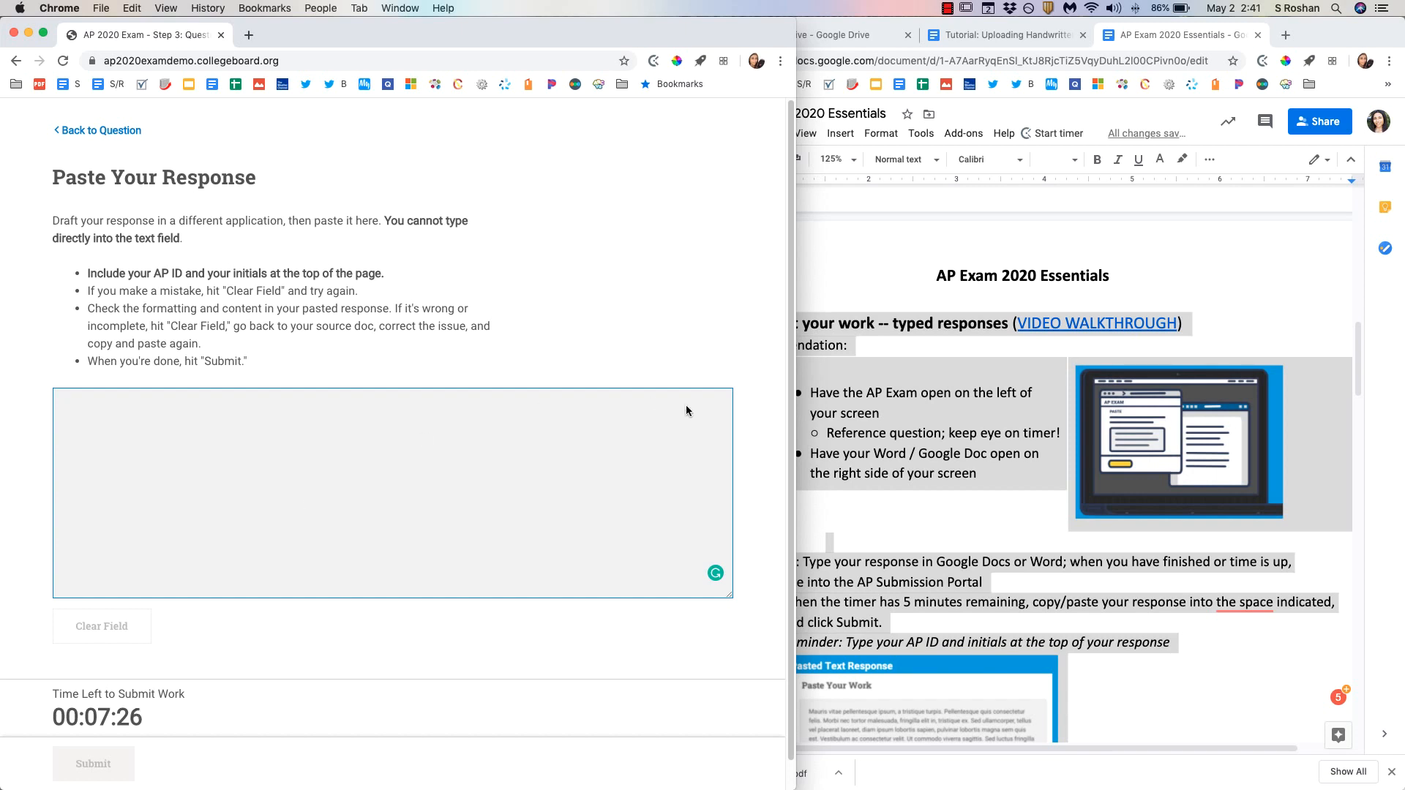
mouse_move(475, 432)
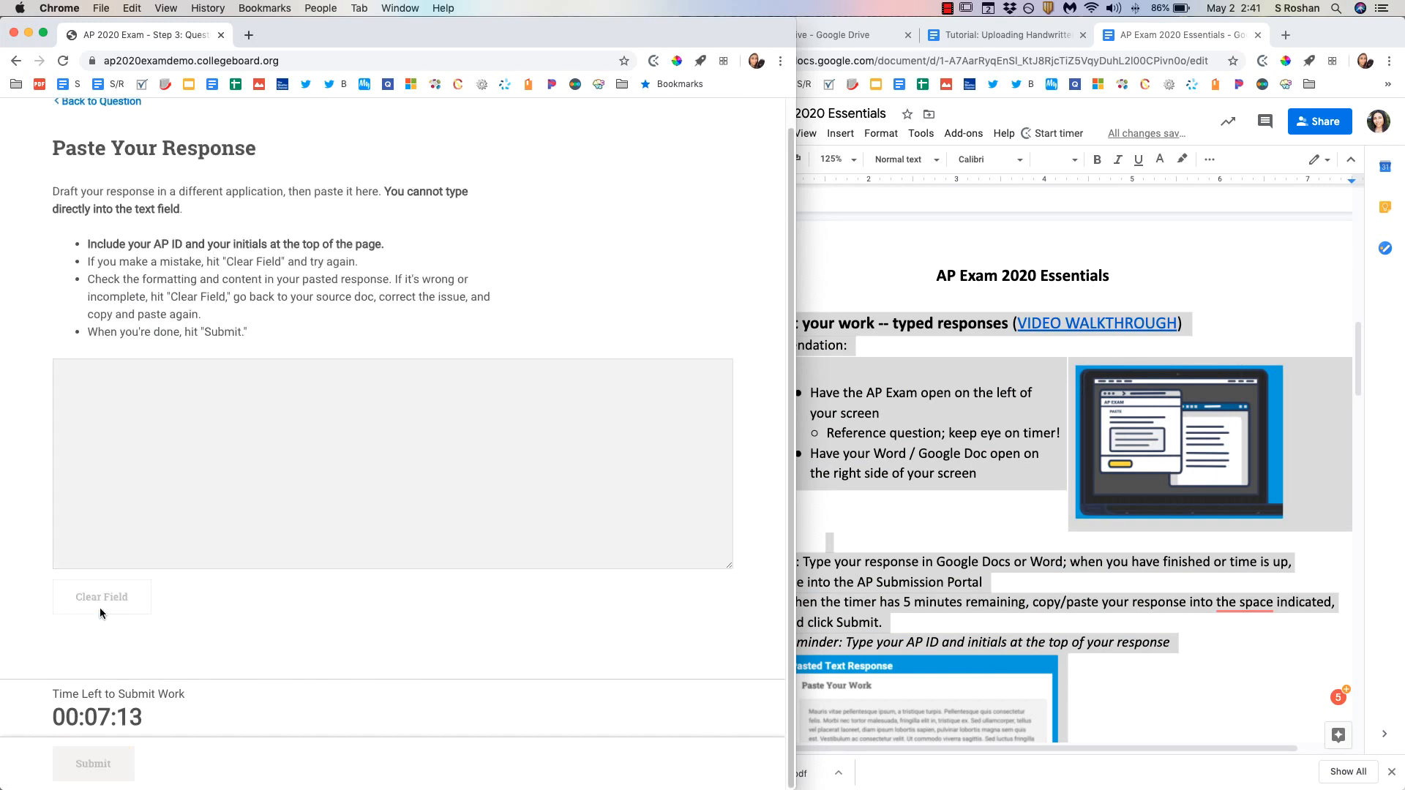
left_click(391, 463)
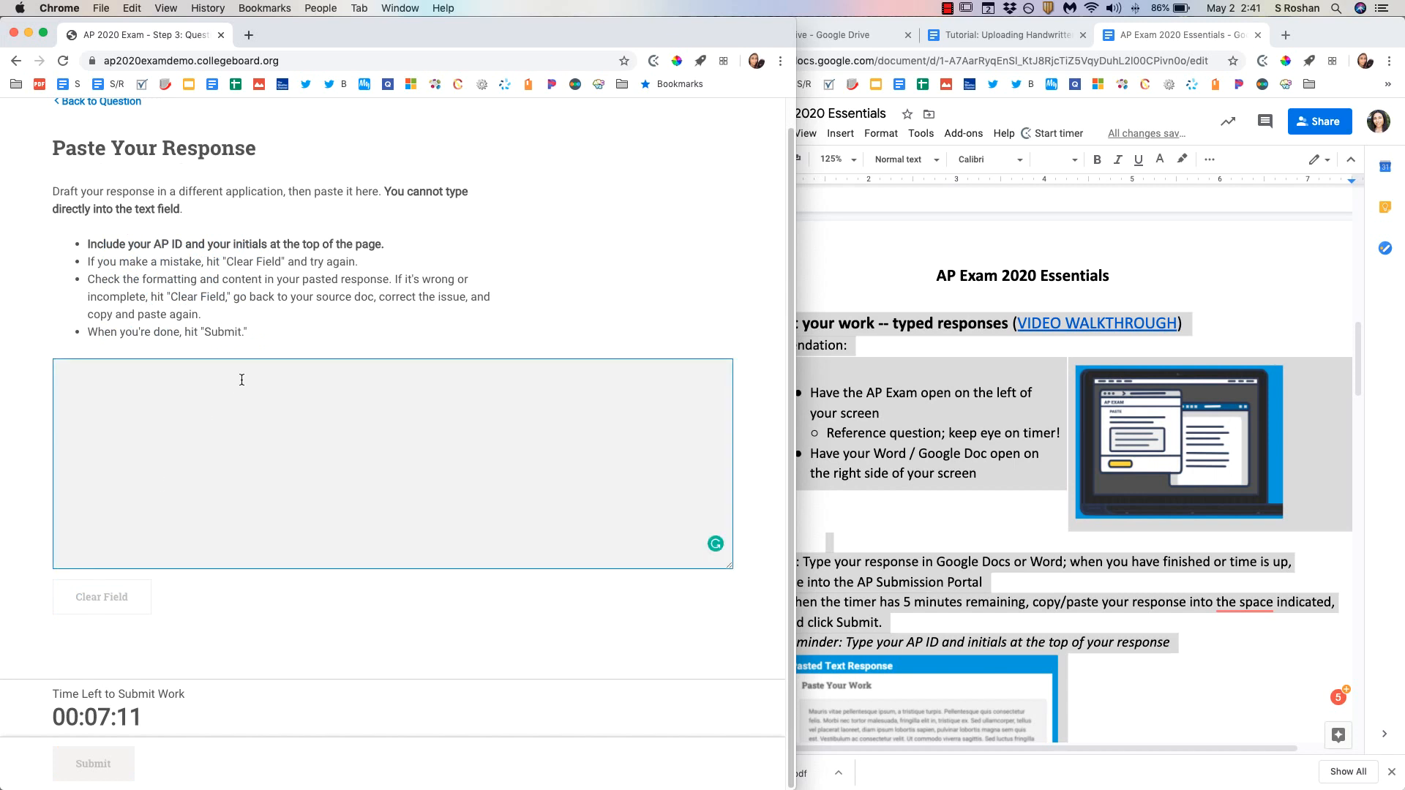
left_click(240, 380)
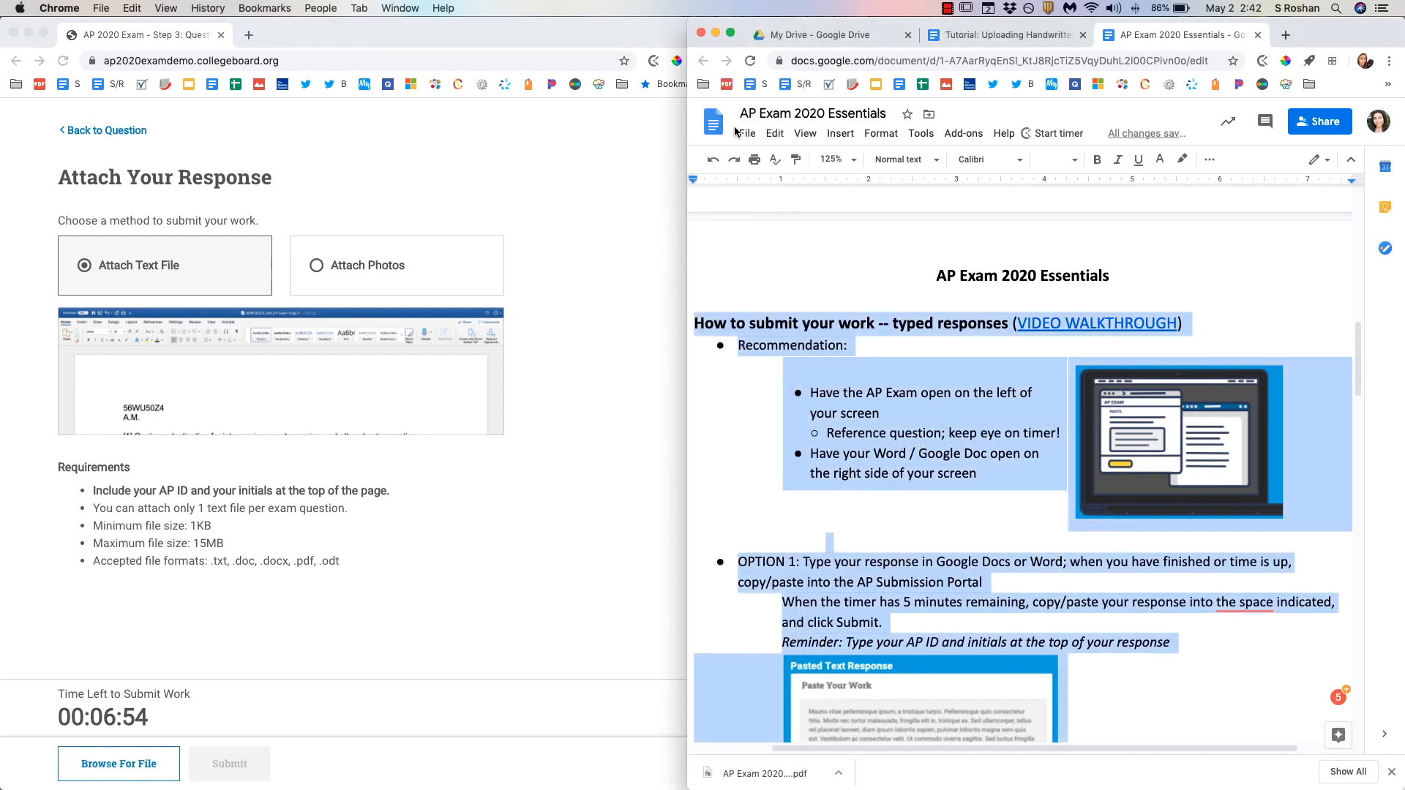
Step: Open the exam's Browse For File picker and close it without attaching a file
left_click(745, 132)
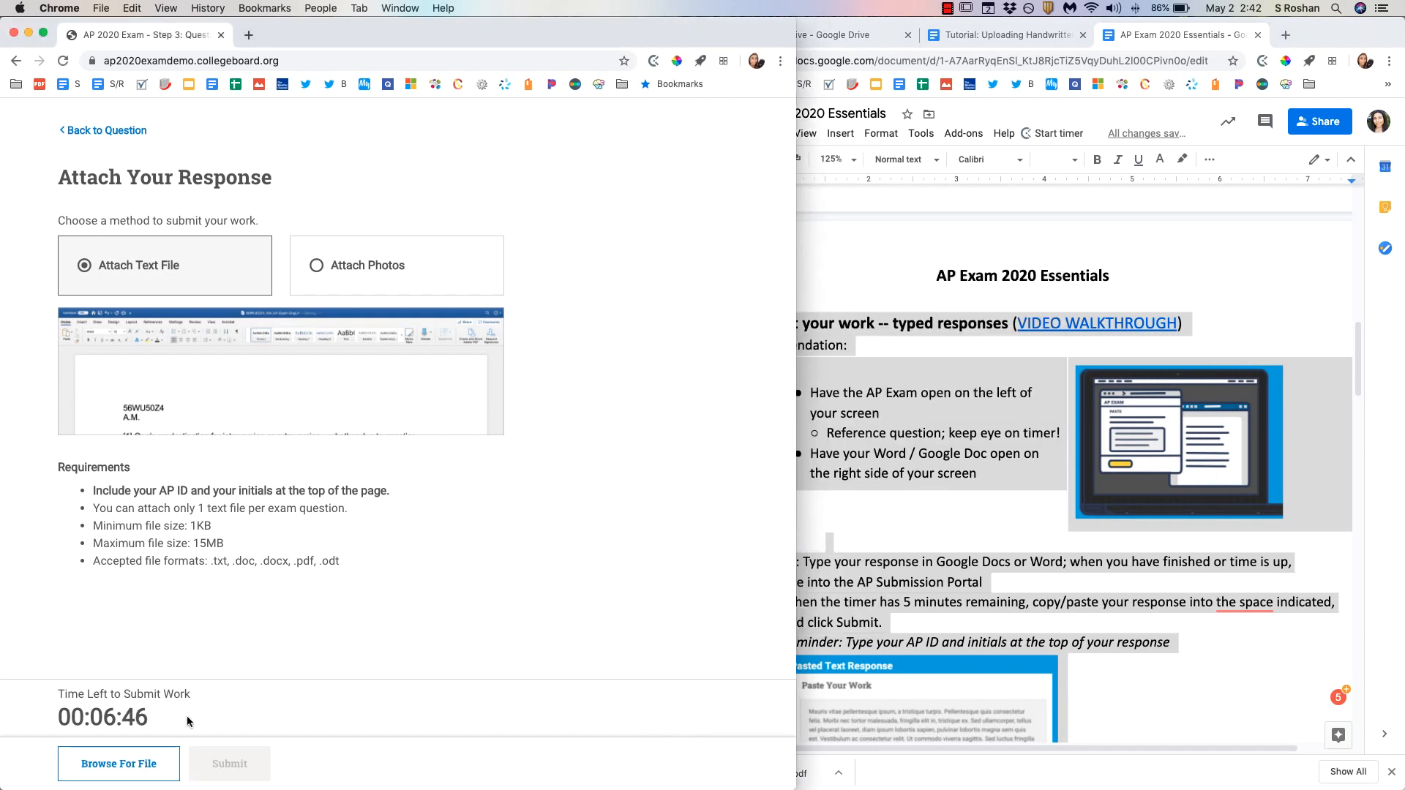
left_click(118, 763)
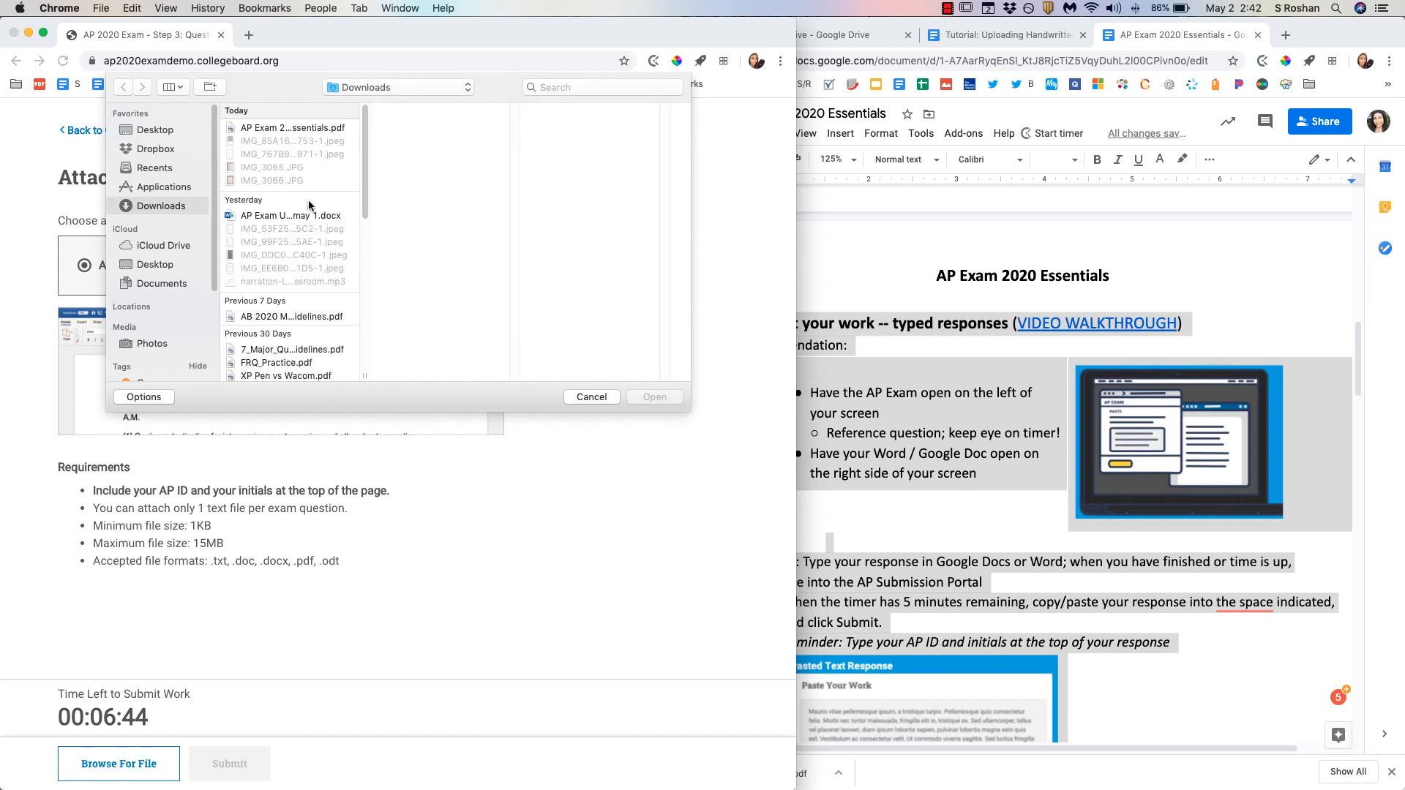
left_click(289, 127)
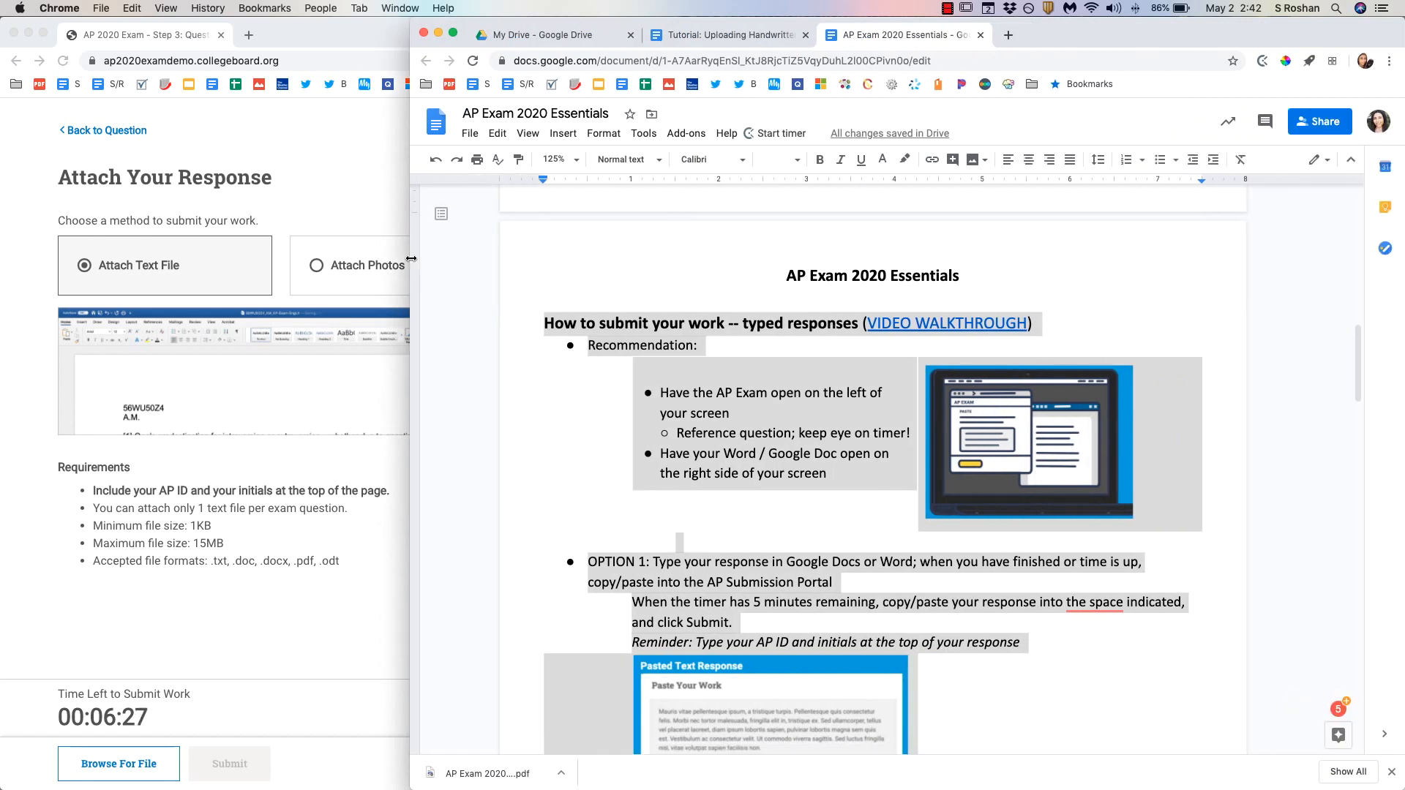
left_click(1392, 60)
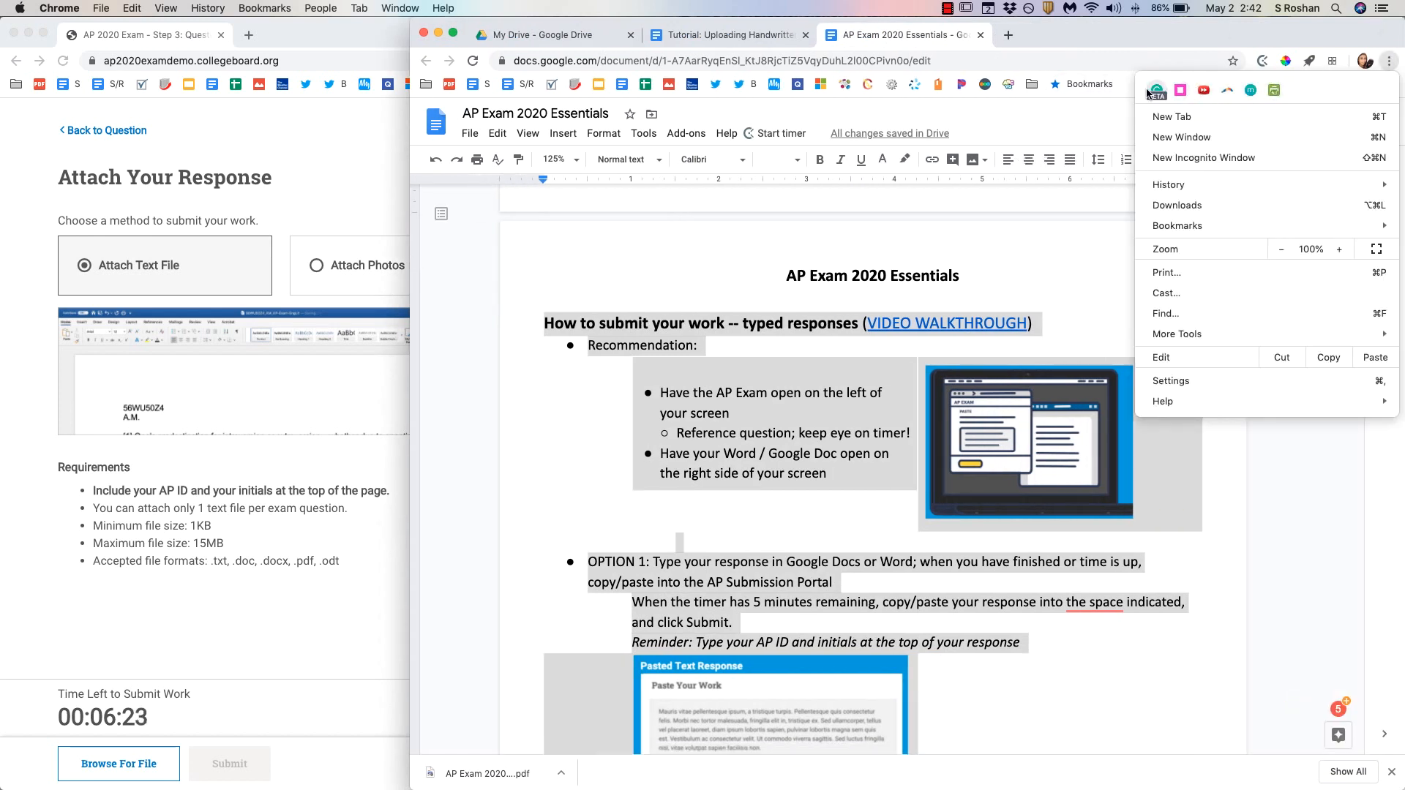
mouse_move(1156, 89)
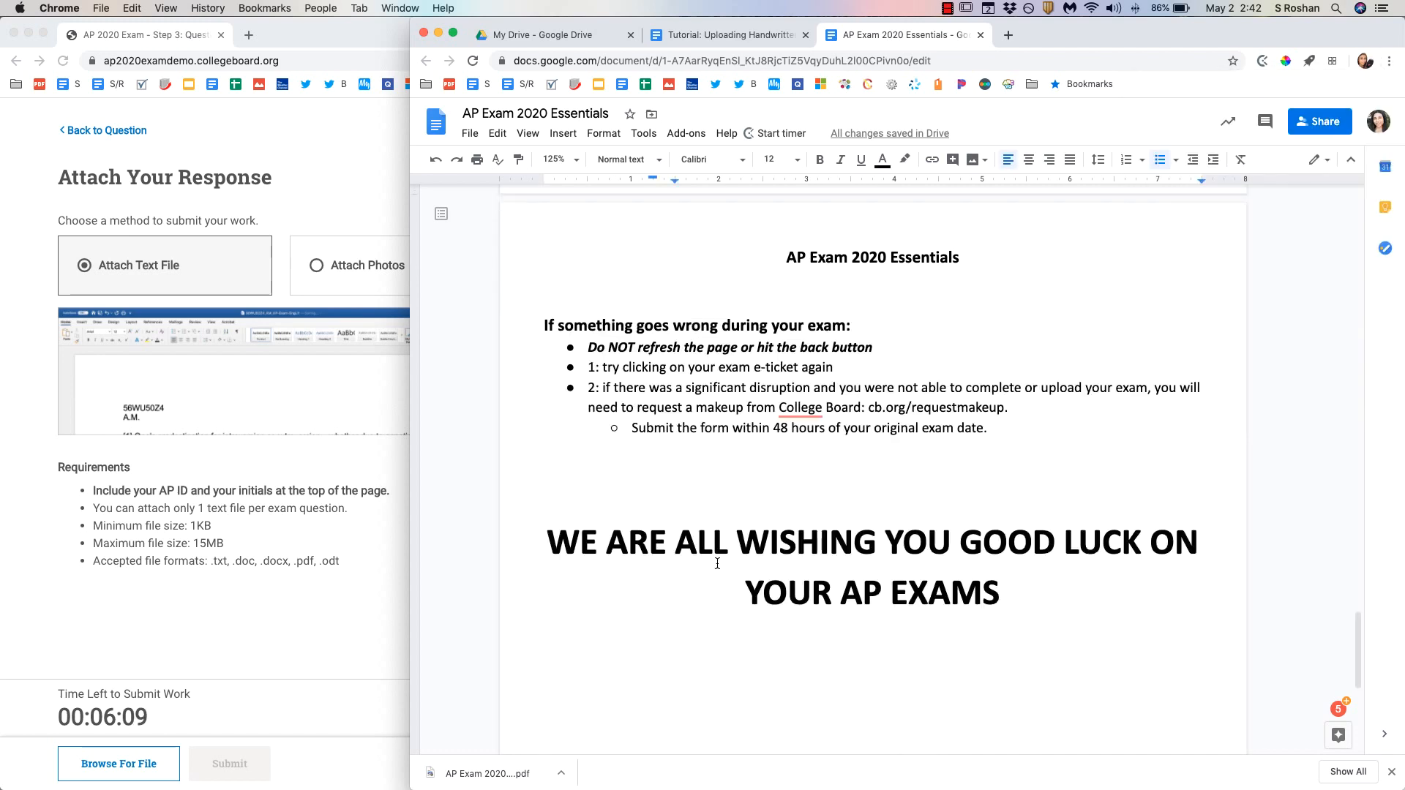
scroll("down", 3)
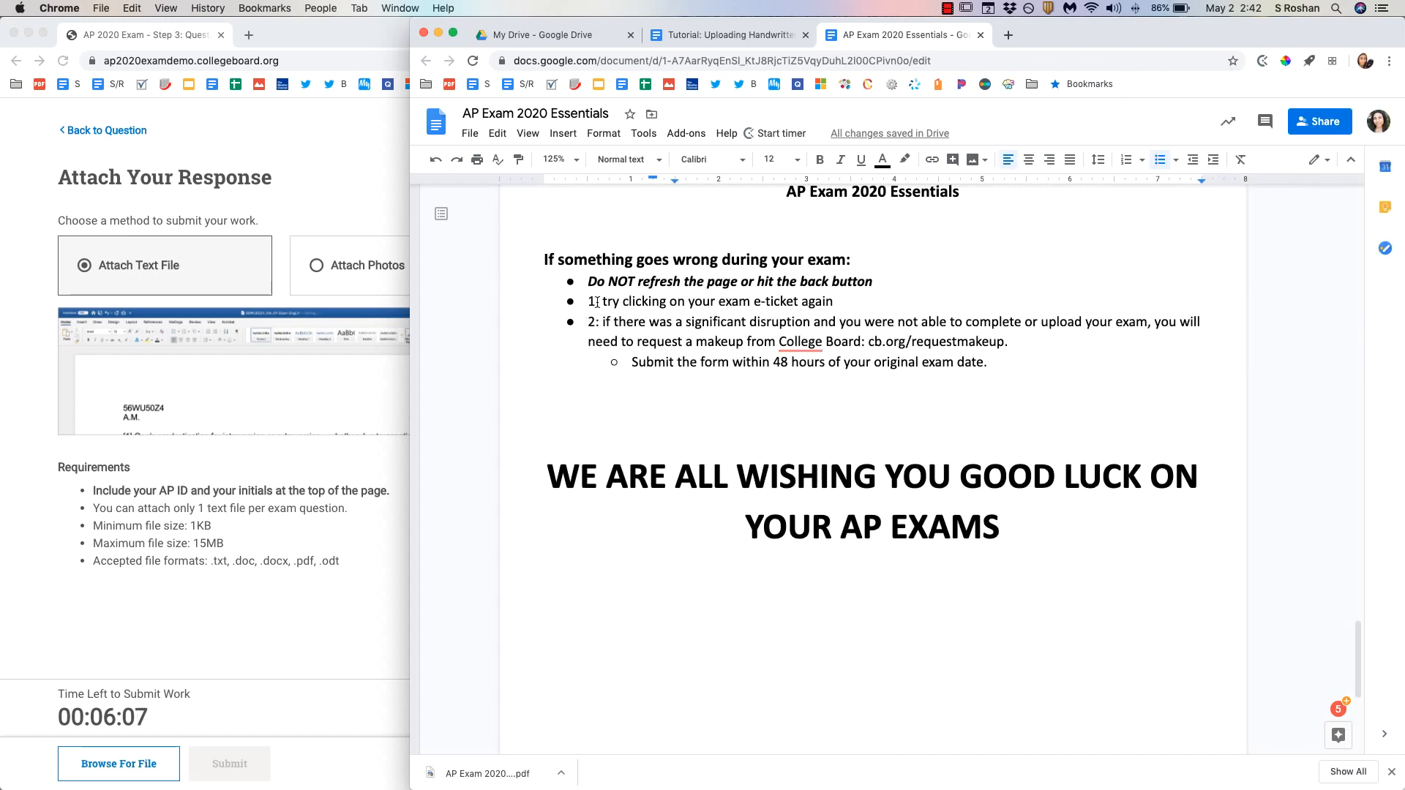